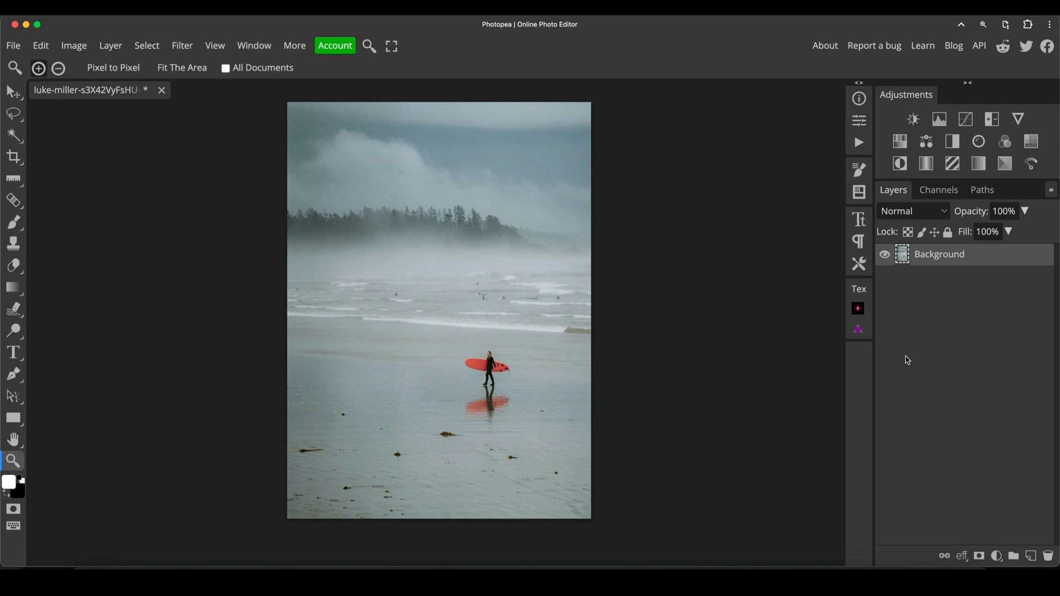
pyautogui.moveTo(505, 376)
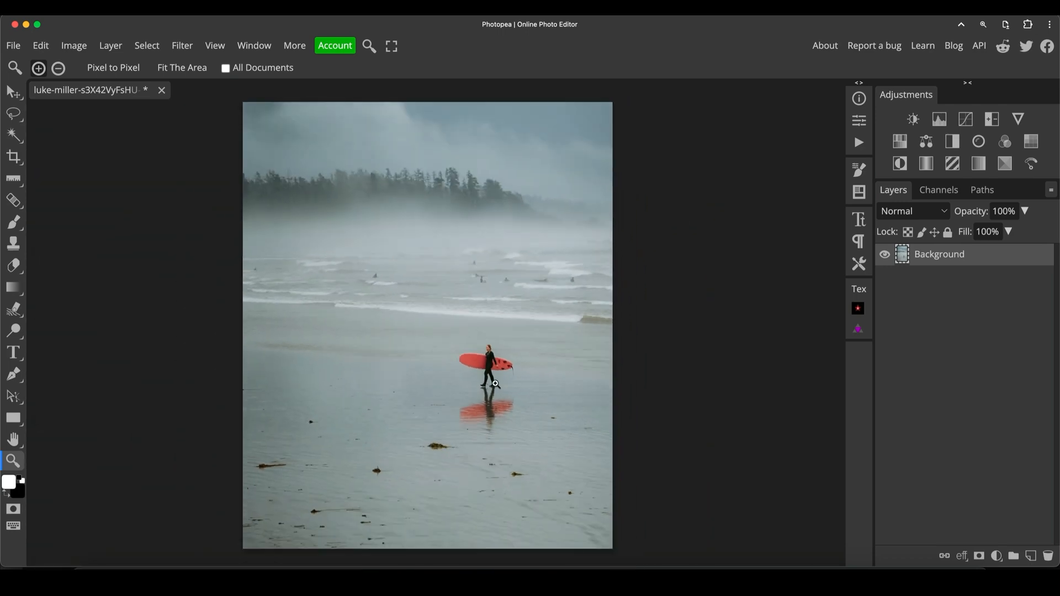
# Add an empty Layer 1 above the surfer photo's background layer
pyautogui.click(496, 383)
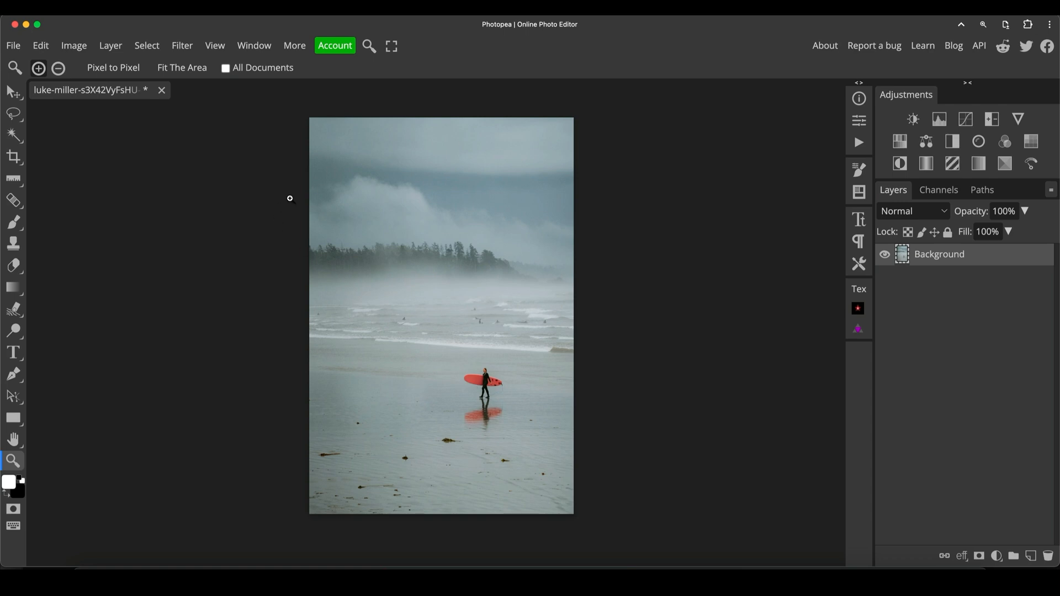
pyautogui.moveTo(368, 259)
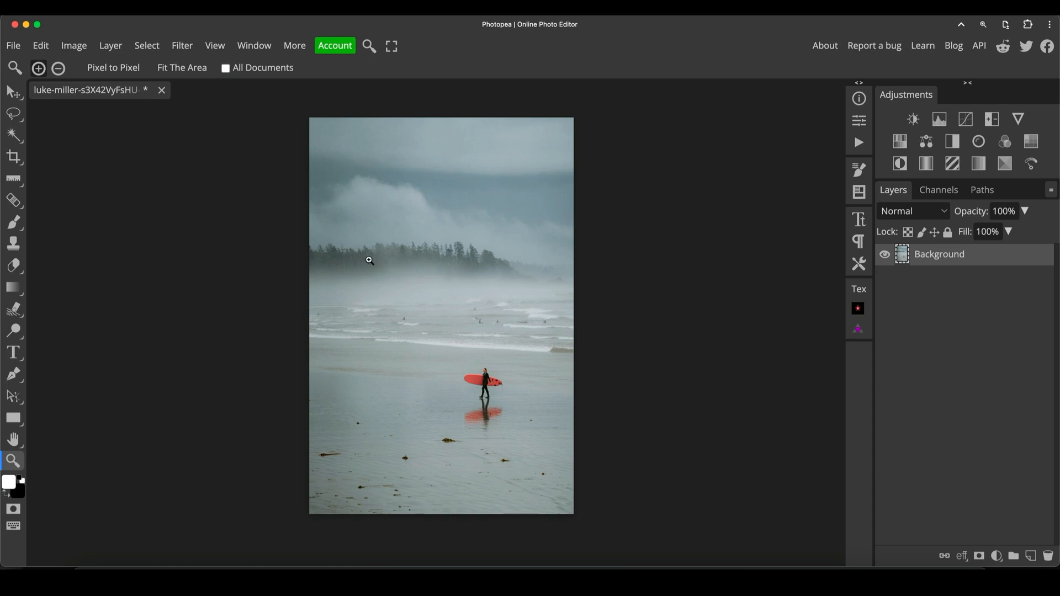
pyautogui.moveTo(485, 249)
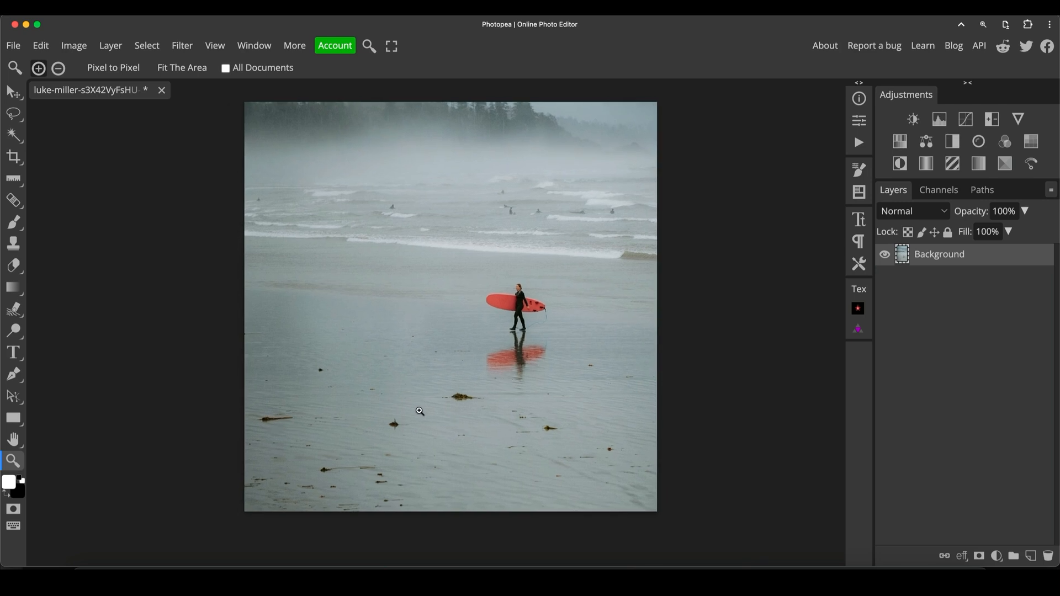
pyautogui.moveTo(906, 311)
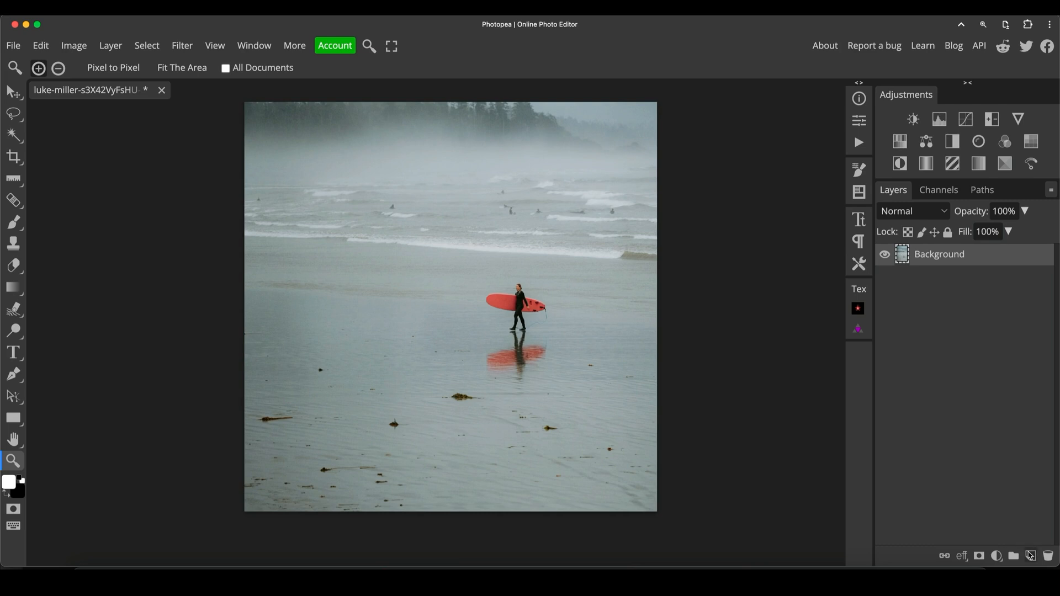
pyautogui.click(1030, 556)
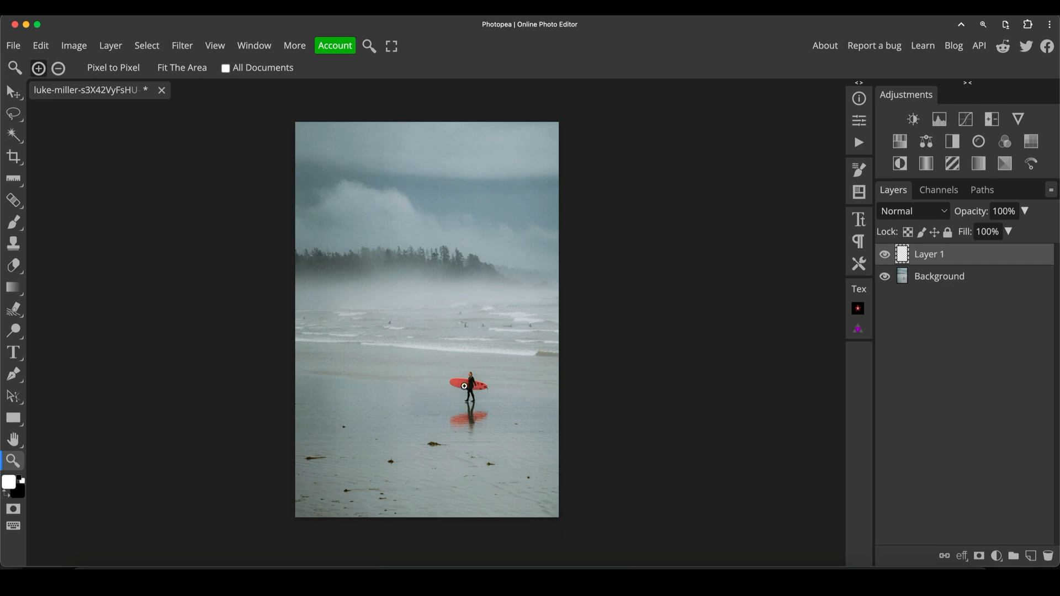
pyautogui.moveTo(501, 407)
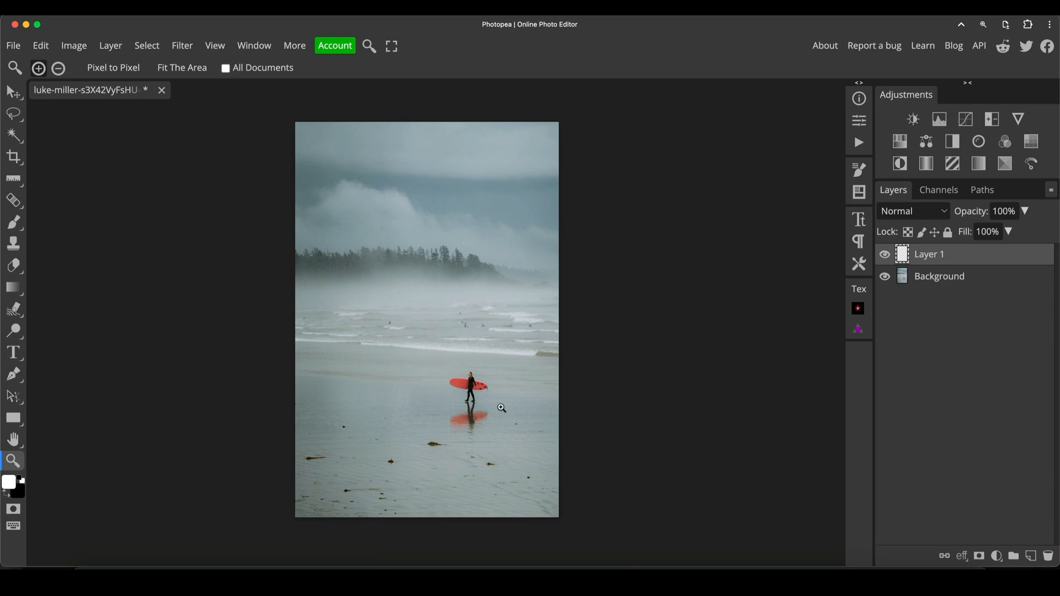
pyautogui.moveTo(357, 302)
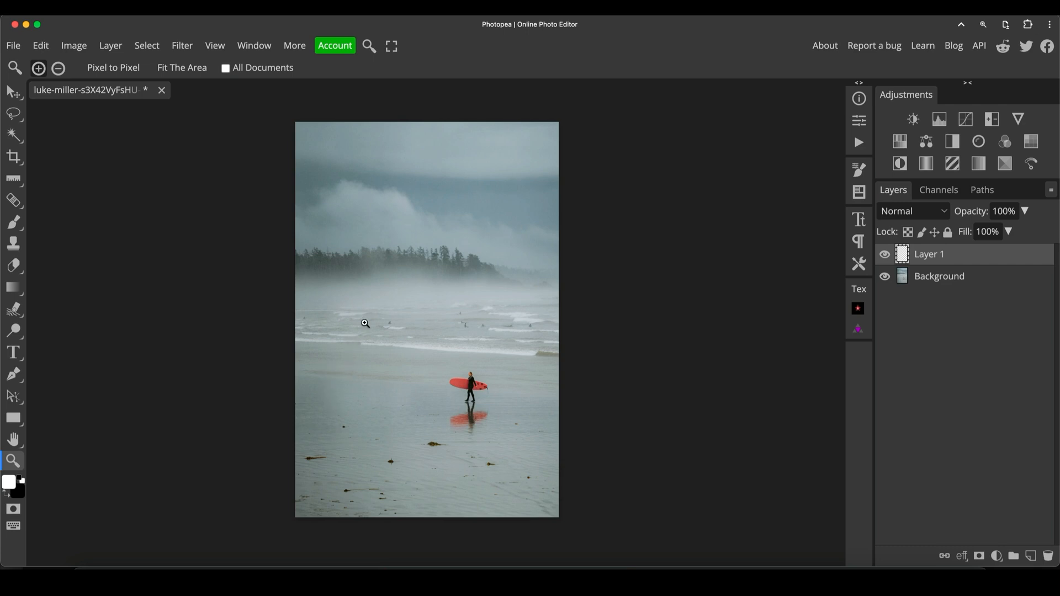
pyautogui.moveTo(384, 282)
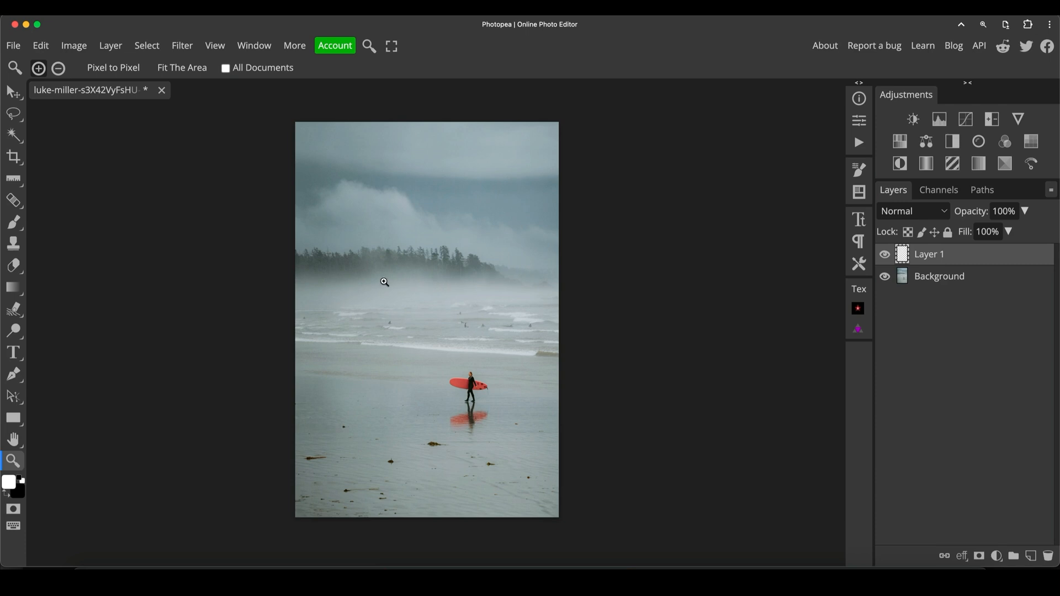
pyautogui.moveTo(533, 420)
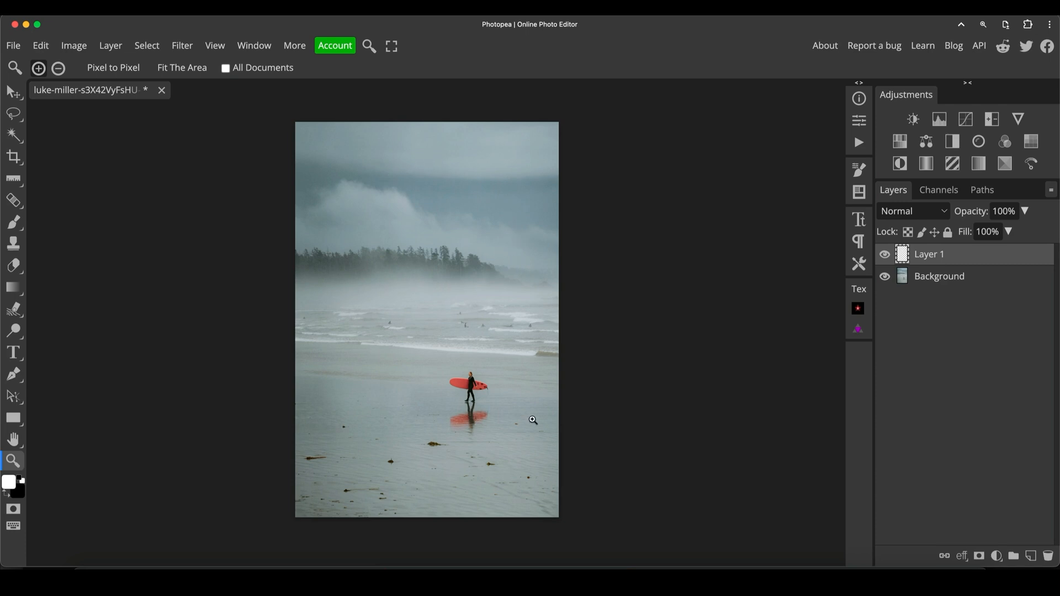
pyautogui.moveTo(406, 403)
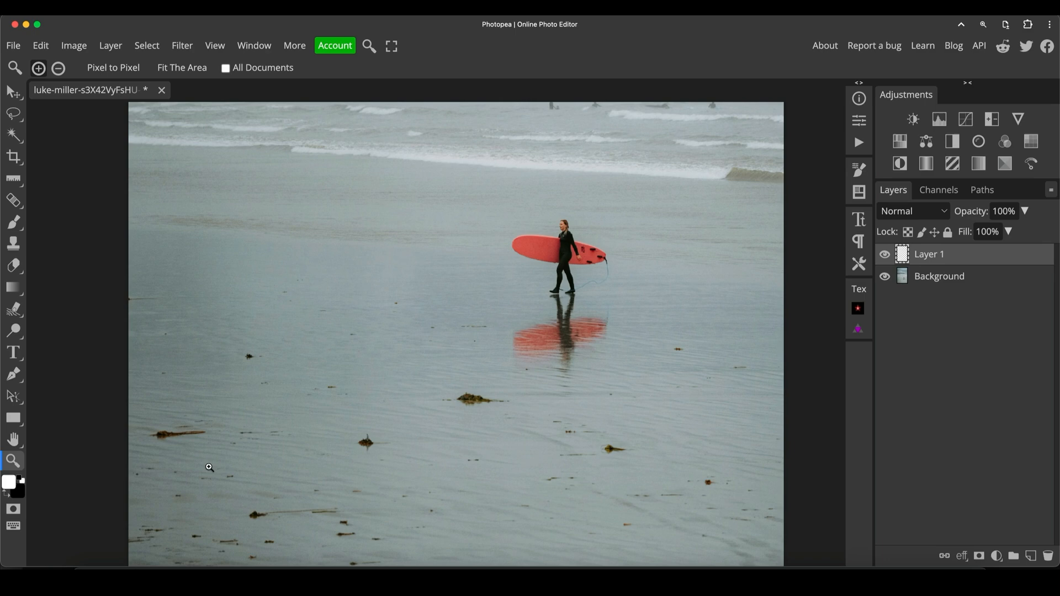
pyautogui.moveTo(482, 399)
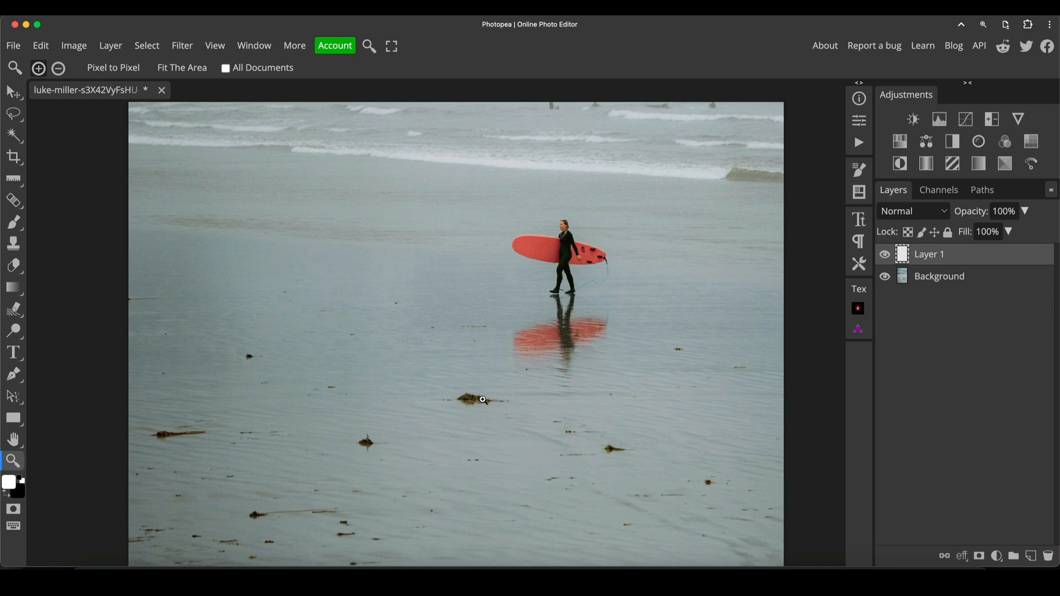
pyautogui.moveTo(554, 339)
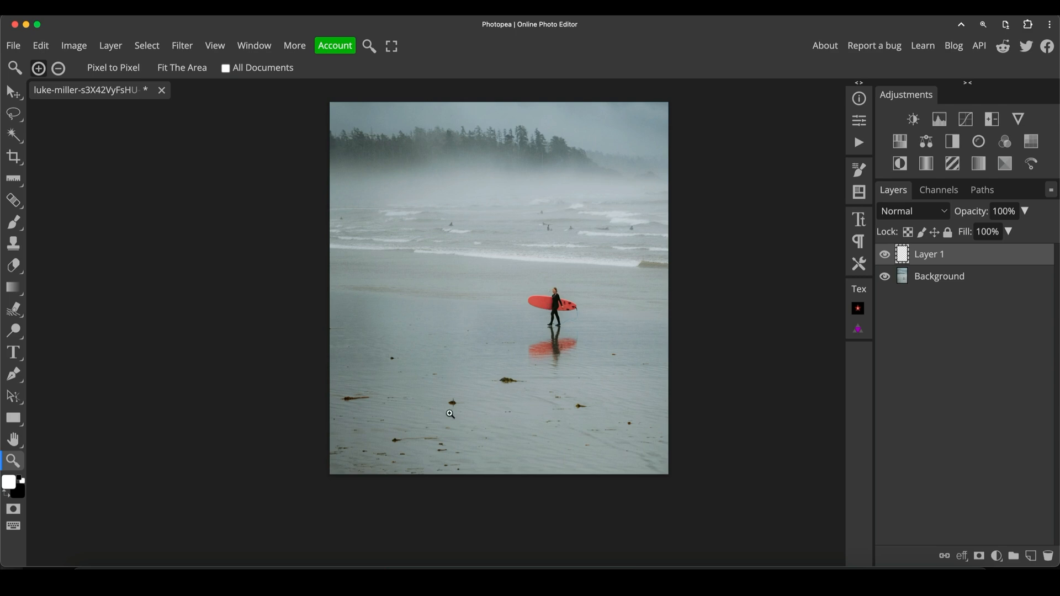
pyautogui.moveTo(563, 279)
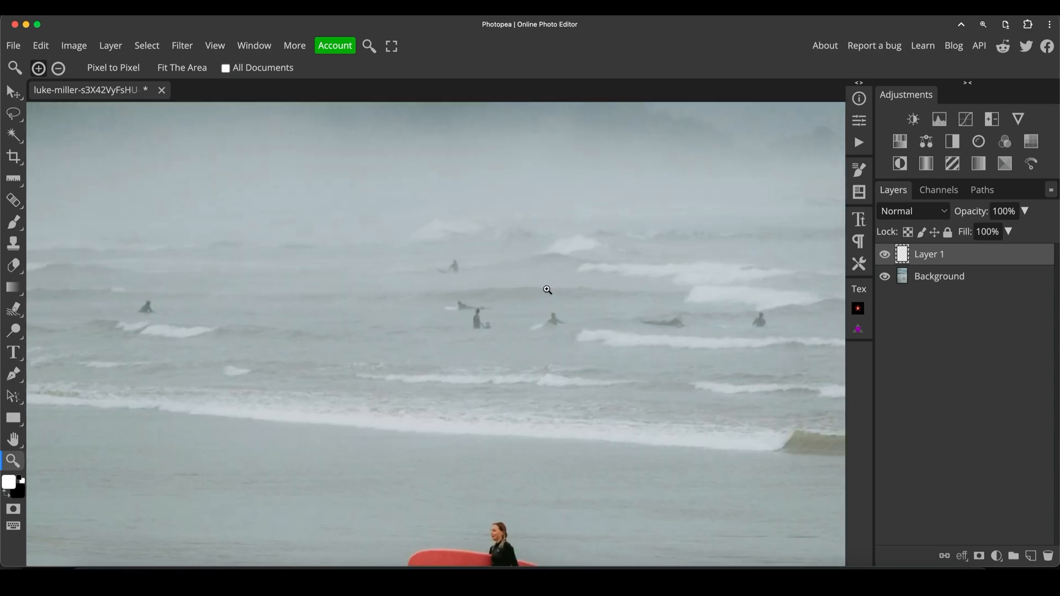
pyautogui.moveTo(498, 331)
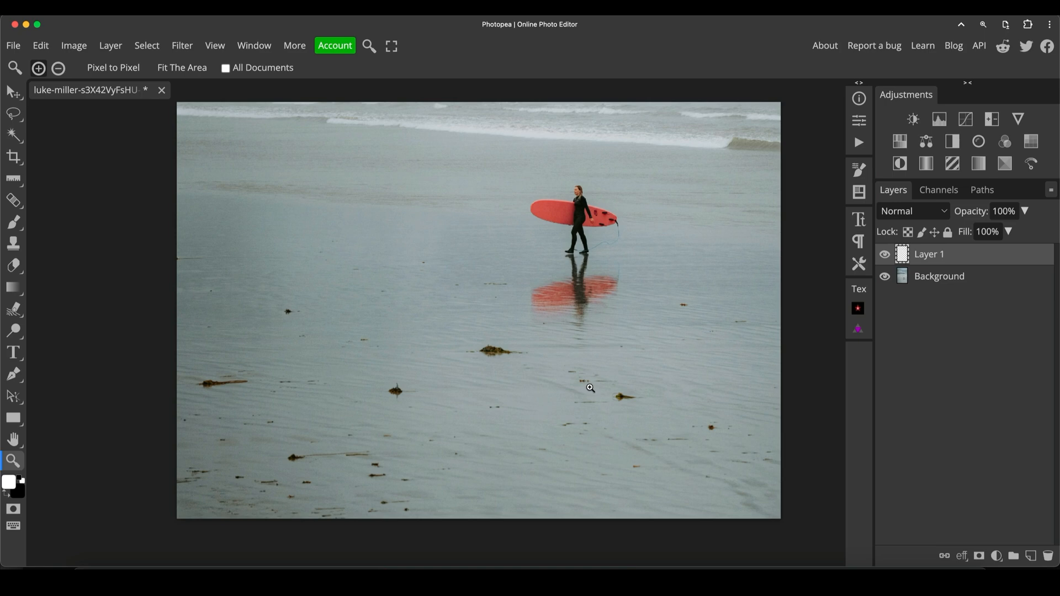
pyautogui.moveTo(112, 266)
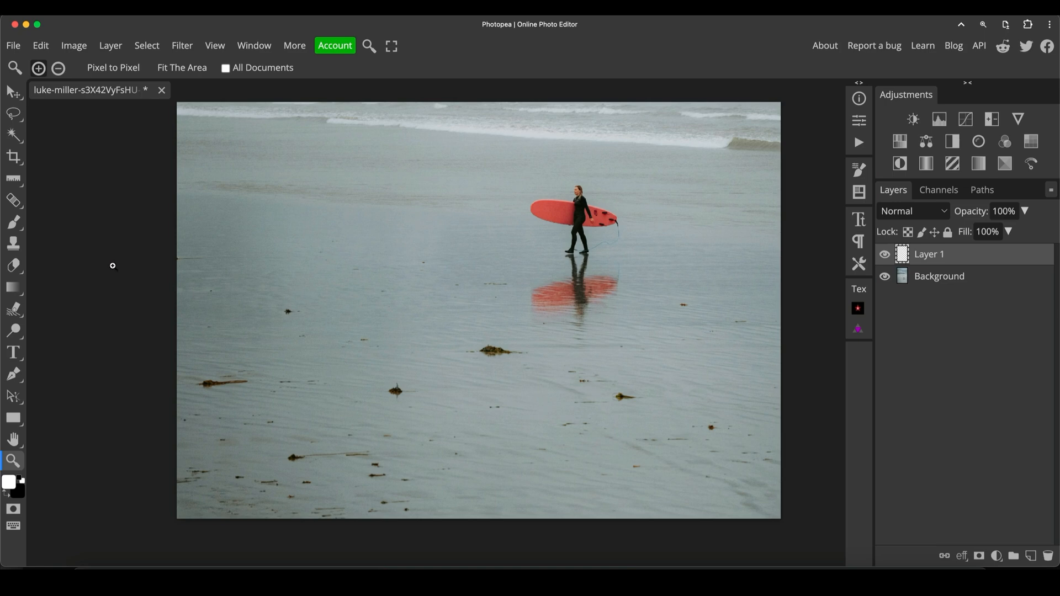
pyautogui.moveTo(583, 297)
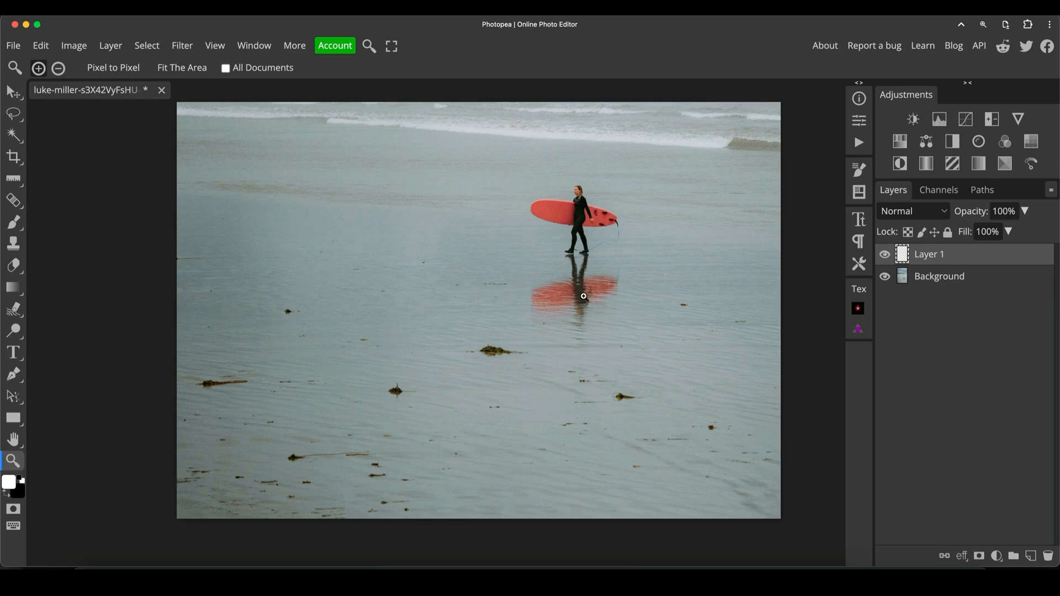
pyautogui.moveTo(583, 296)
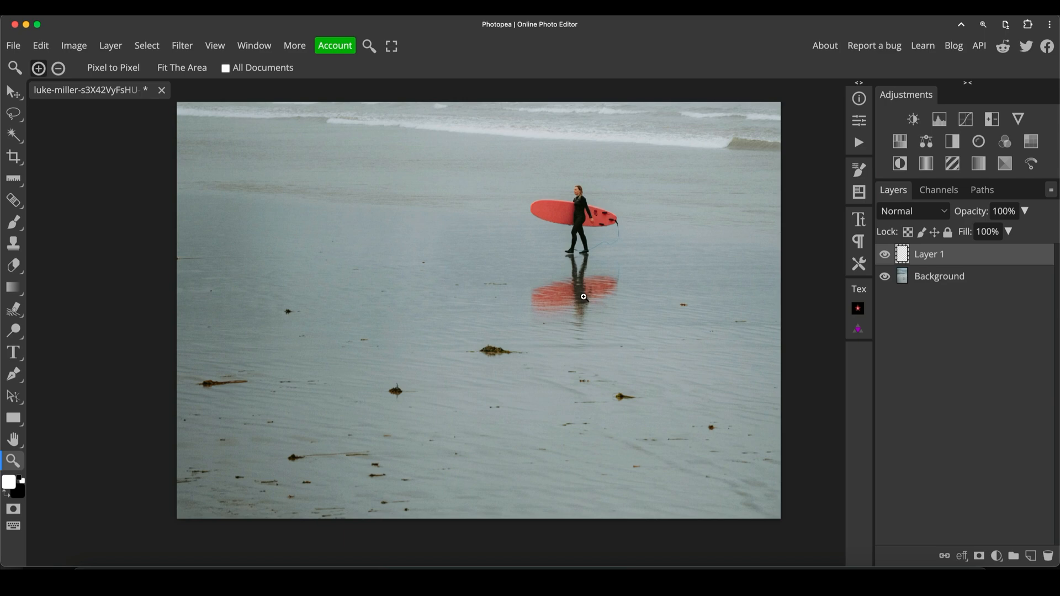
# Select the Spot Healing Brush and set its Source to Current & Below
pyautogui.click(13, 200)
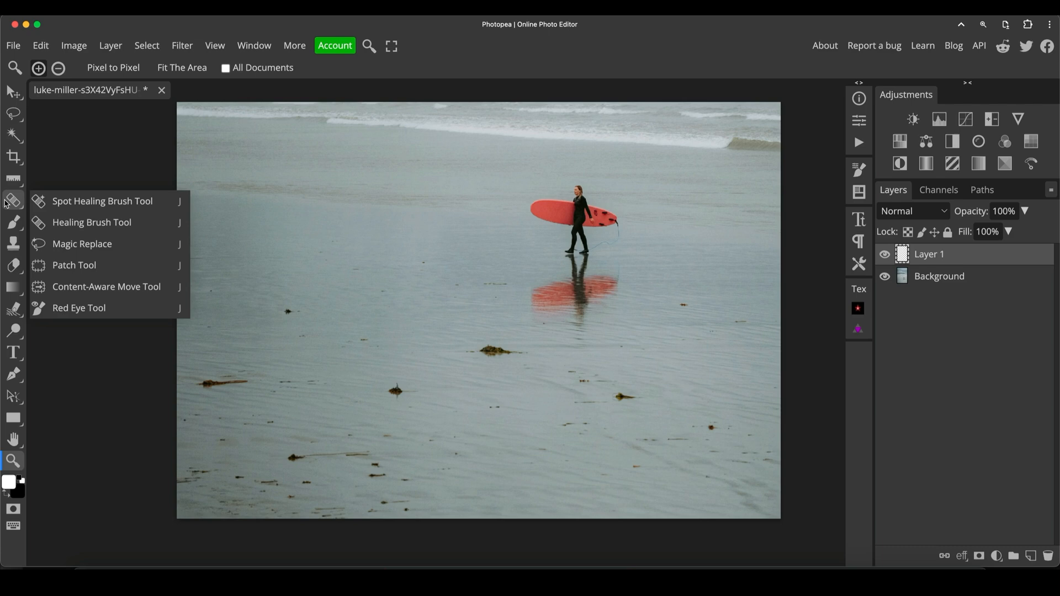
pyautogui.moveTo(91, 223)
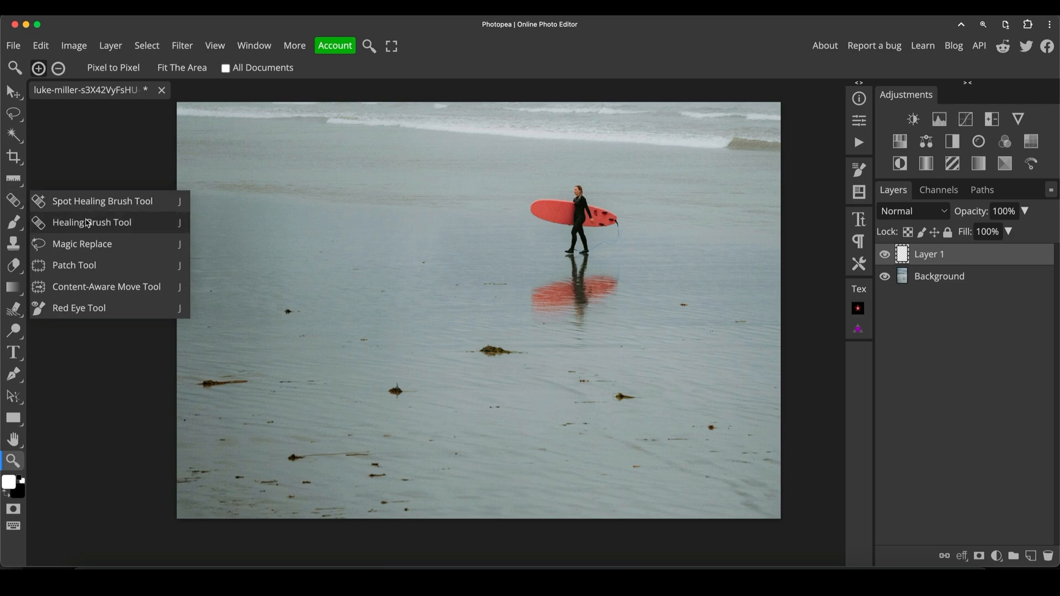
pyautogui.click(92, 222)
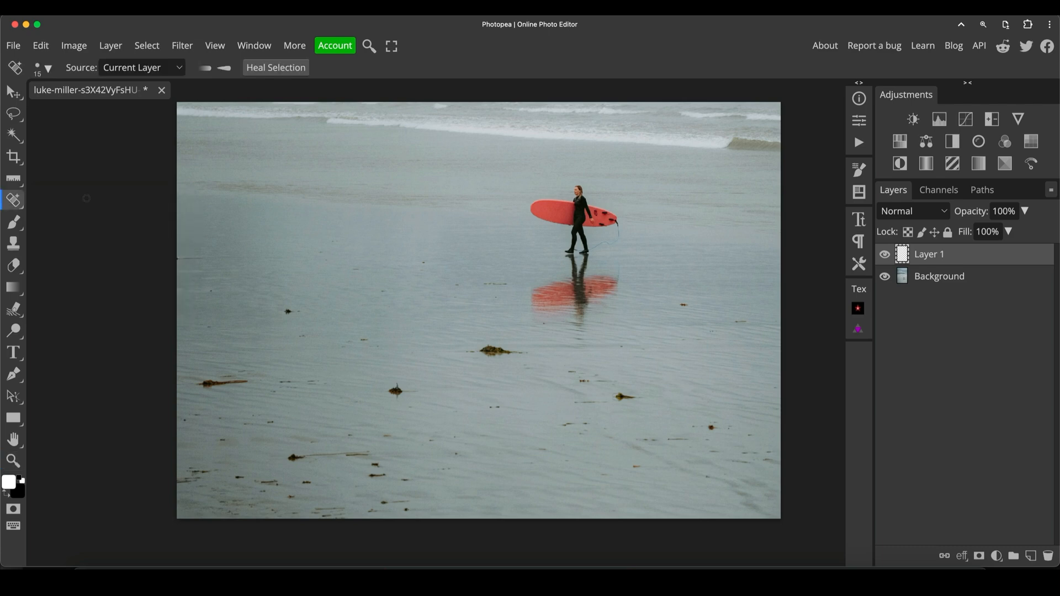
pyautogui.click(139, 67)
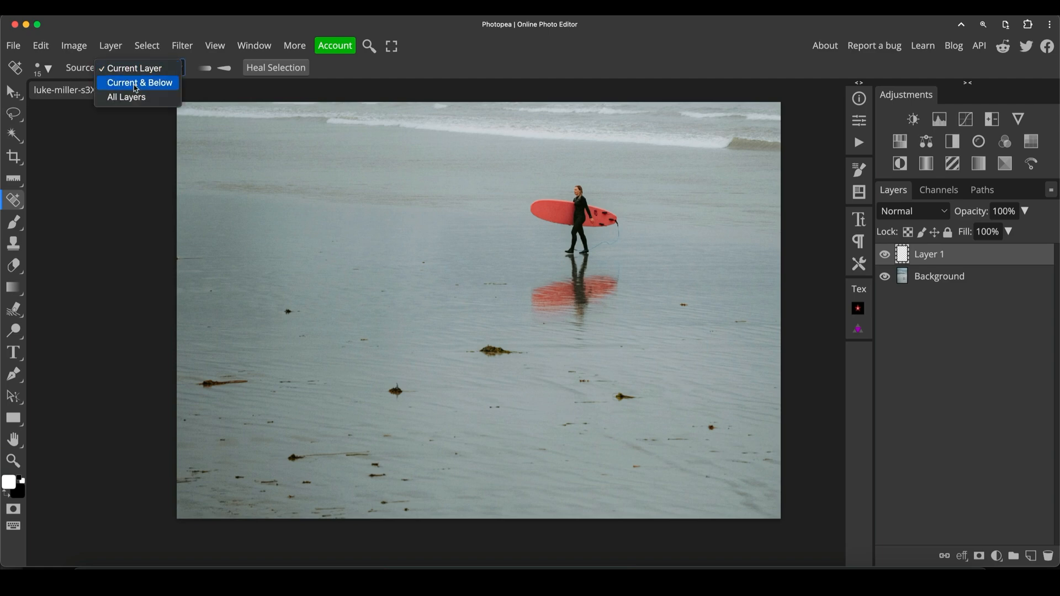
pyautogui.click(139, 82)
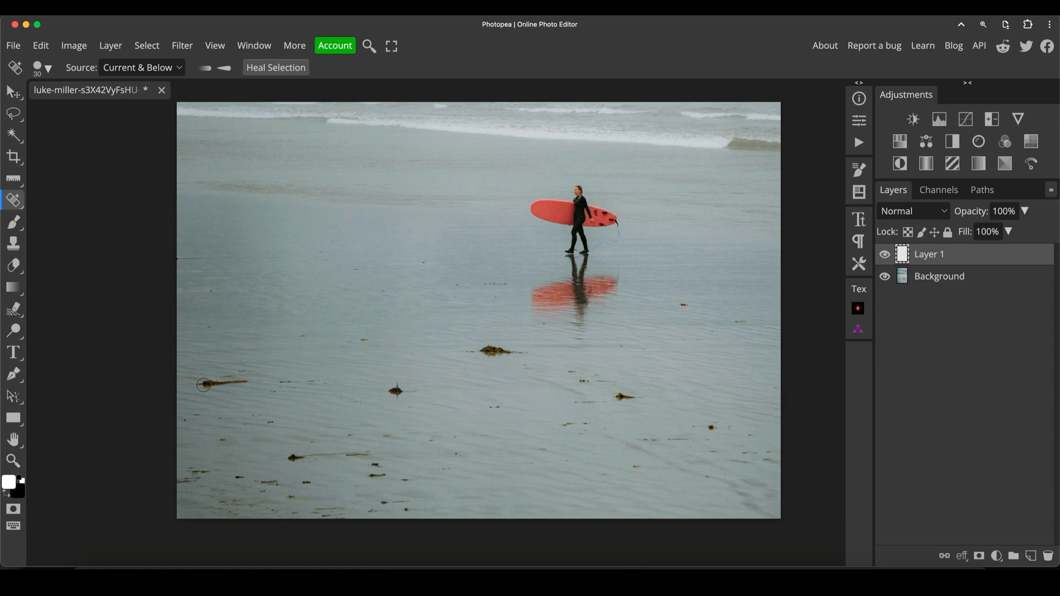
# Heal the seaweed strands and blemishes on the left and lower-right sand onto Layer 1
pyautogui.moveTo(202, 385); pyautogui.dragTo(248, 383)
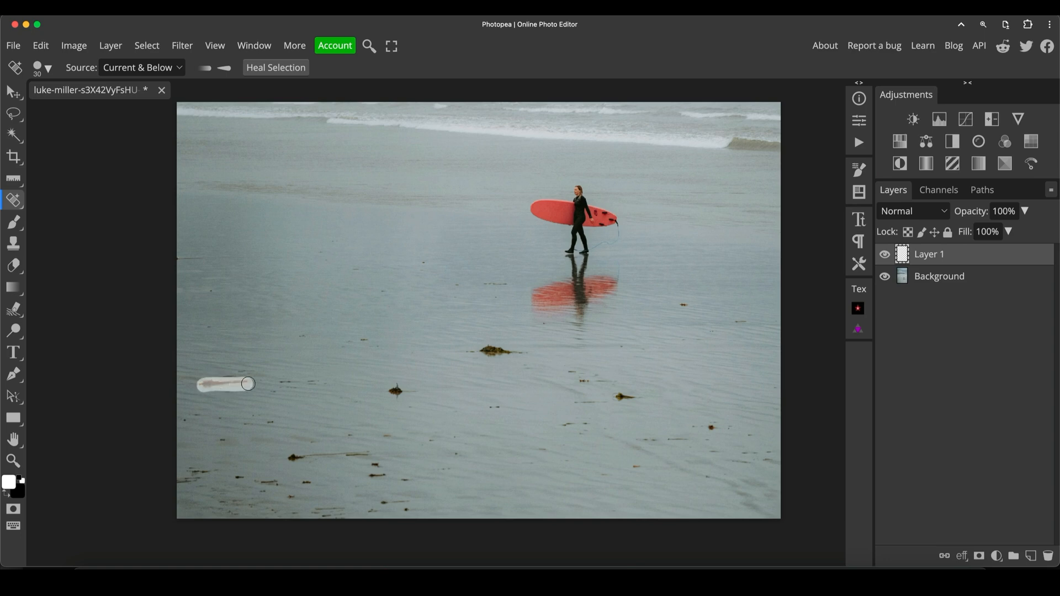
pyautogui.moveTo(223, 383); pyautogui.dragTo(395, 391)
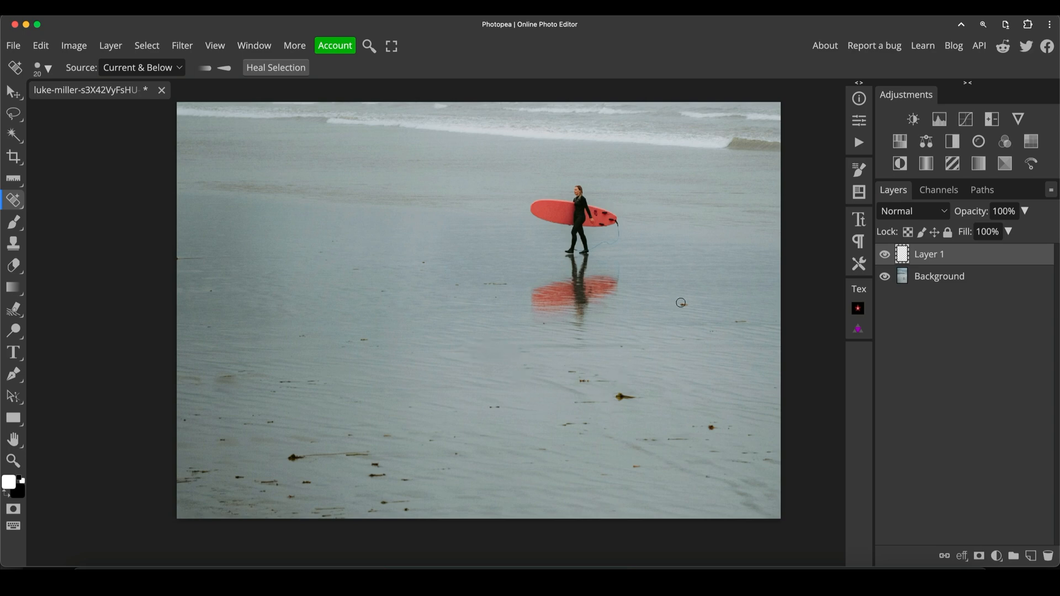
pyautogui.moveTo(740, 319)
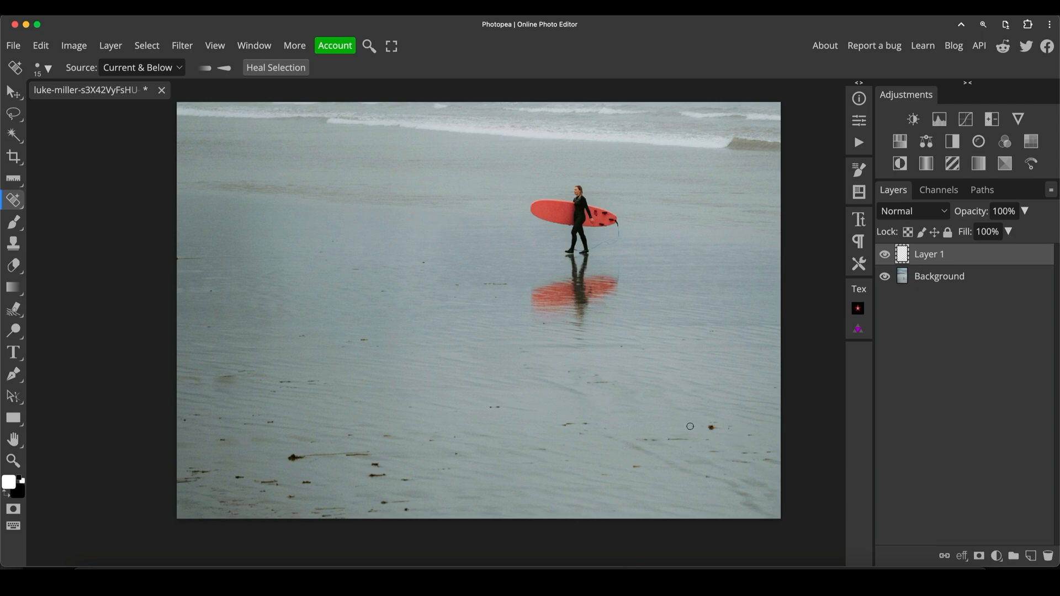
pyautogui.moveTo(689, 427); pyautogui.dragTo(726, 427)
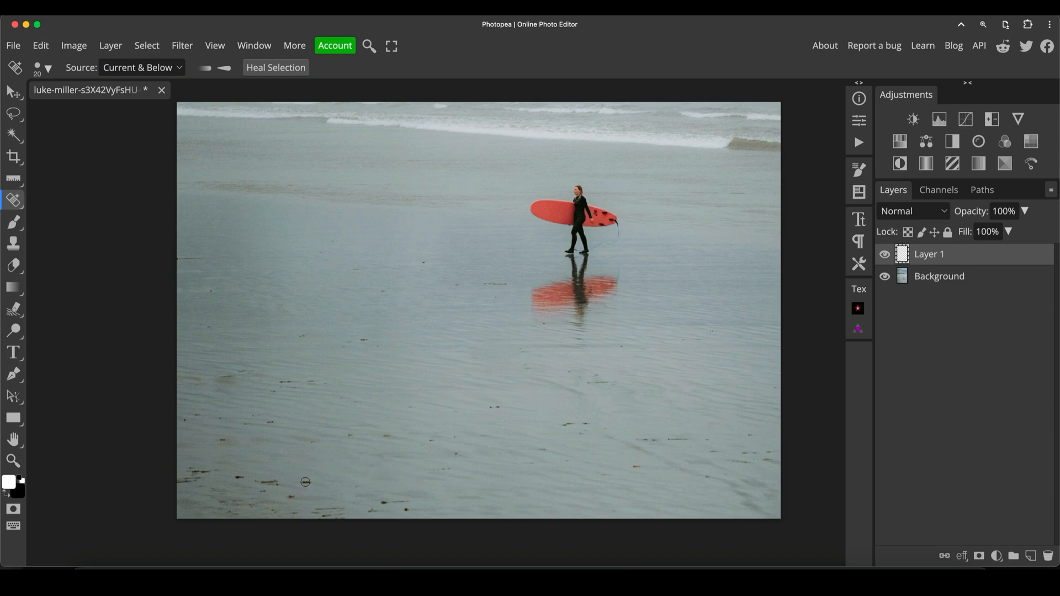
pyautogui.moveTo(304, 335)
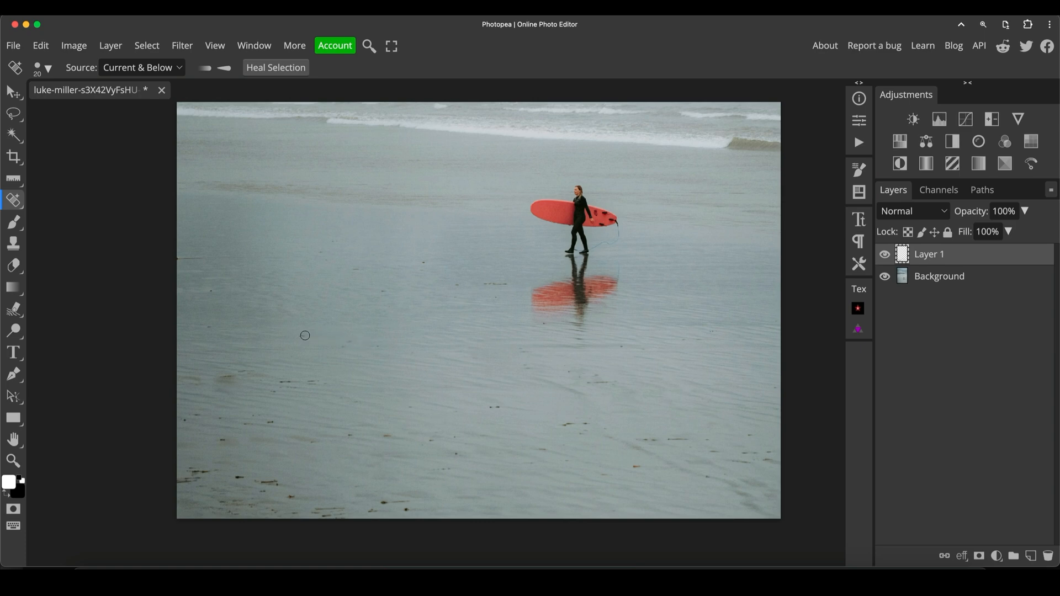
pyautogui.moveTo(217, 379)
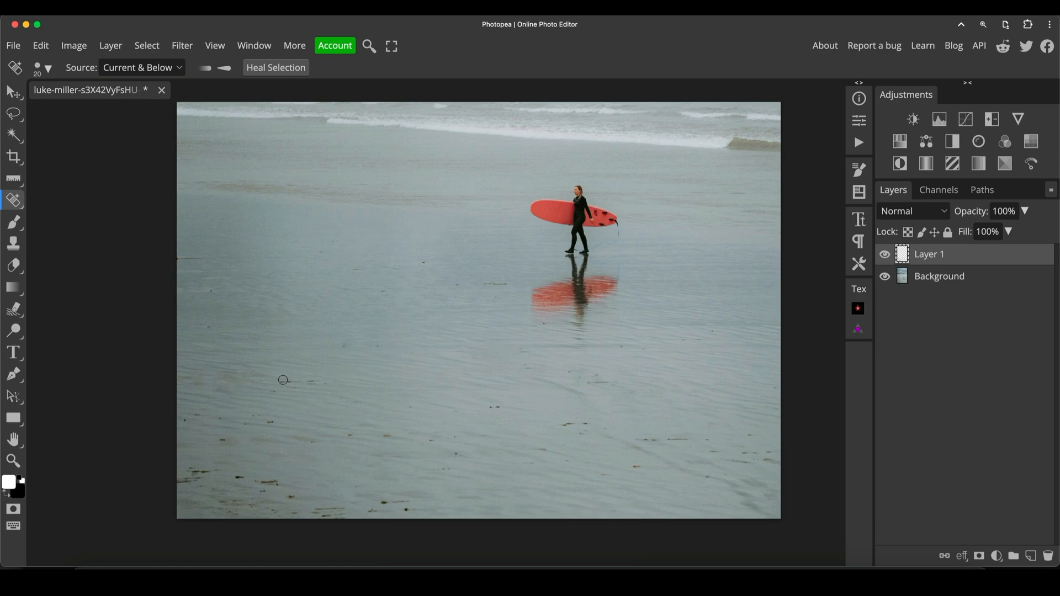
pyautogui.moveTo(282, 379); pyautogui.dragTo(291, 386)
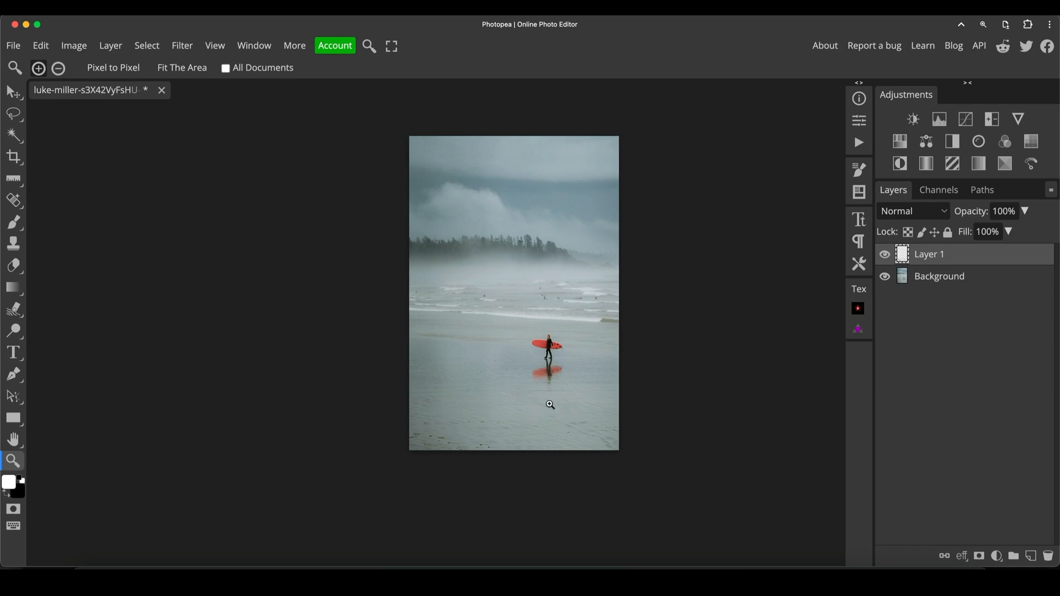
pyautogui.moveTo(494, 395)
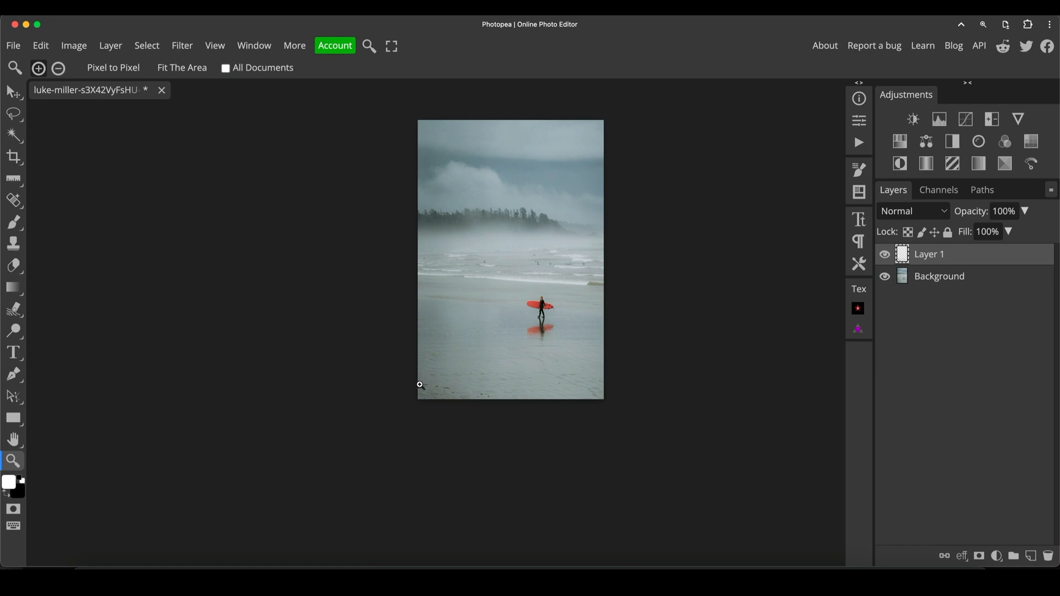
pyautogui.moveTo(489, 400)
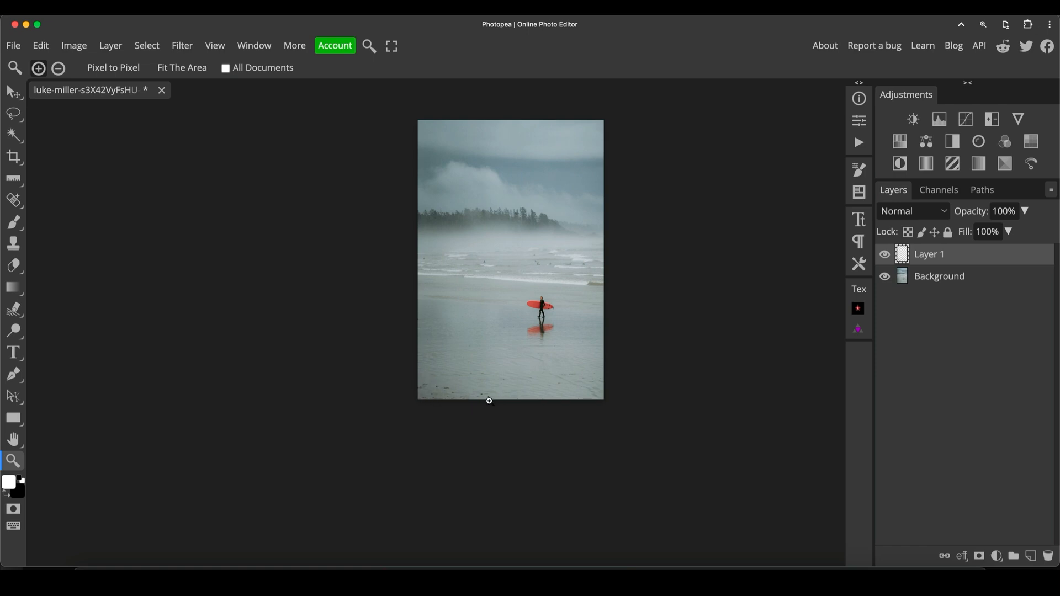
pyautogui.moveTo(445, 389)
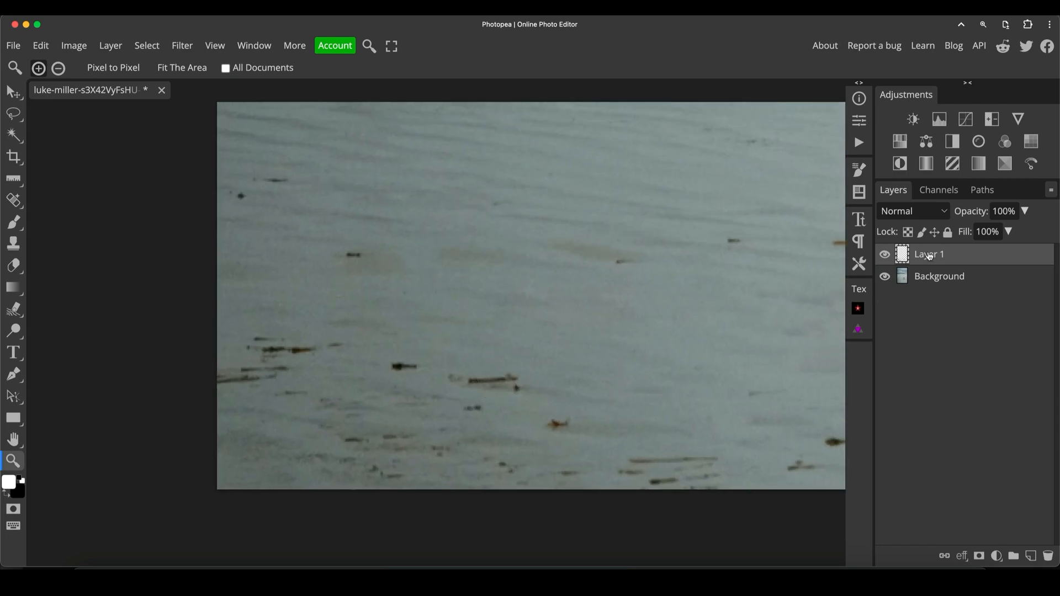
# Heal the dark streak on the left sand and the brown speck lower down
pyautogui.click(13, 199)
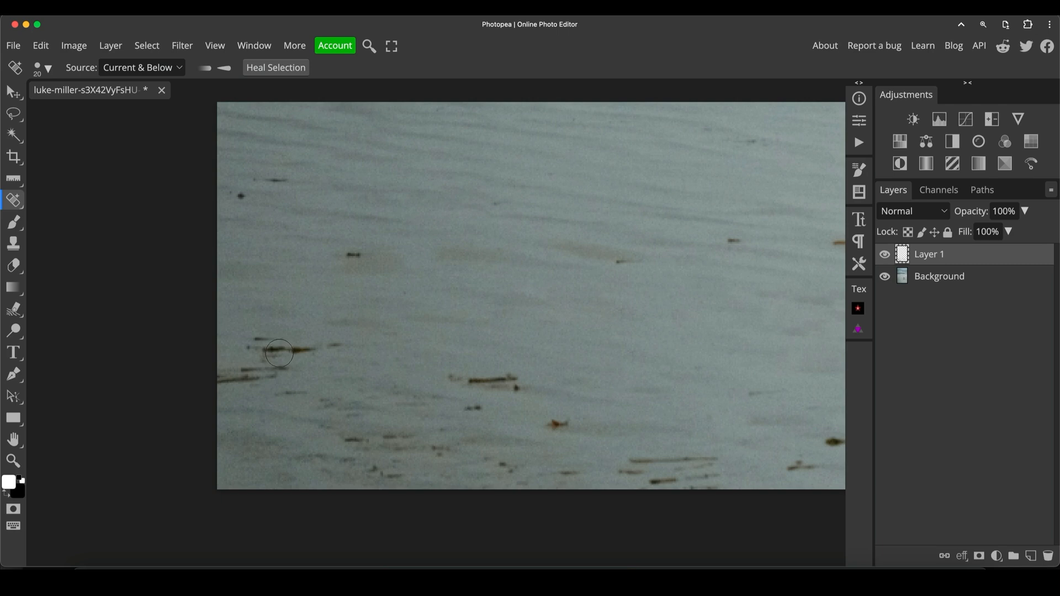
pyautogui.moveTo(277, 353); pyautogui.dragTo(277, 374)
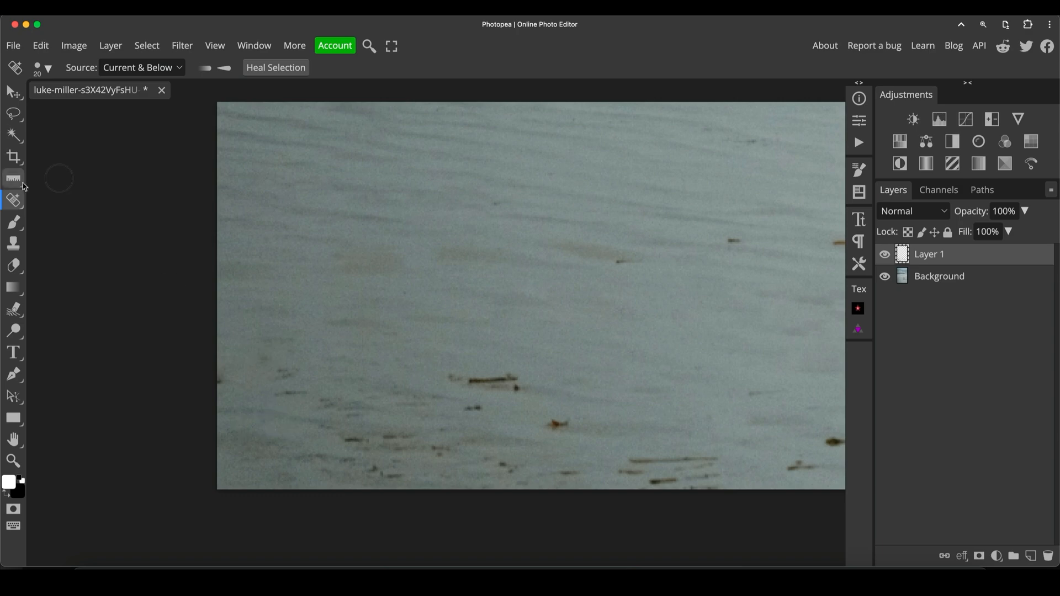
pyautogui.click(13, 199)
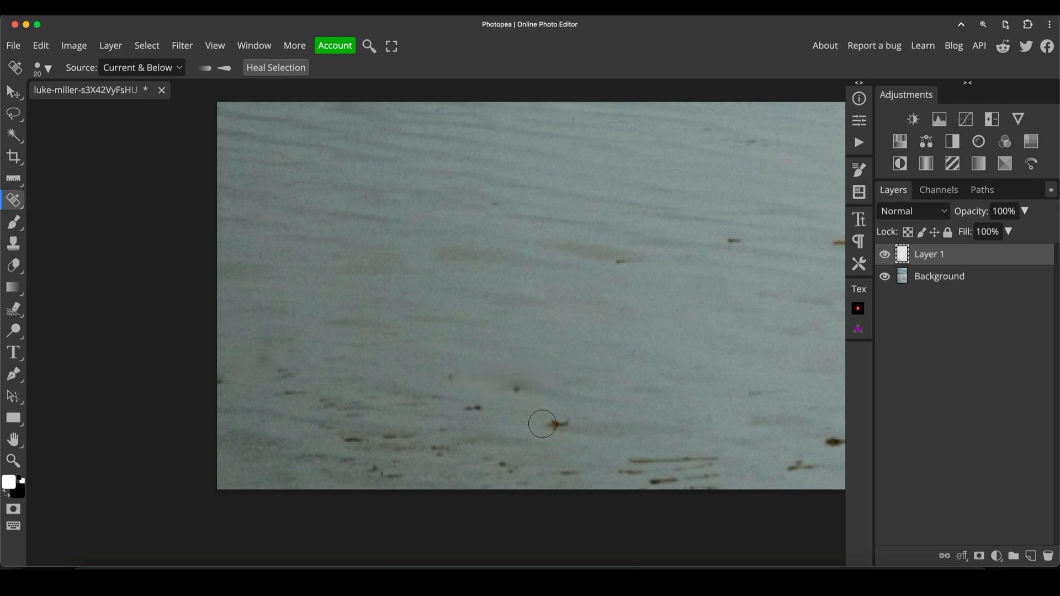
pyautogui.moveTo(542, 424); pyautogui.dragTo(674, 436)
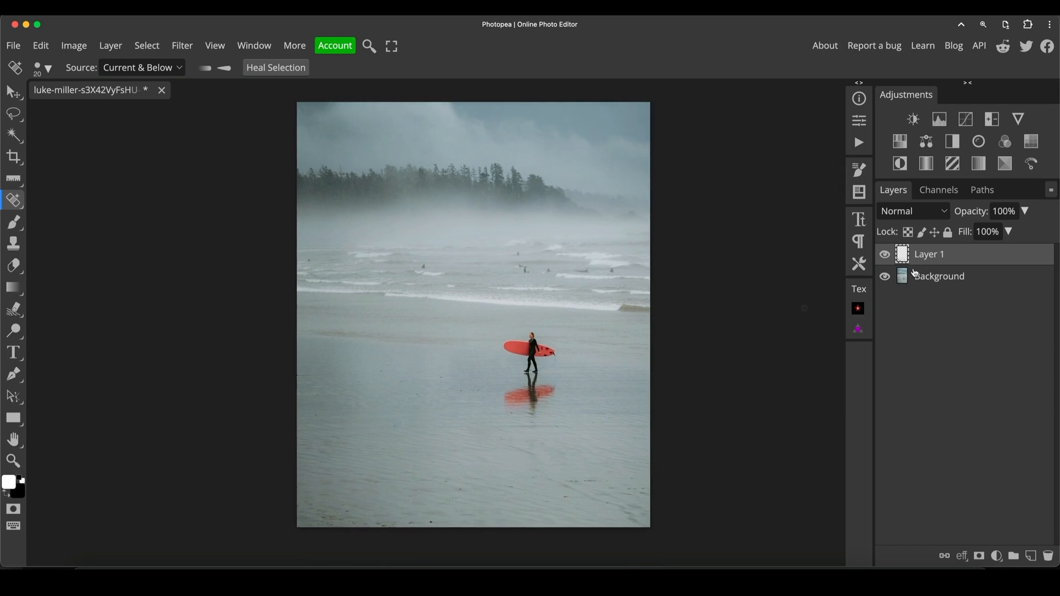
# Rename Layer 1 to 'Clean'
pyautogui.doubleClick(928, 253)
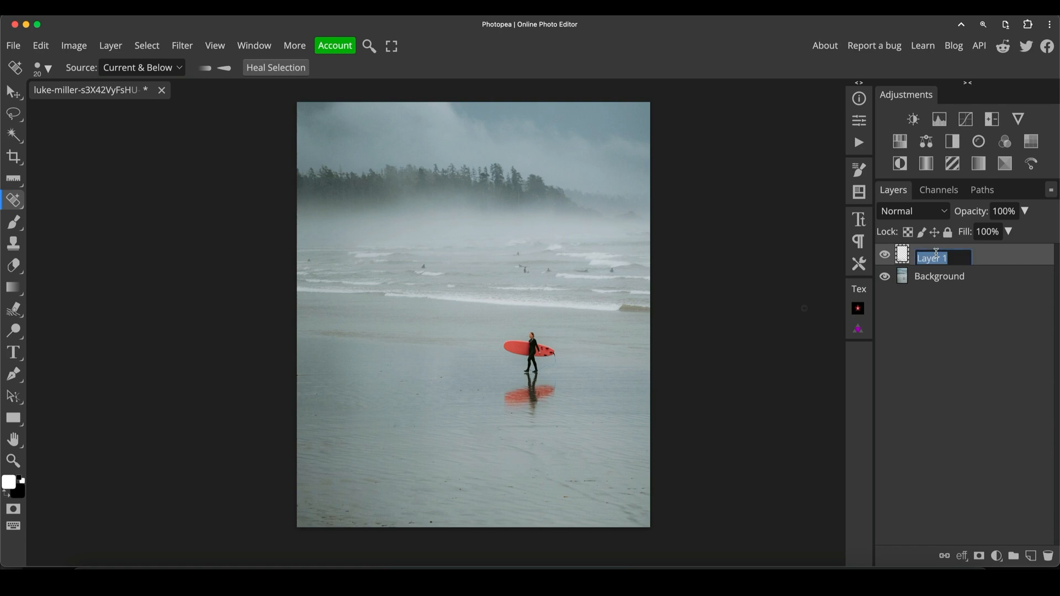
pyautogui.write('Clean')
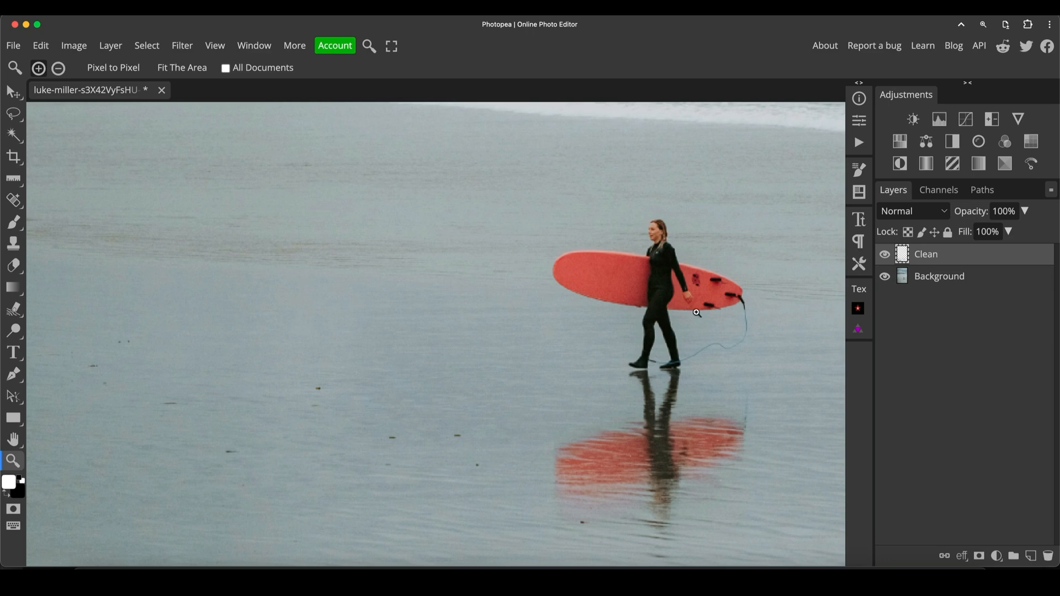
pyautogui.moveTo(304, 390)
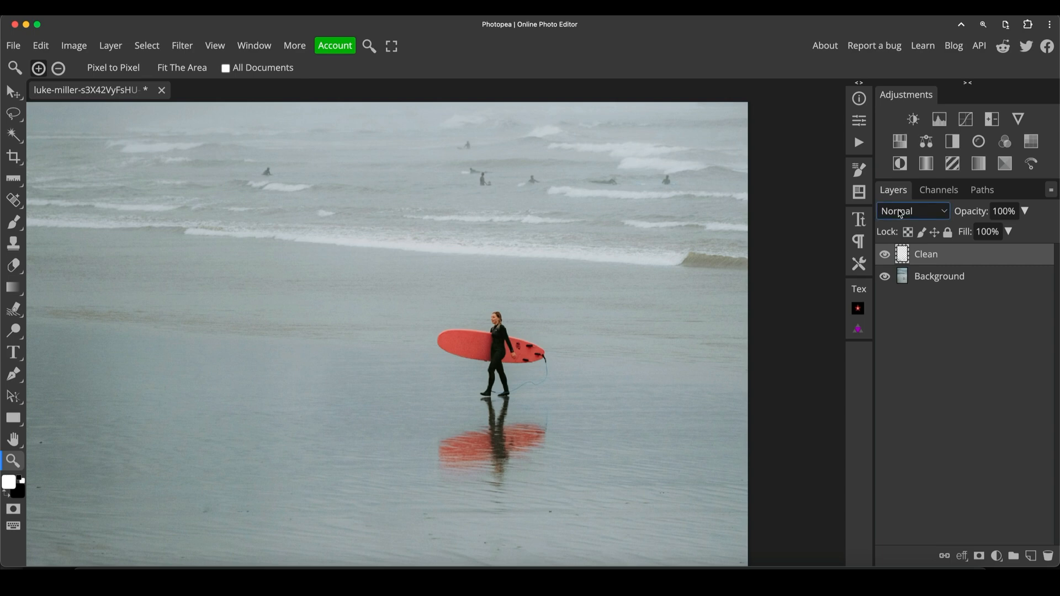
pyautogui.moveTo(900, 142)
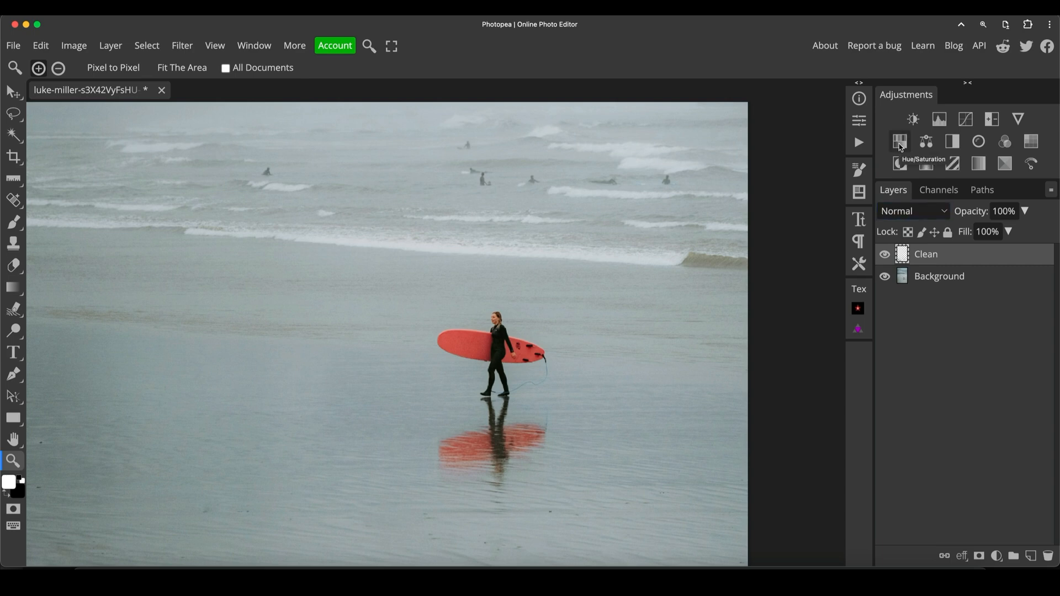
# Add a Hue/Saturation layer limited to the Red range, with hue settled at -9
pyautogui.click(899, 142)
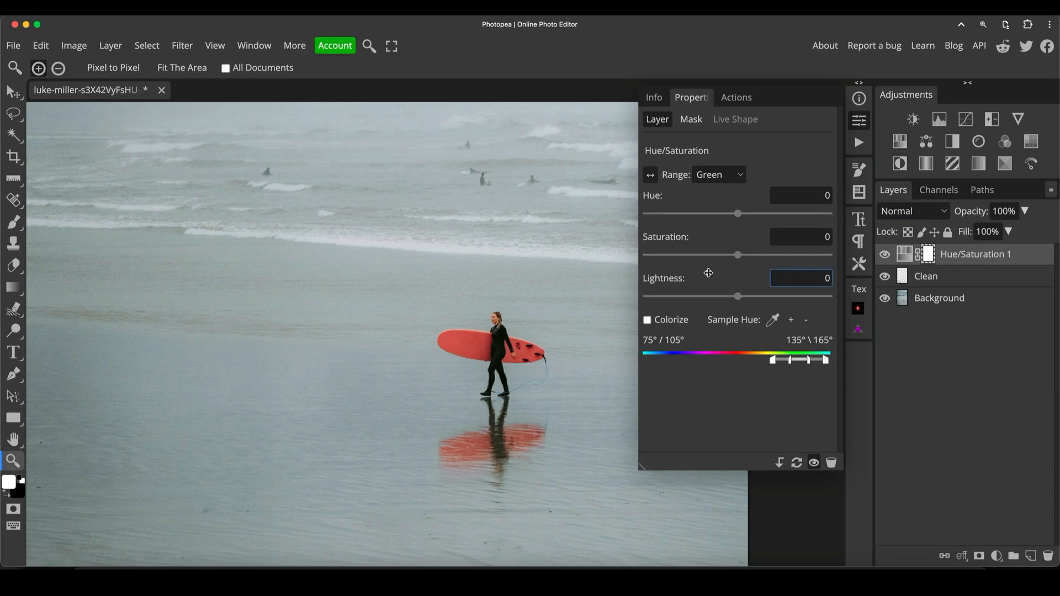
pyautogui.click(718, 175)
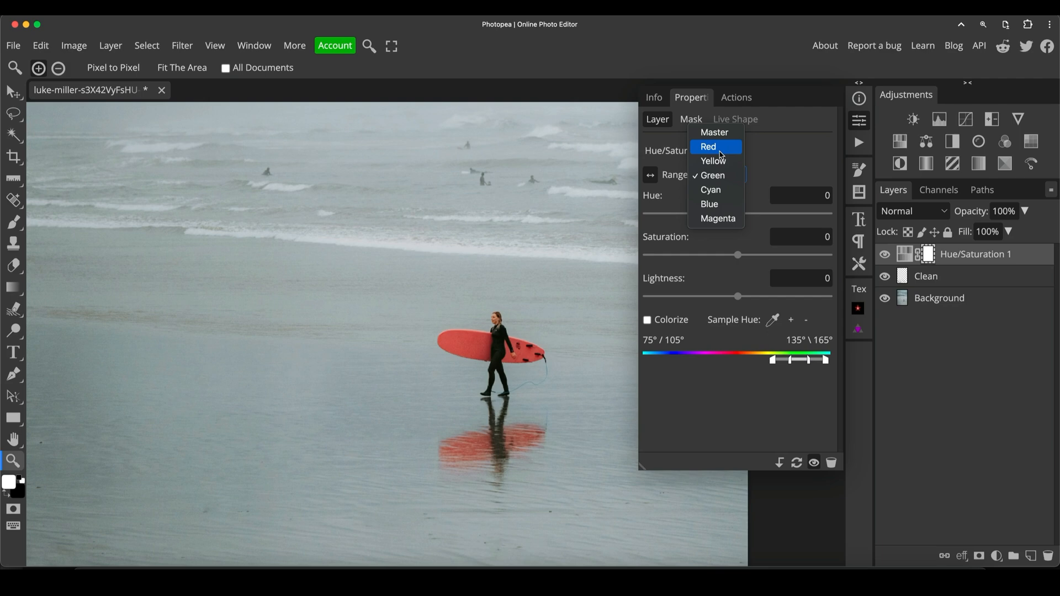
pyautogui.click(708, 146)
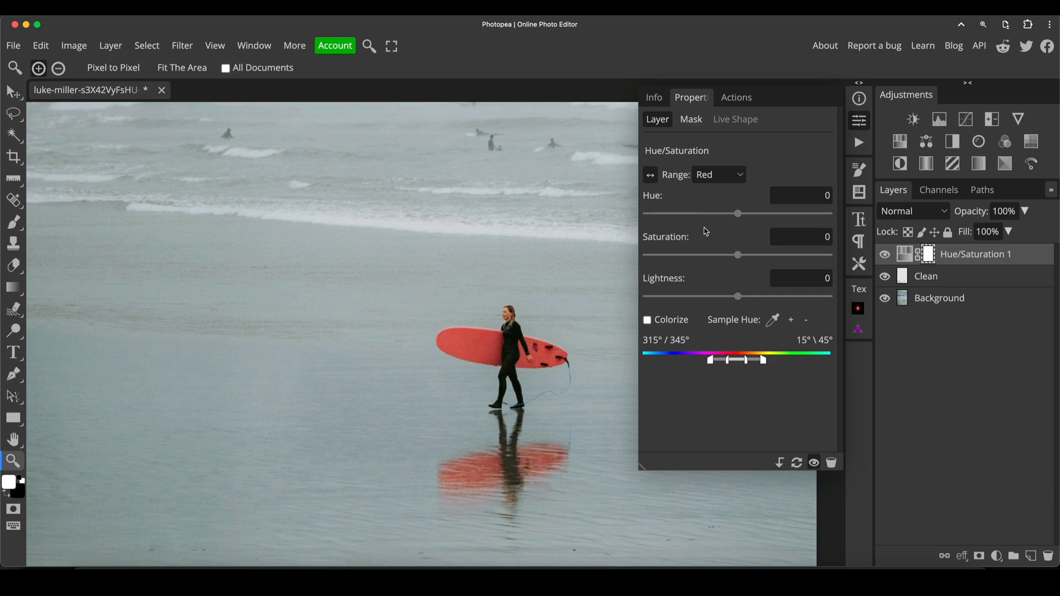
pyautogui.moveTo(737, 214); pyautogui.dragTo(742, 213)
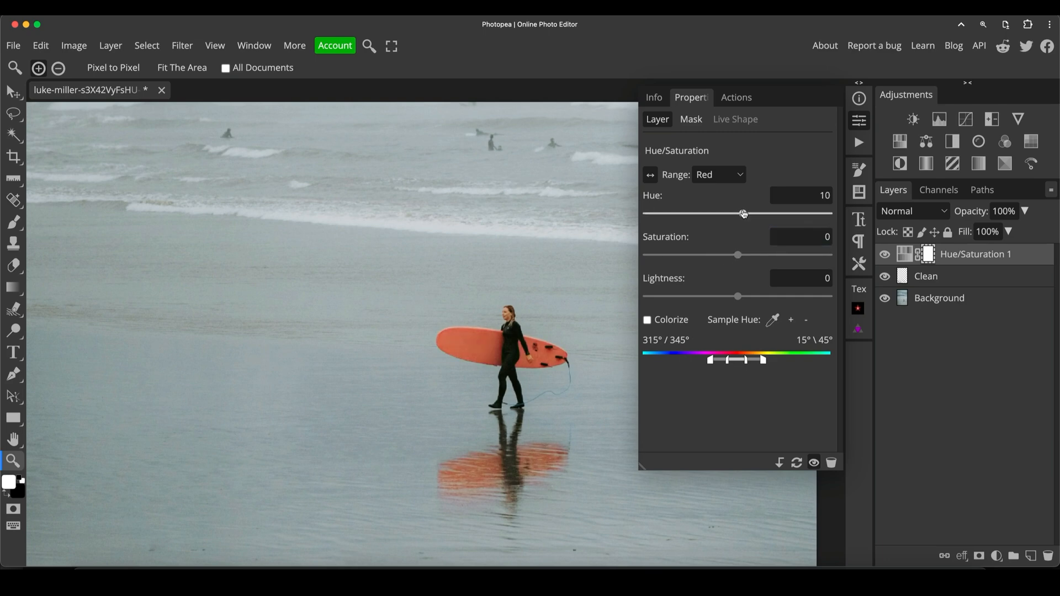
pyautogui.moveTo(743, 214); pyautogui.dragTo(732, 215)
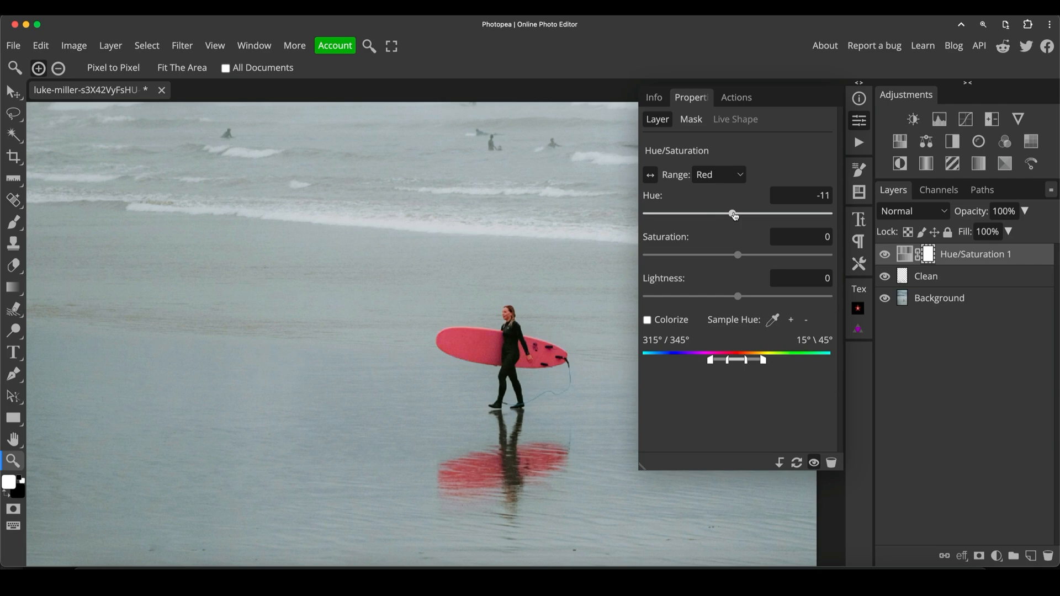
pyautogui.moveTo(735, 214); pyautogui.dragTo(731, 215)
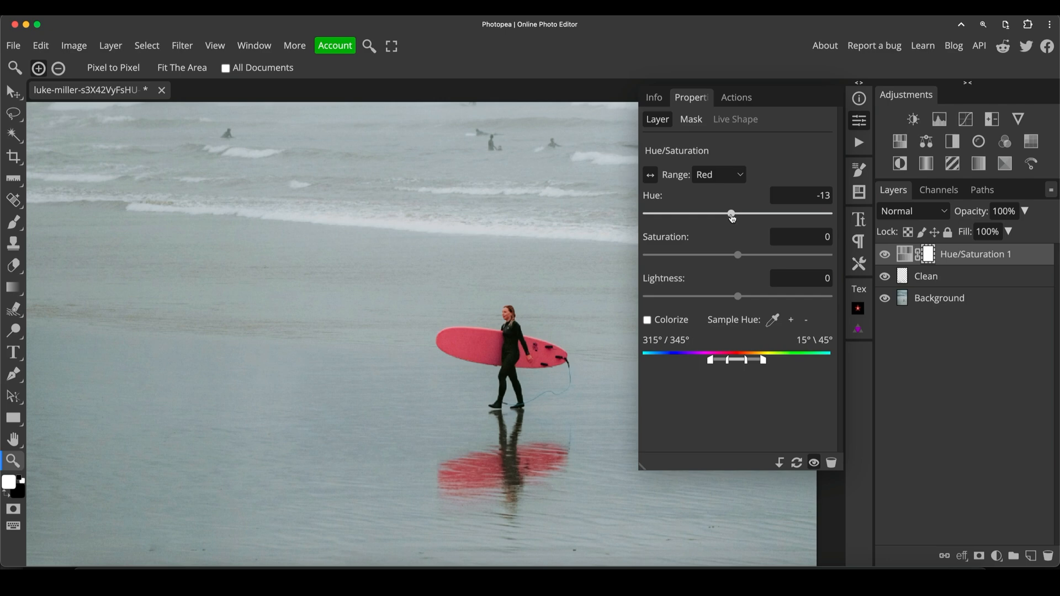
pyautogui.moveTo(731, 213); pyautogui.dragTo(730, 213)
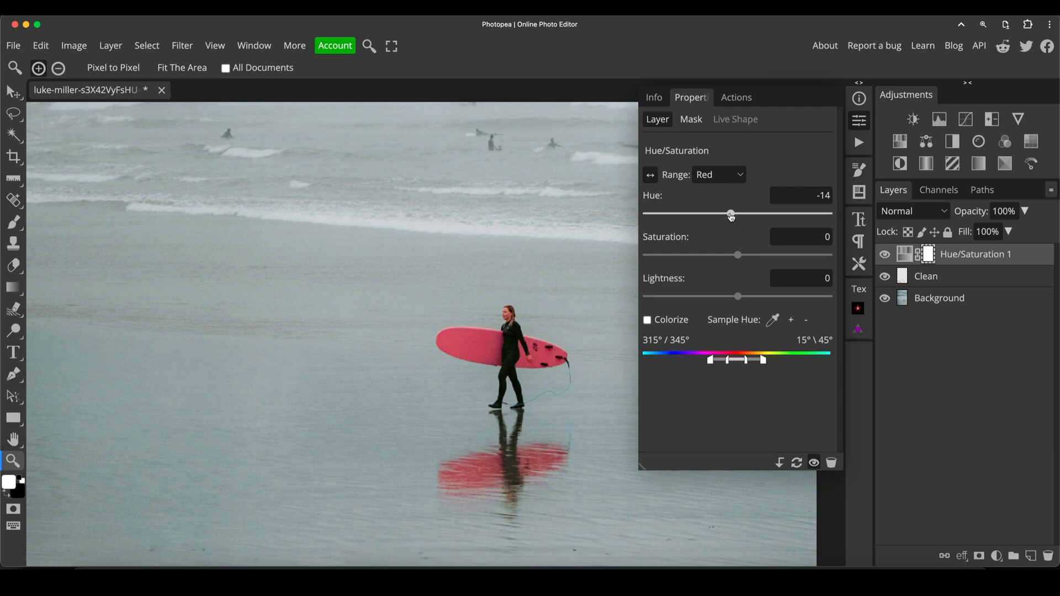
pyautogui.moveTo(731, 214); pyautogui.dragTo(728, 214)
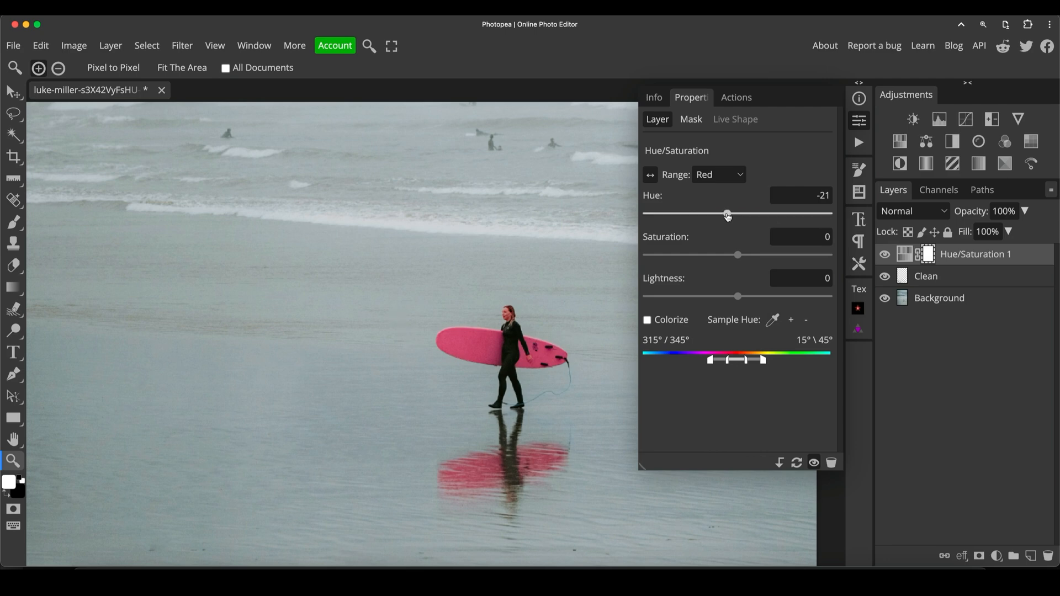
pyautogui.moveTo(727, 214); pyautogui.dragTo(722, 213)
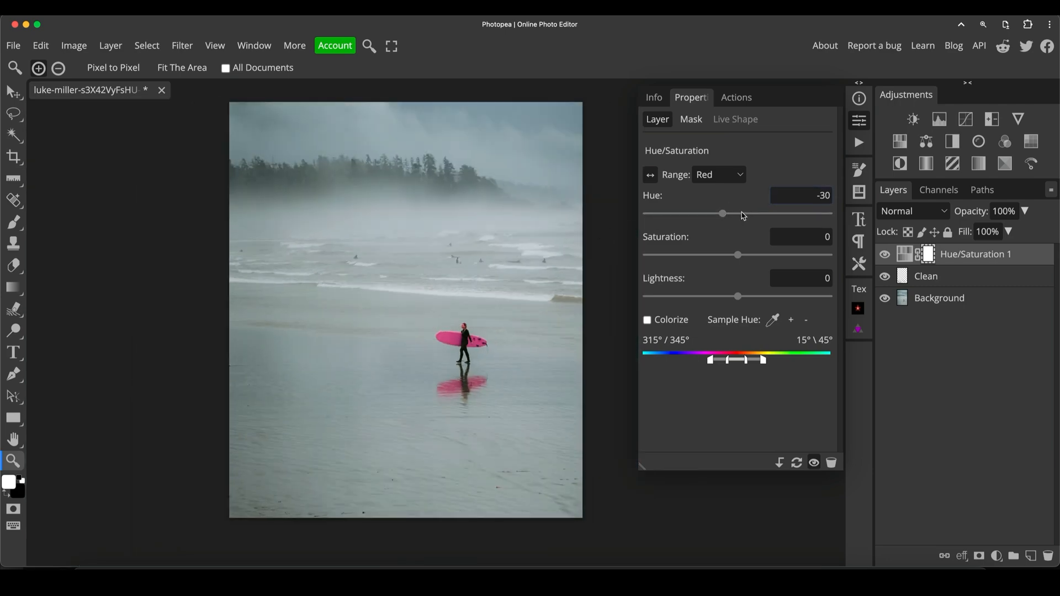
pyautogui.moveTo(723, 214); pyautogui.dragTo(735, 214)
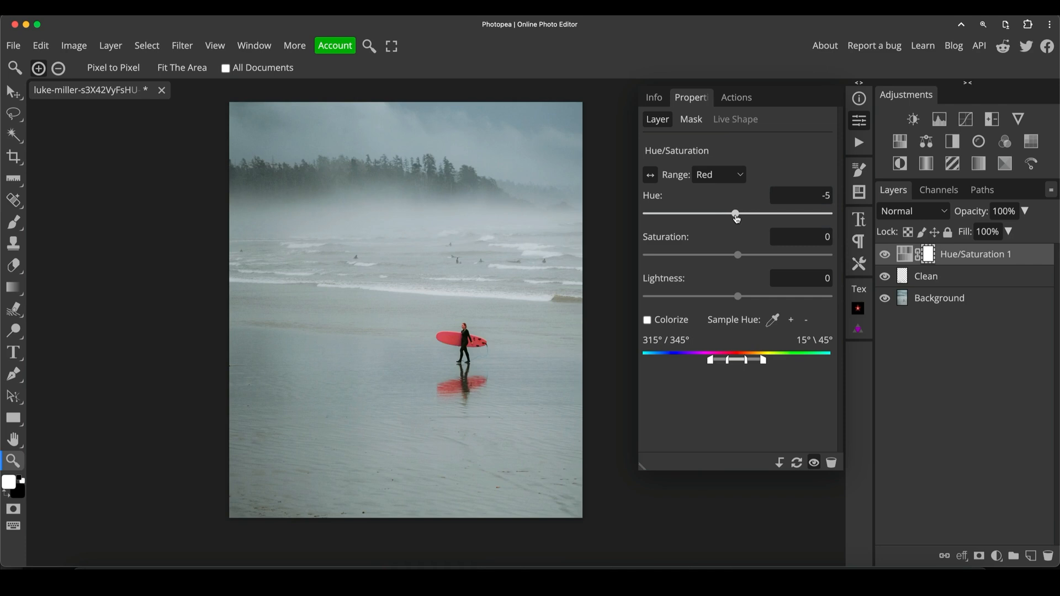
pyautogui.moveTo(735, 214); pyautogui.dragTo(734, 215)
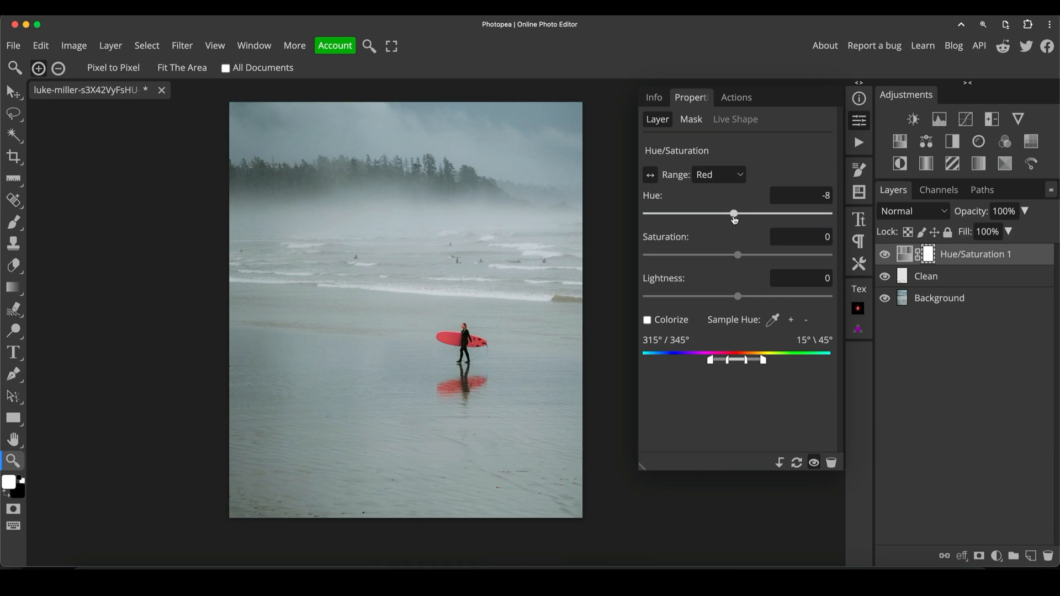
pyautogui.moveTo(733, 215); pyautogui.dragTo(732, 215)
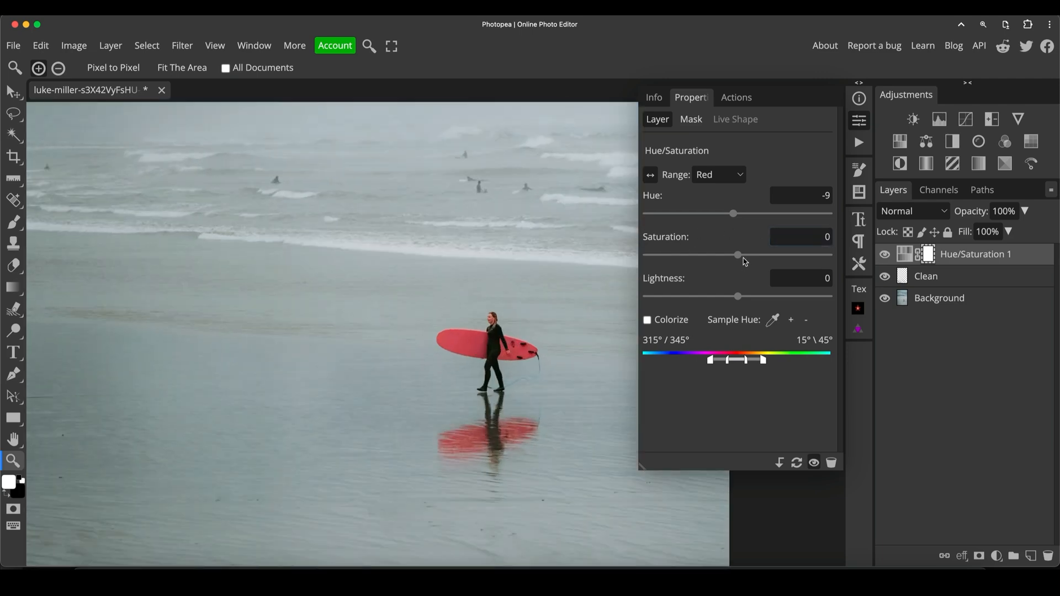
pyautogui.moveTo(736, 255); pyautogui.dragTo(759, 255)
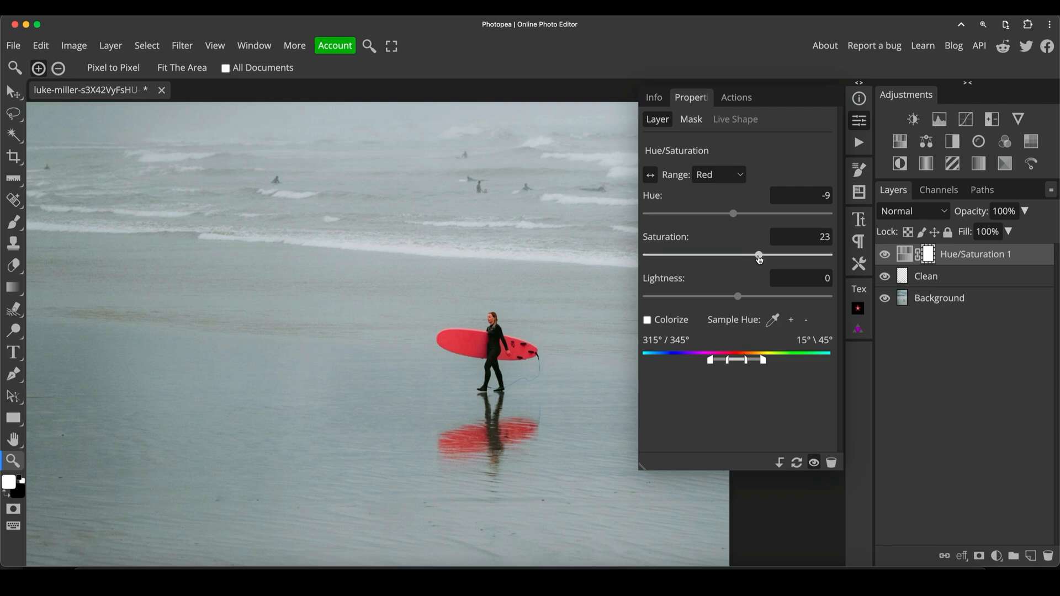
pyautogui.moveTo(758, 255); pyautogui.dragTo(775, 255)
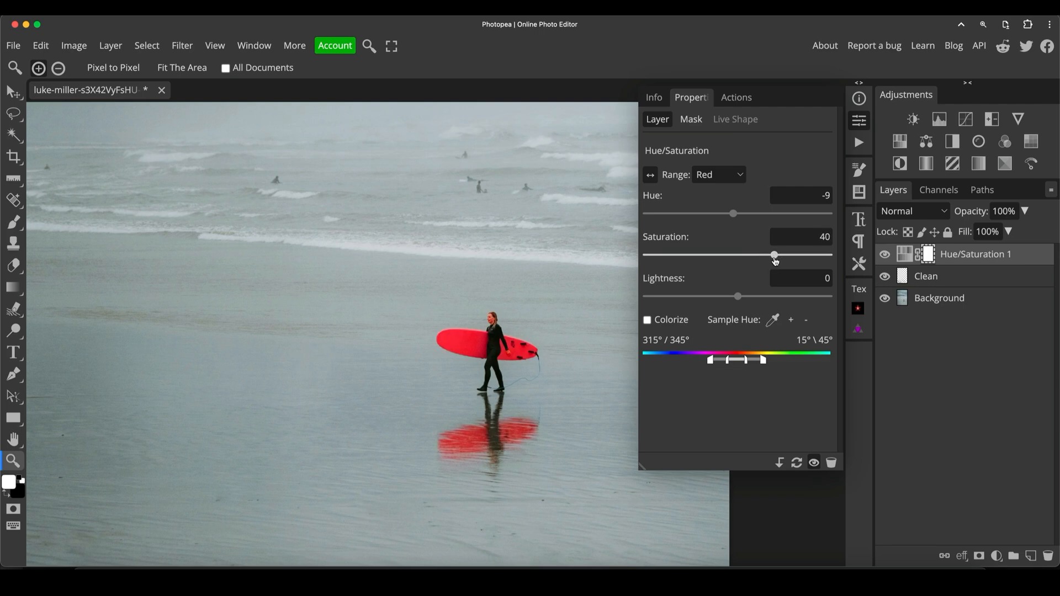
pyautogui.moveTo(774, 255); pyautogui.dragTo(755, 255)
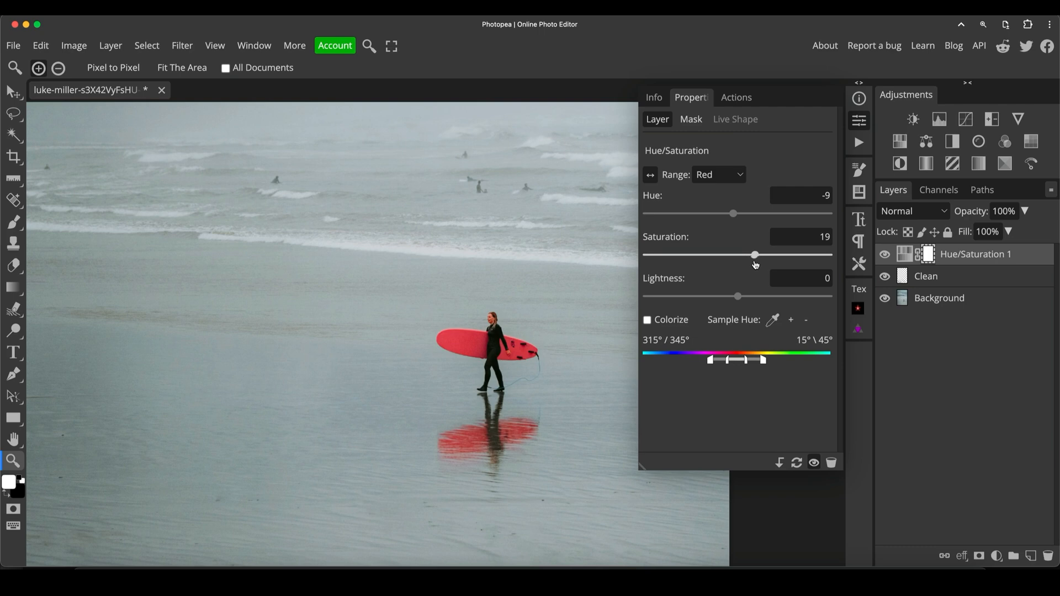
pyautogui.moveTo(754, 255); pyautogui.dragTo(751, 255)
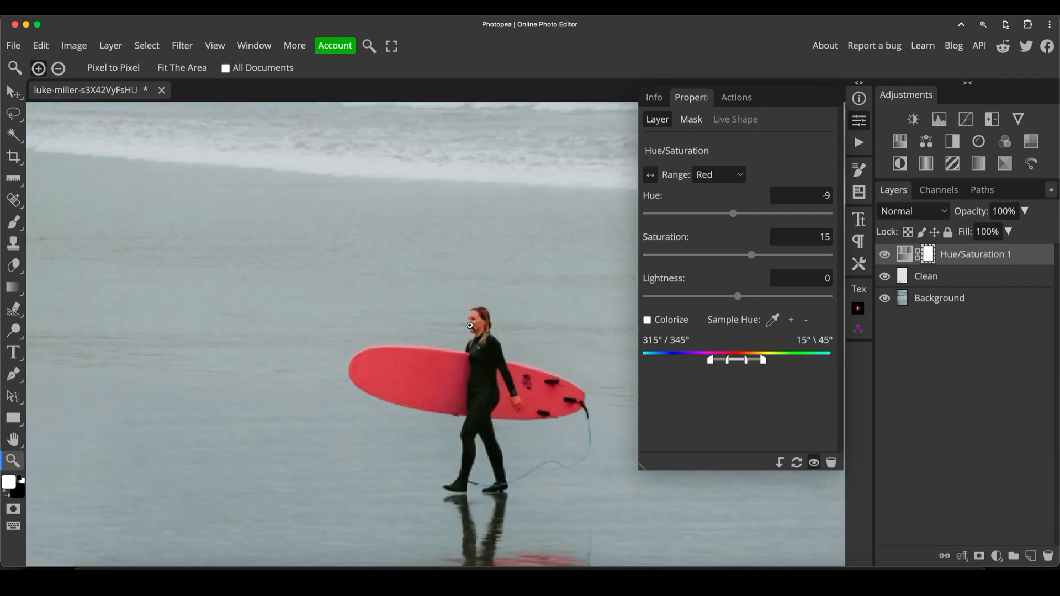
pyautogui.moveTo(498, 278)
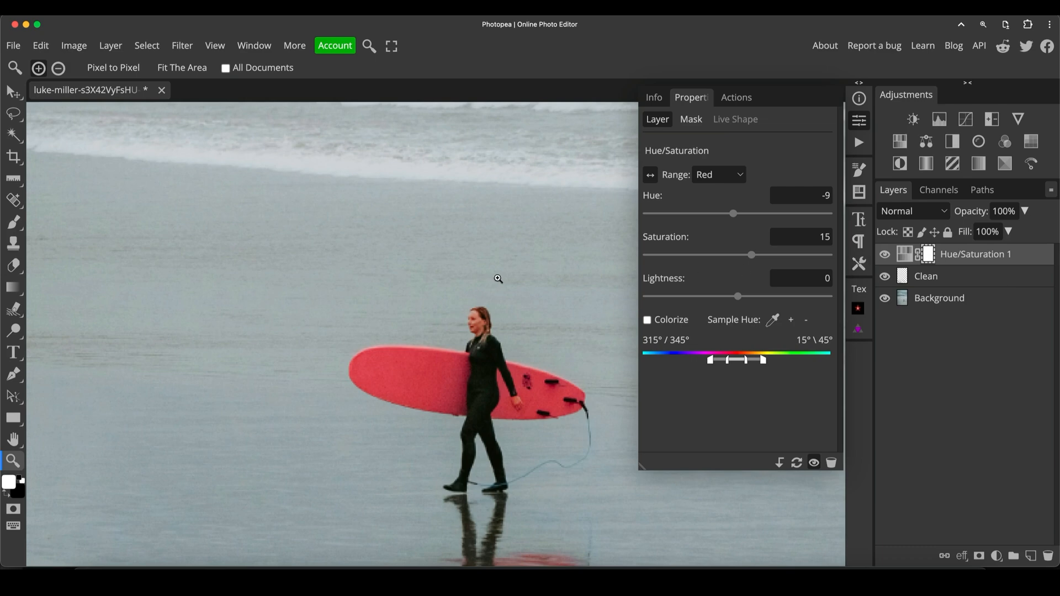
pyautogui.click(13, 222)
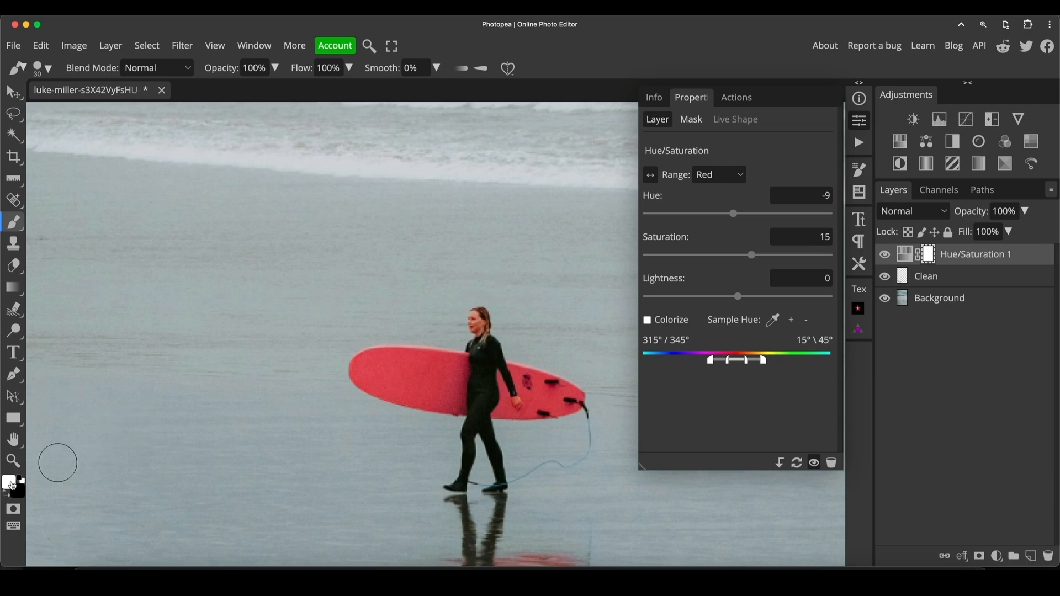
pyautogui.moveTo(33, 494)
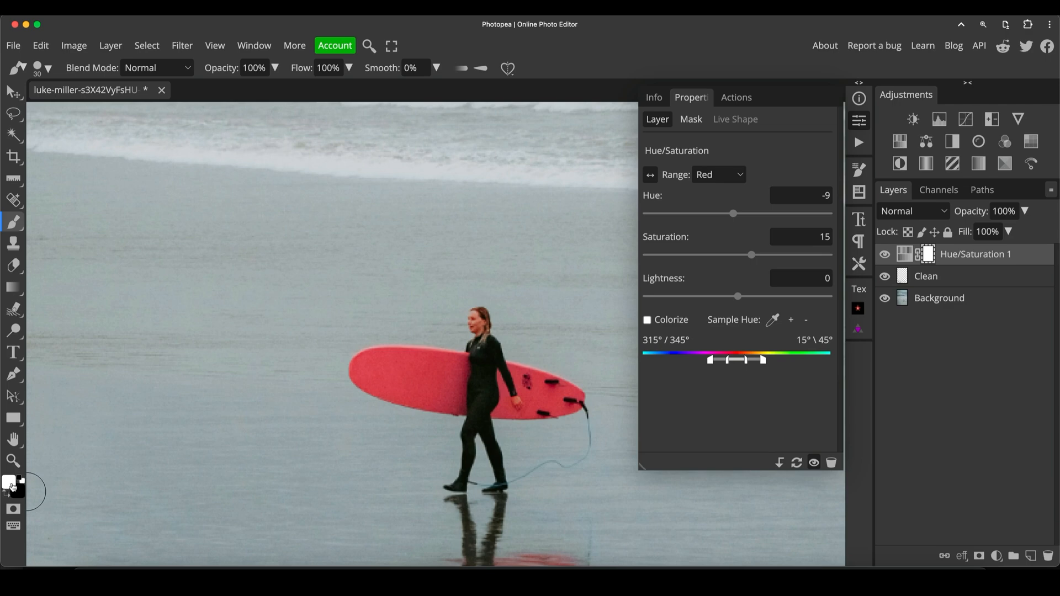
pyautogui.moveTo(237, 395)
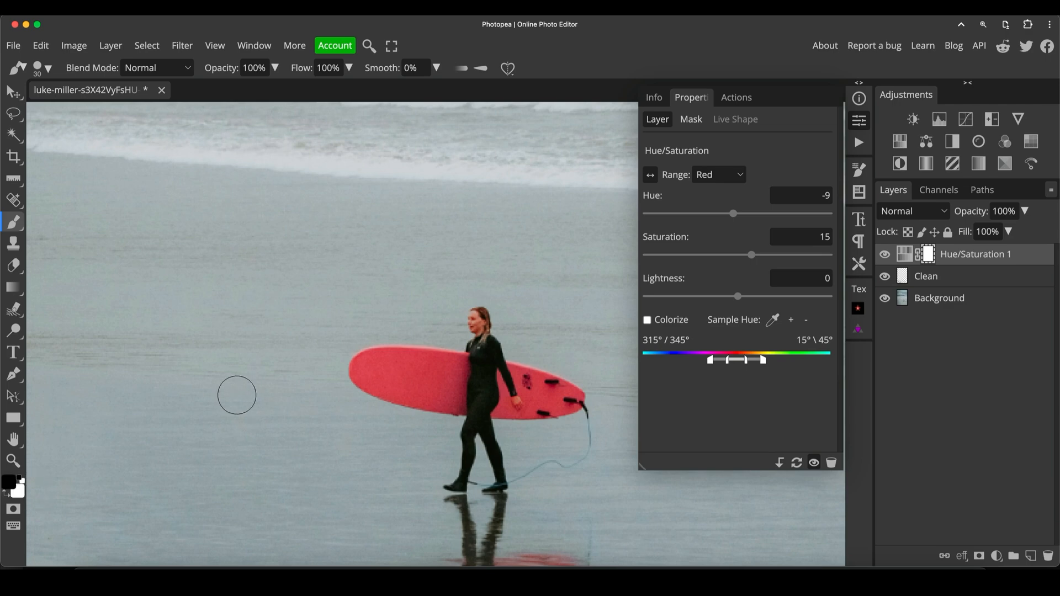
pyautogui.moveTo(328, 334)
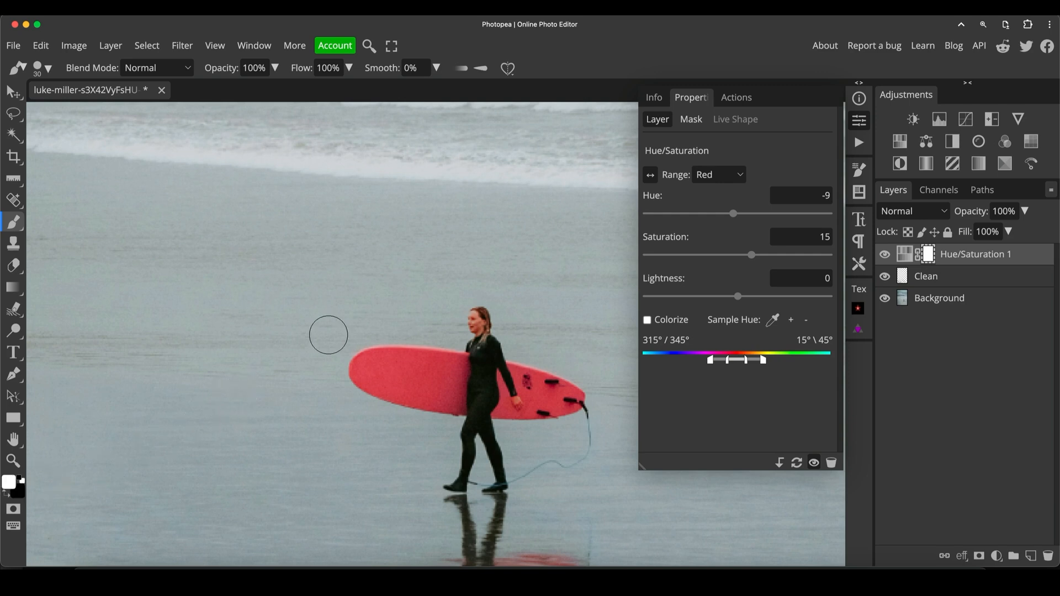
pyautogui.moveTo(622, 376)
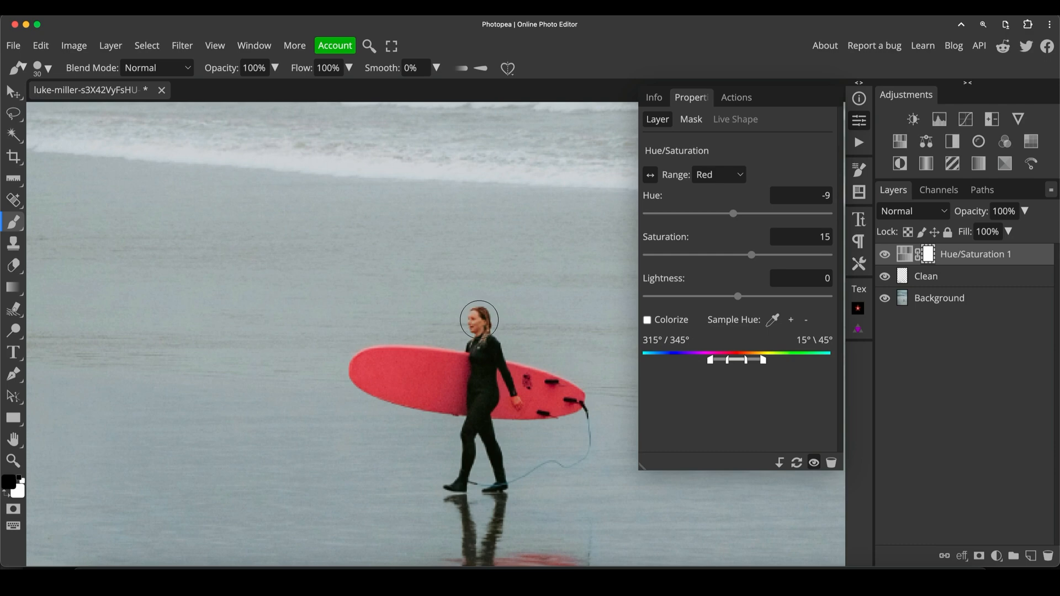
pyautogui.moveTo(540, 301)
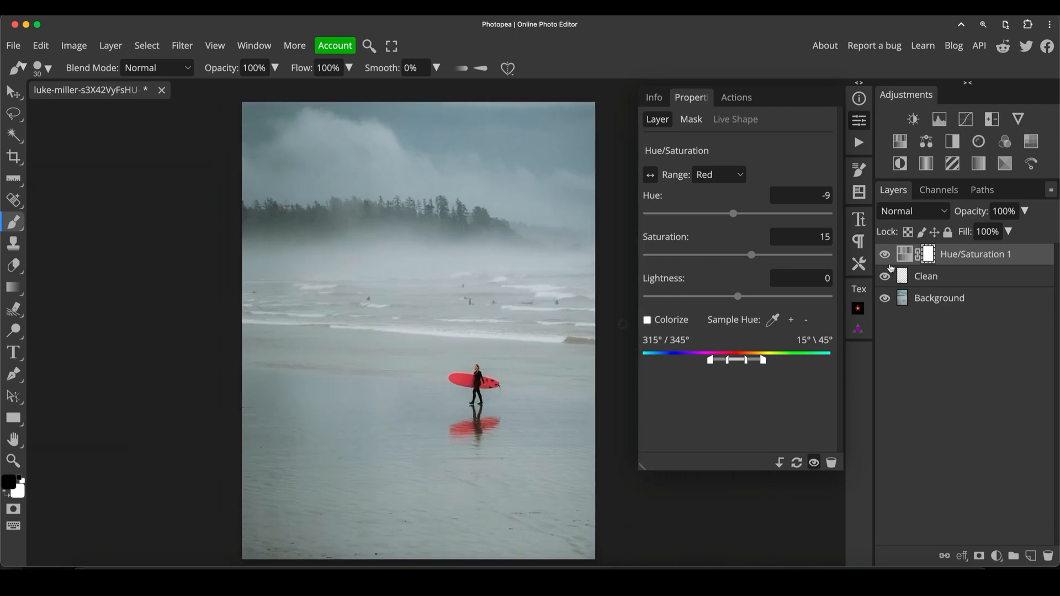
pyautogui.click(884, 253)
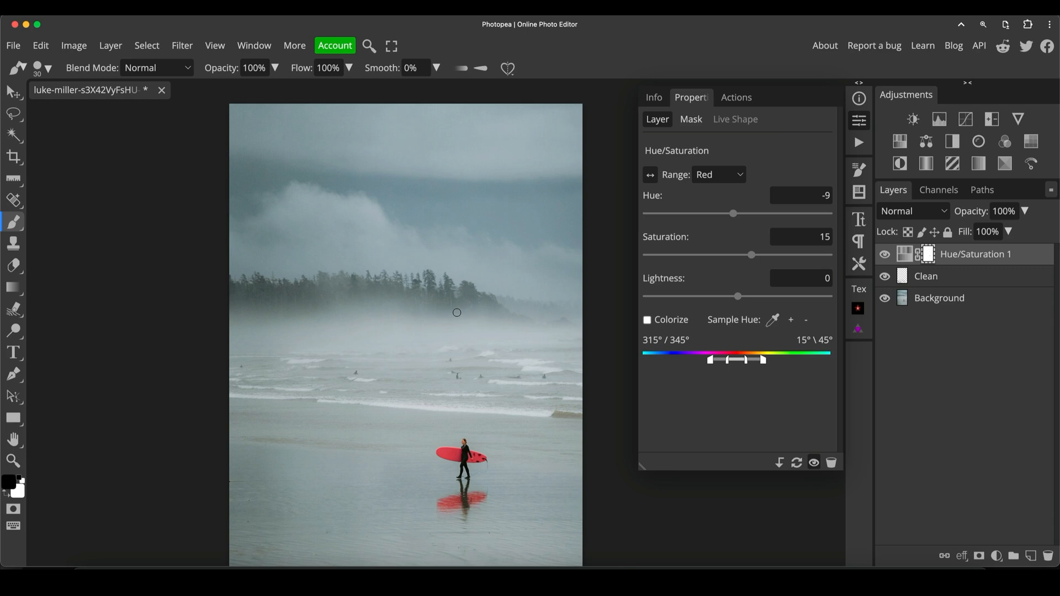
pyautogui.moveTo(552, 145)
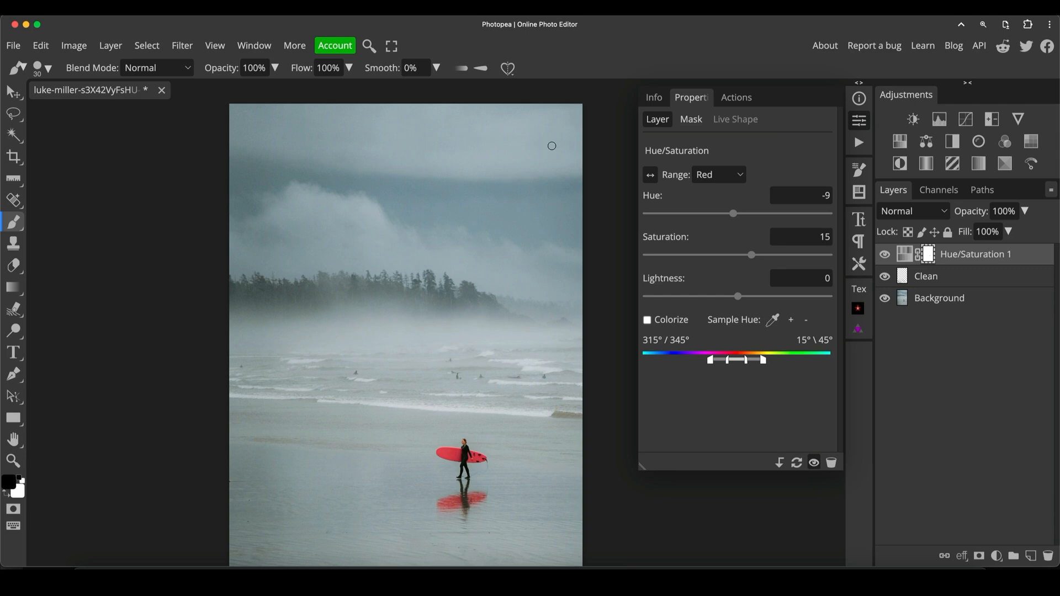
pyautogui.moveTo(513, 392)
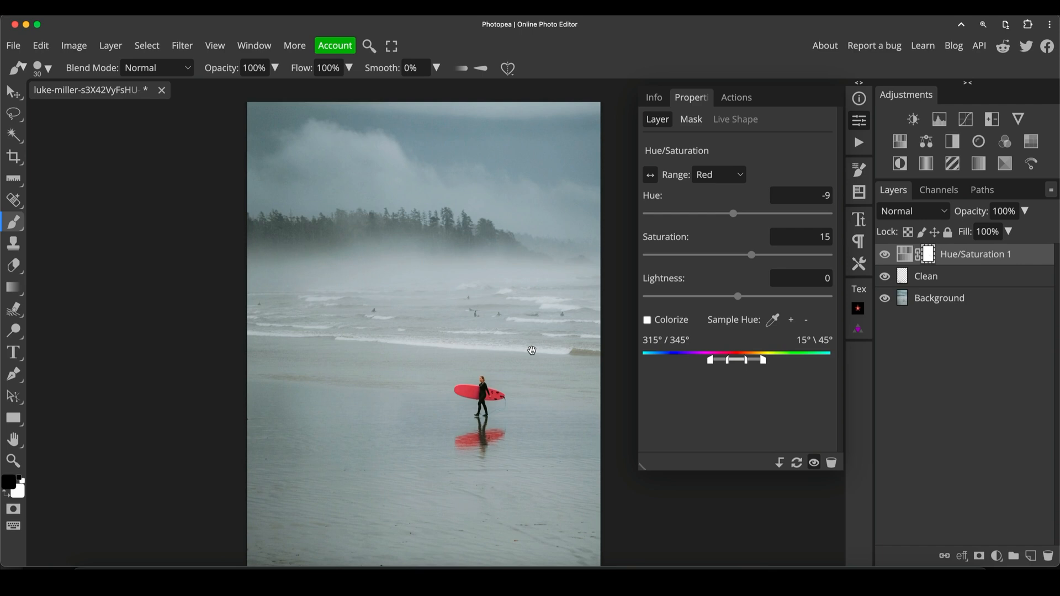
pyautogui.moveTo(532, 354)
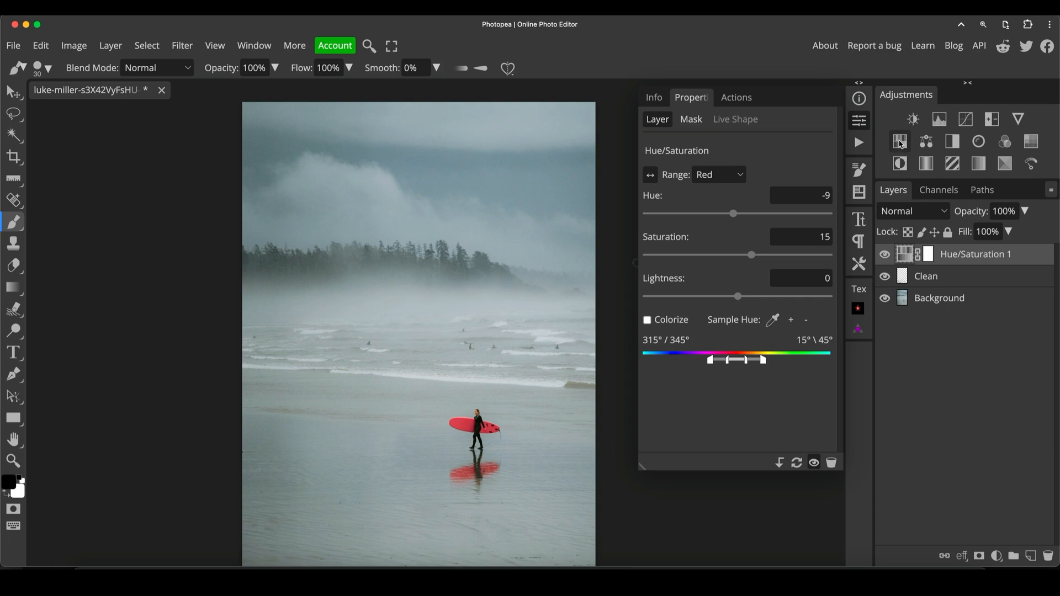
pyautogui.moveTo(943, 138)
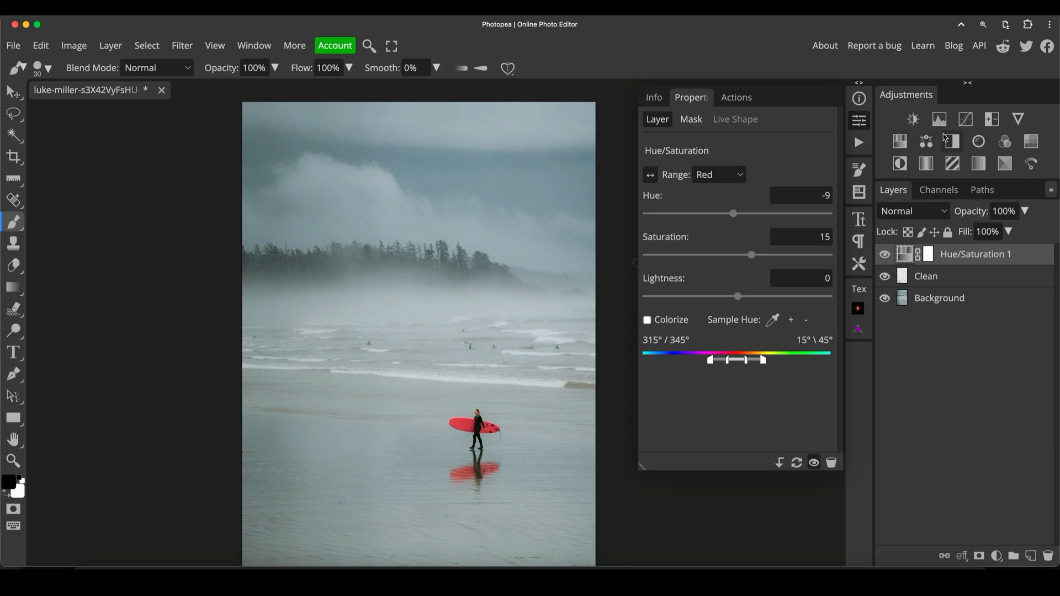
# Add a Curves layer and pull the RGB curve's midpoint slightly down
pyautogui.click(964, 119)
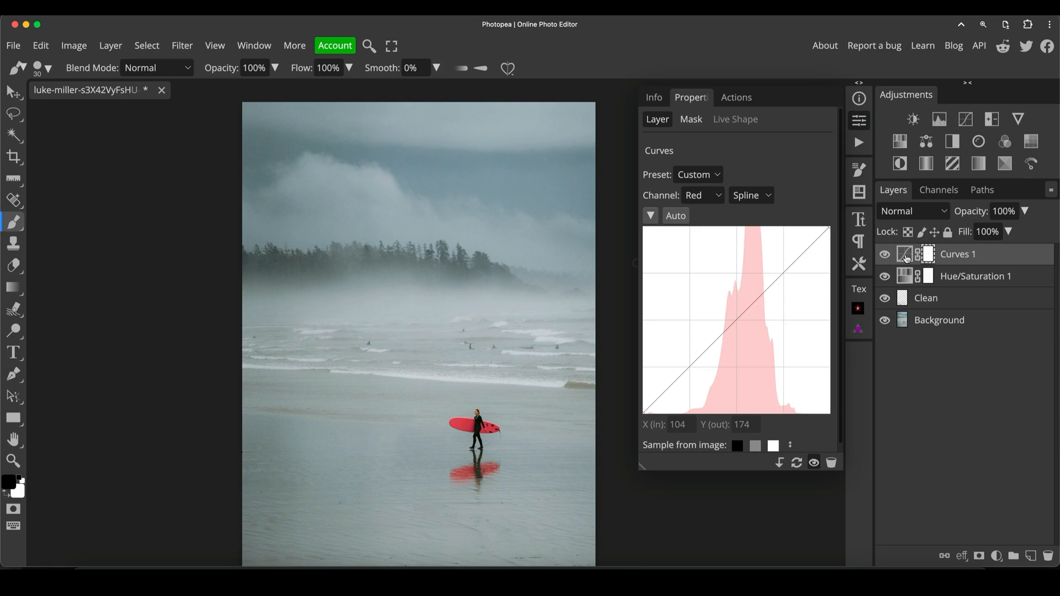
pyautogui.click(903, 253)
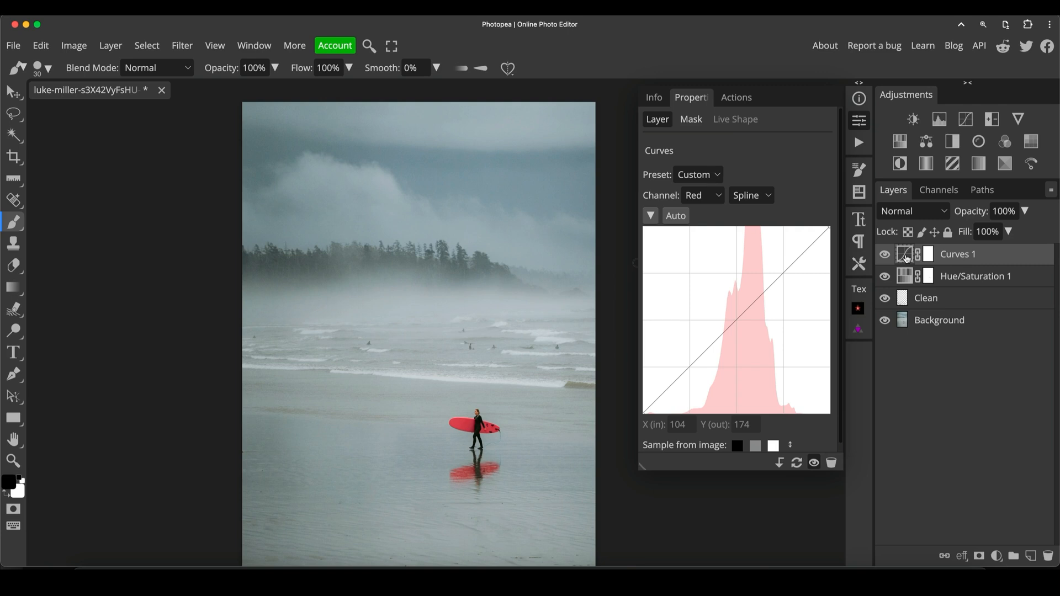
pyautogui.click(701, 196)
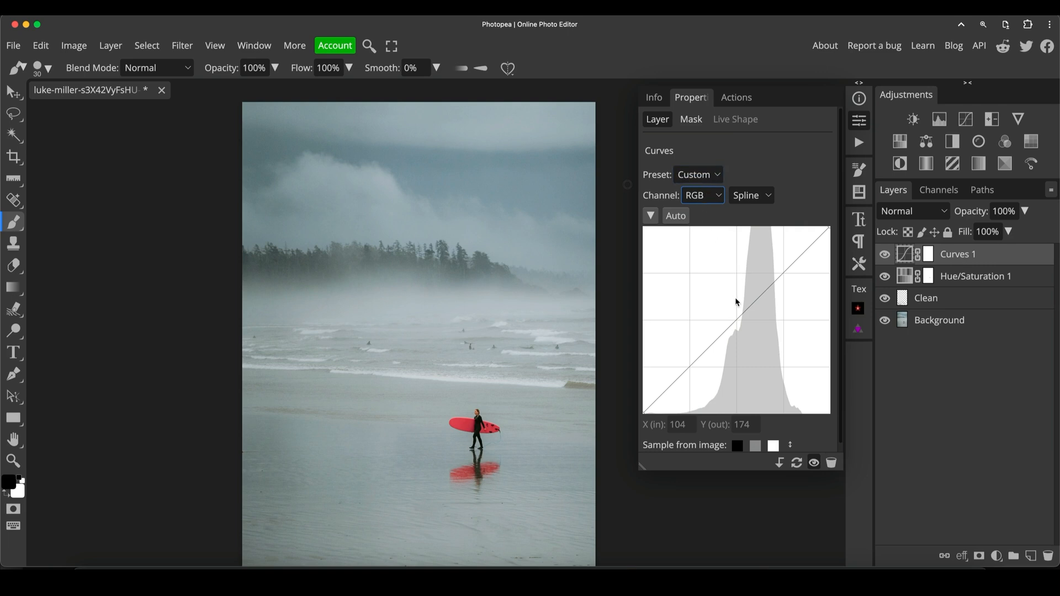
pyautogui.moveTo(735, 324)
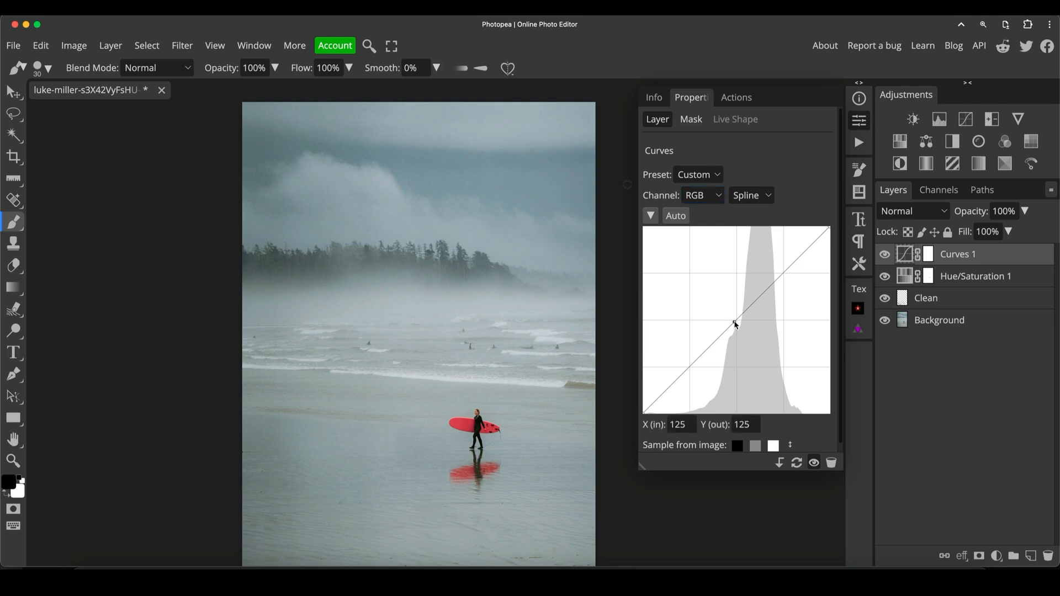
pyautogui.moveTo(735, 324); pyautogui.dragTo(739, 332)
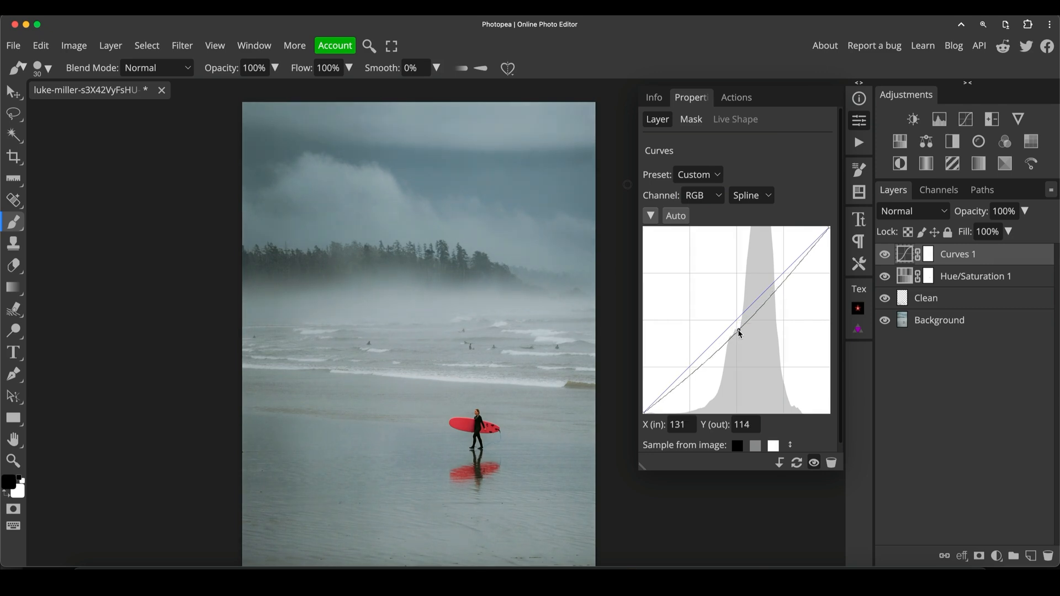
pyautogui.moveTo(739, 332); pyautogui.dragTo(739, 330)
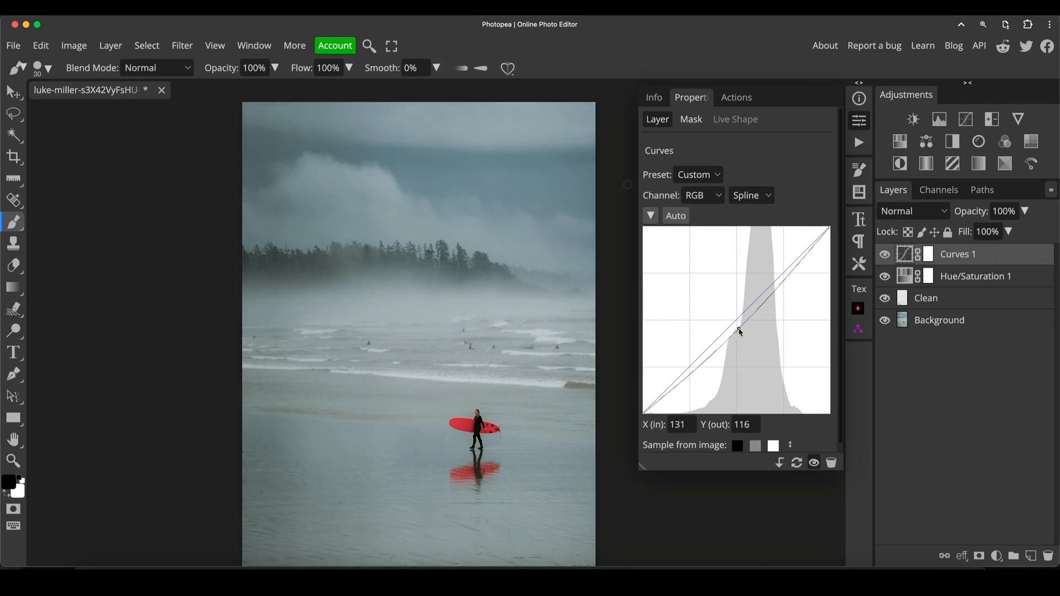
pyautogui.moveTo(739, 331); pyautogui.dragTo(740, 332)
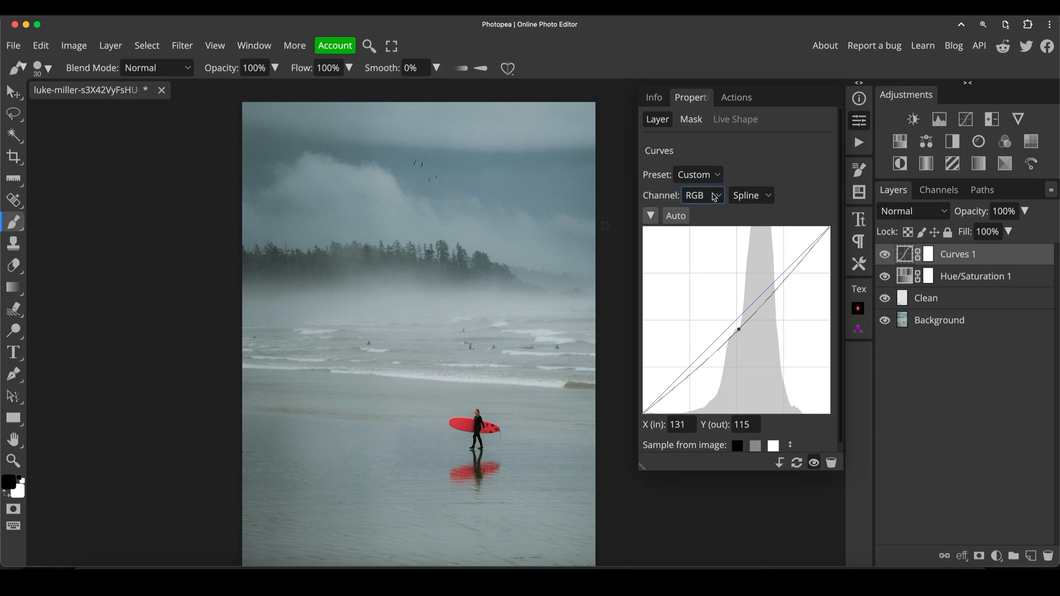
# Raise the Blue channel midtones in Curves 1 slightly, 127 in to 133 out
pyautogui.click(702, 196)
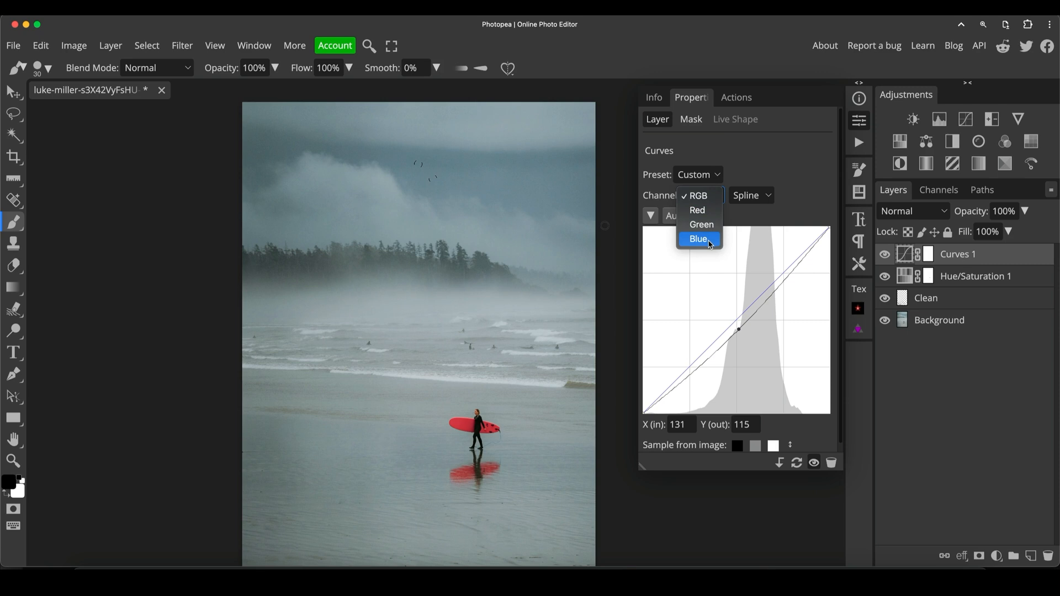
pyautogui.click(699, 239)
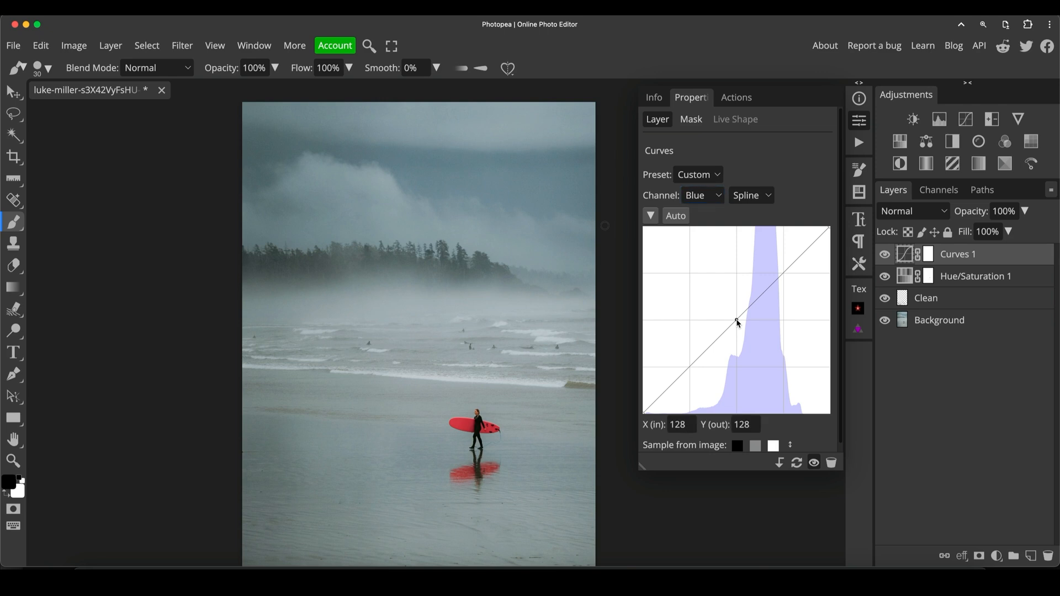
pyautogui.moveTo(737, 323); pyautogui.dragTo(736, 319)
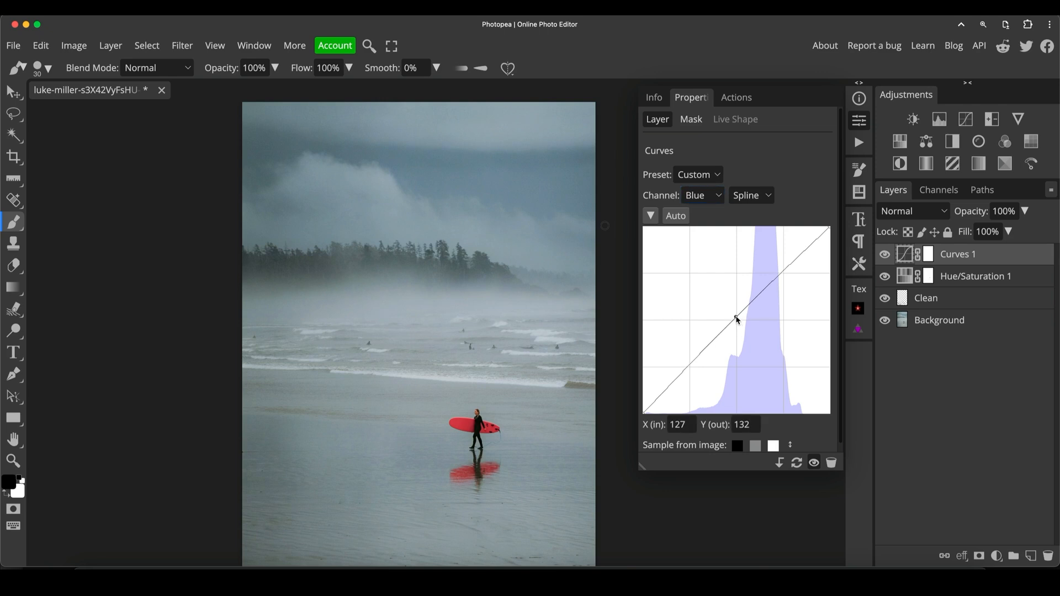
pyautogui.moveTo(736, 320); pyautogui.dragTo(736, 318)
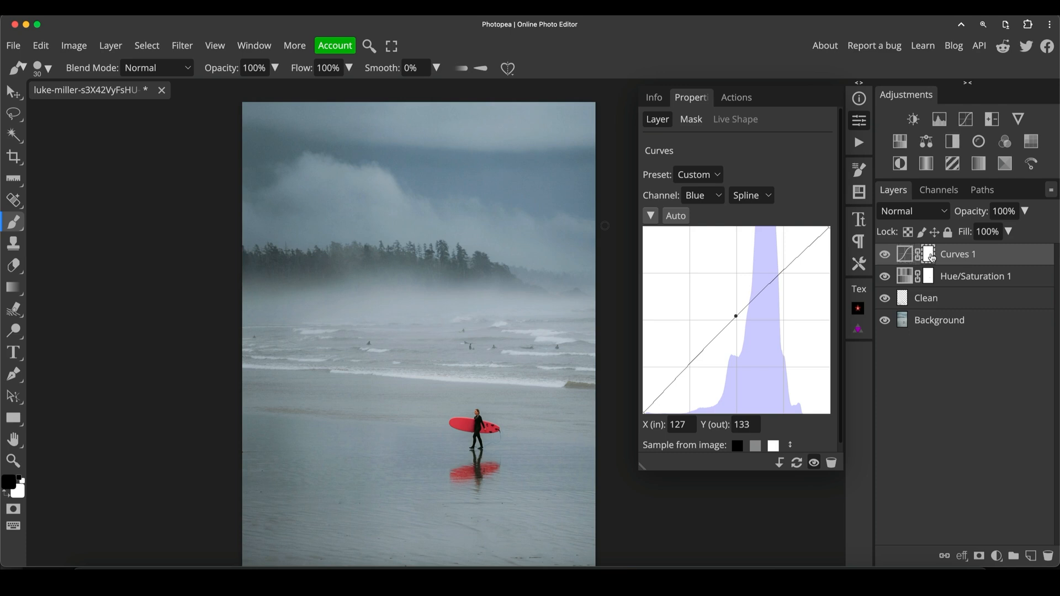
# Draw a vertical gradient on the Curves 1 mask and preview the mask alone
pyautogui.click(928, 254)
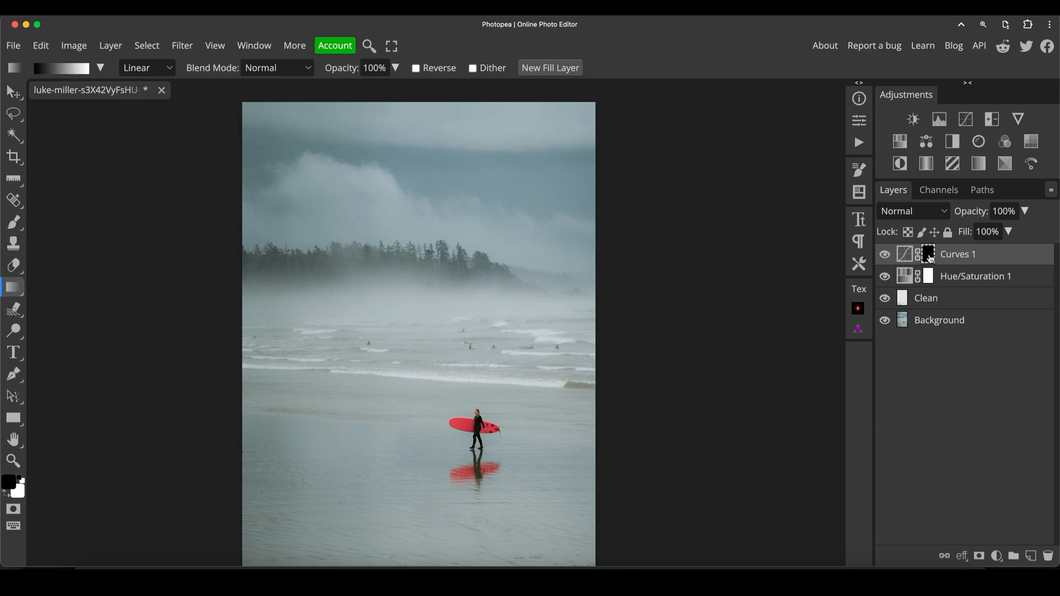
pyautogui.moveTo(572, 130)
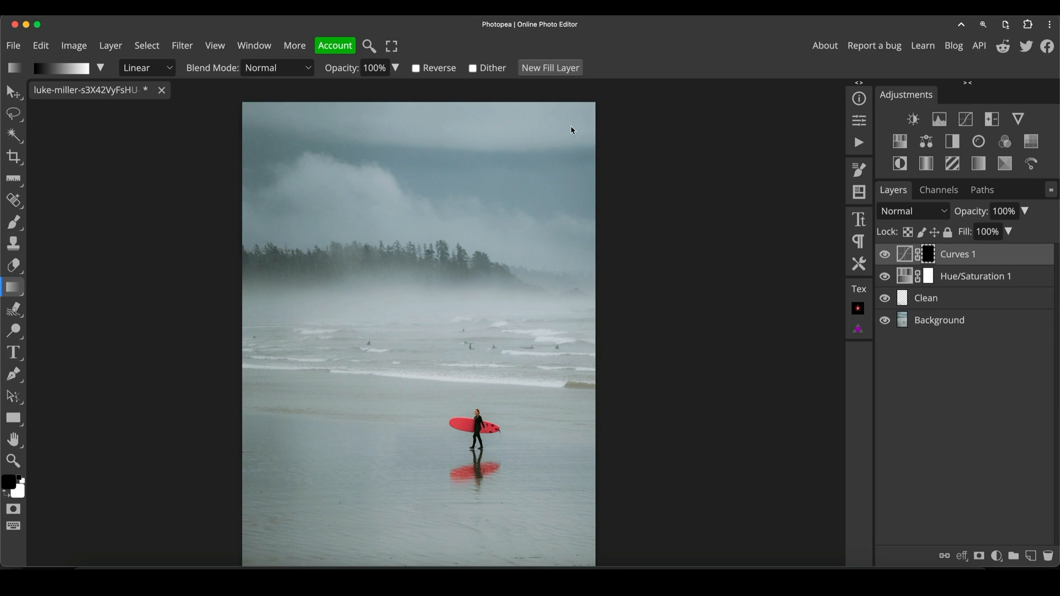
pyautogui.moveTo(412, 167)
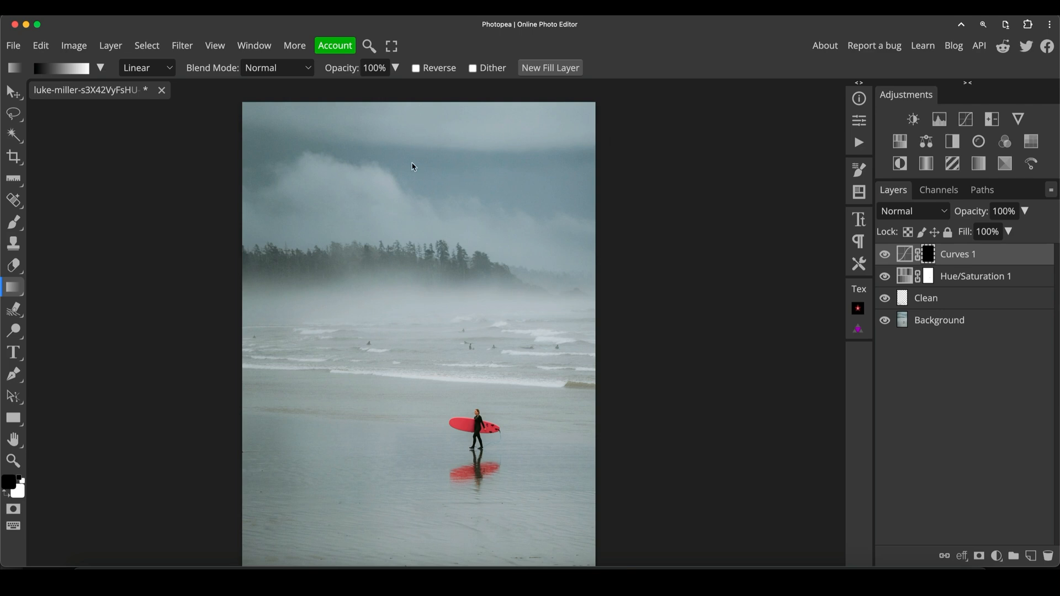
pyautogui.moveTo(424, 108)
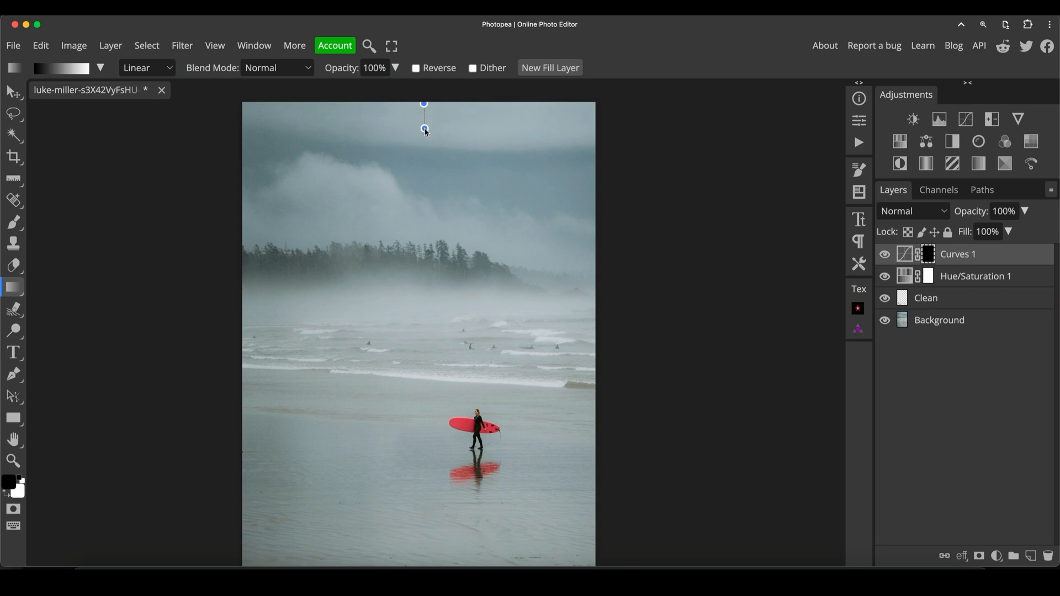
pyautogui.moveTo(424, 129); pyautogui.dragTo(424, 250)
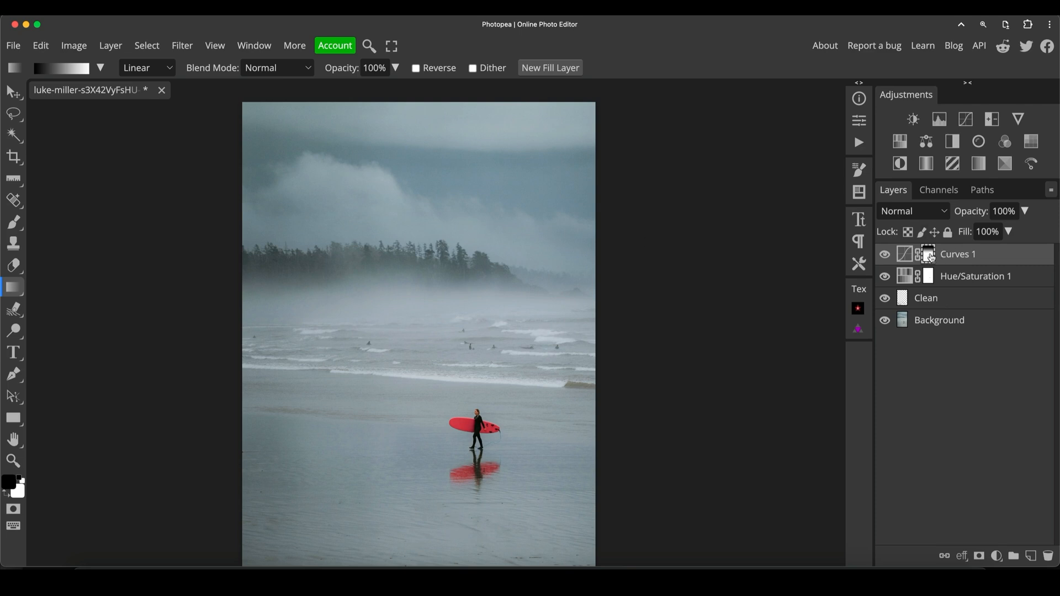
pyautogui.click(927, 253)
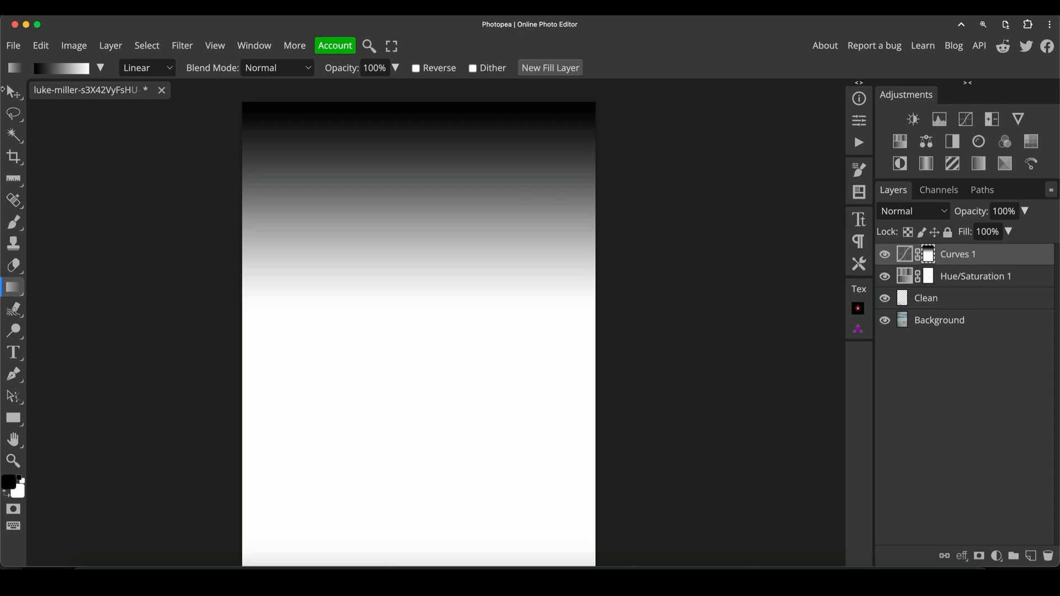
pyautogui.moveTo(393, 116)
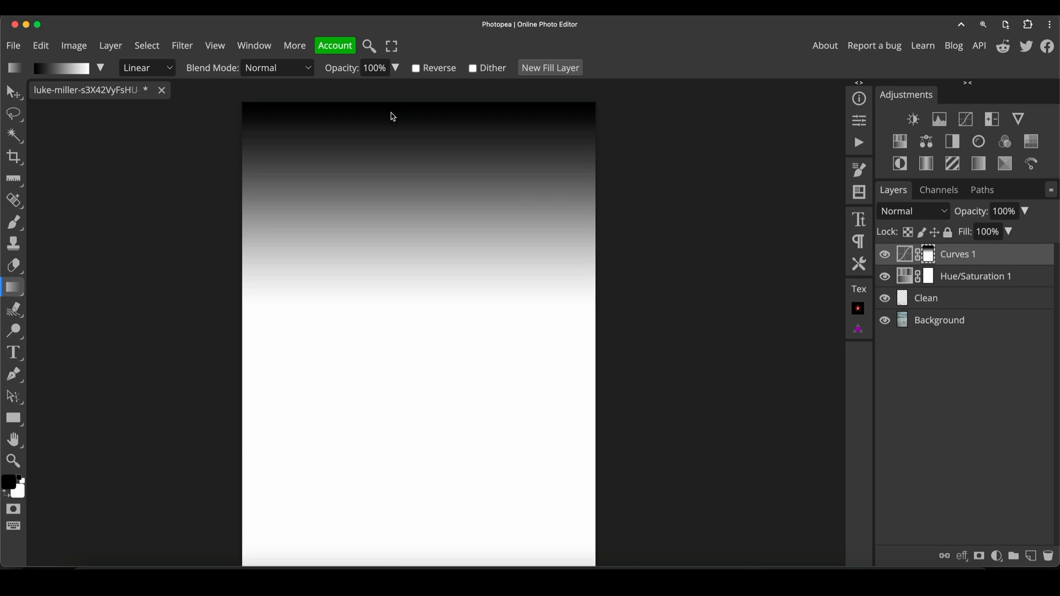
pyautogui.moveTo(470, 153)
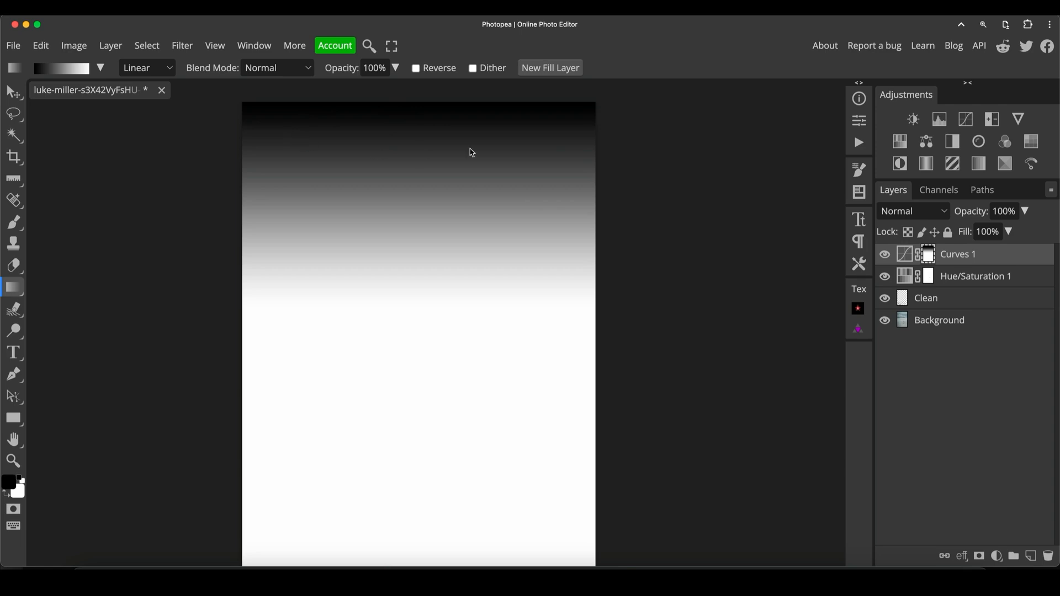
pyautogui.moveTo(789, 253)
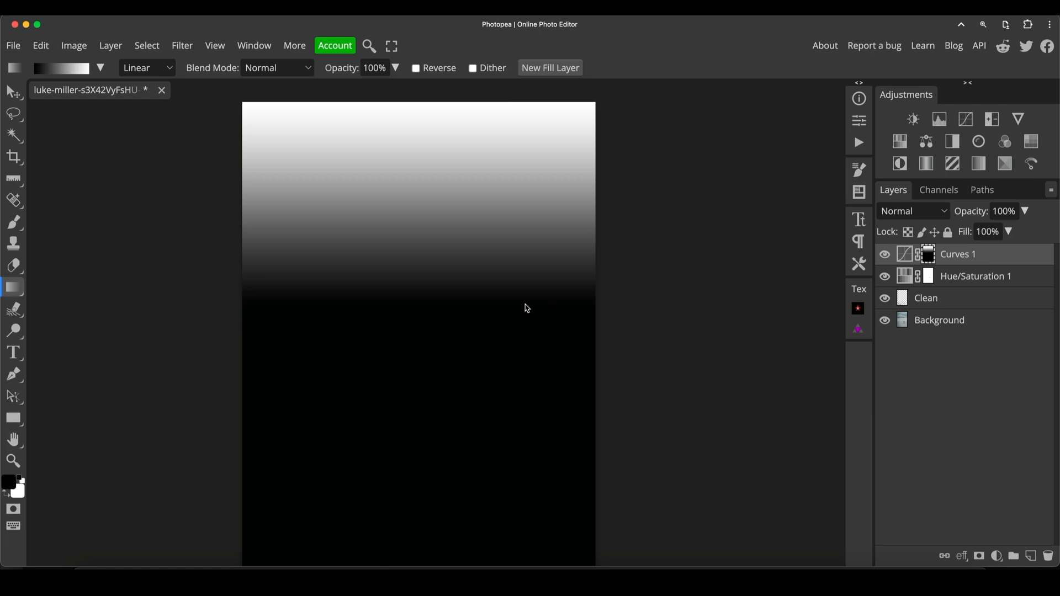
pyautogui.moveTo(497, 152)
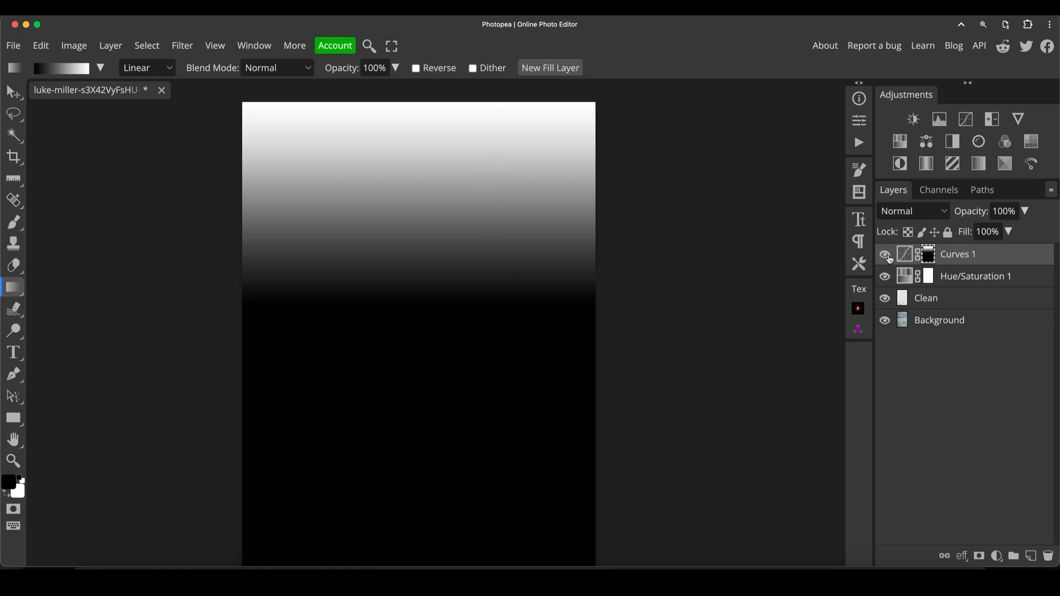
# Return to the photo and toggle Curves 1 off and on to compare
pyautogui.click(884, 254)
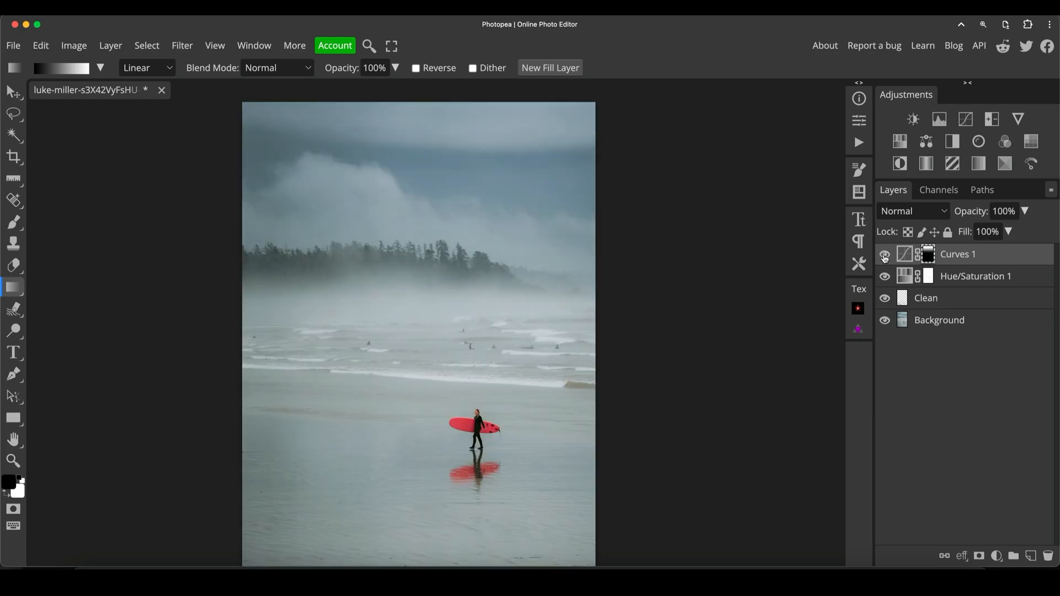
pyautogui.click(883, 259)
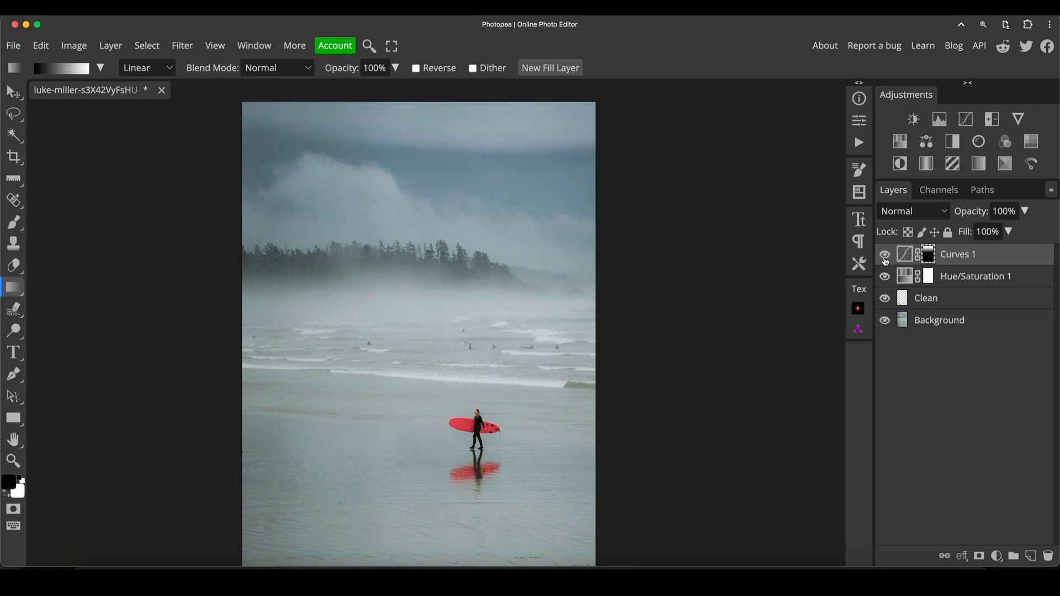
pyautogui.click(883, 253)
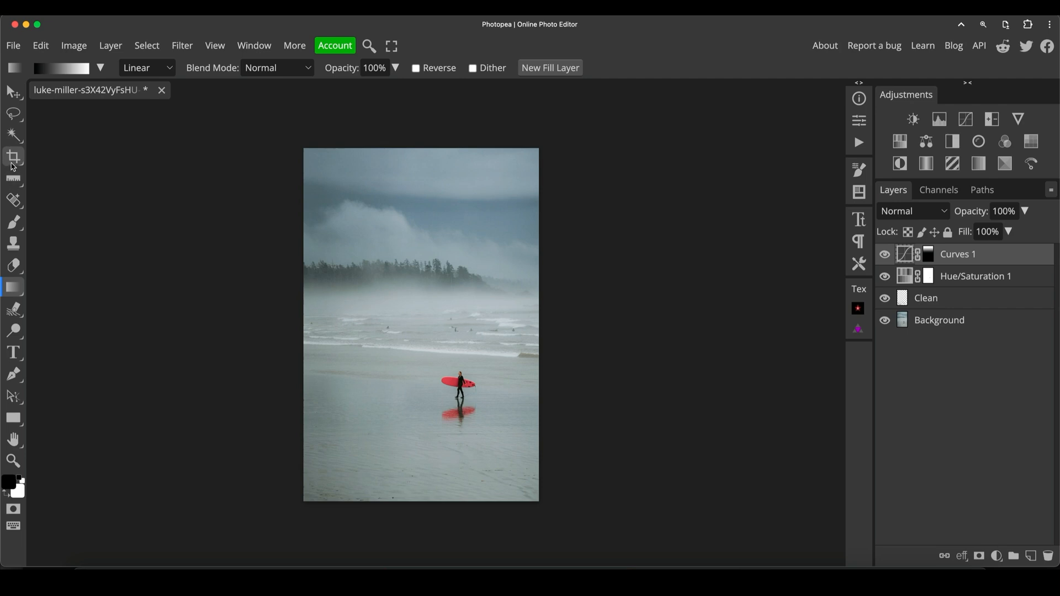
# Crop the photo to a 9:16 portrait ratio, keeping the surfer in frame
pyautogui.click(13, 156)
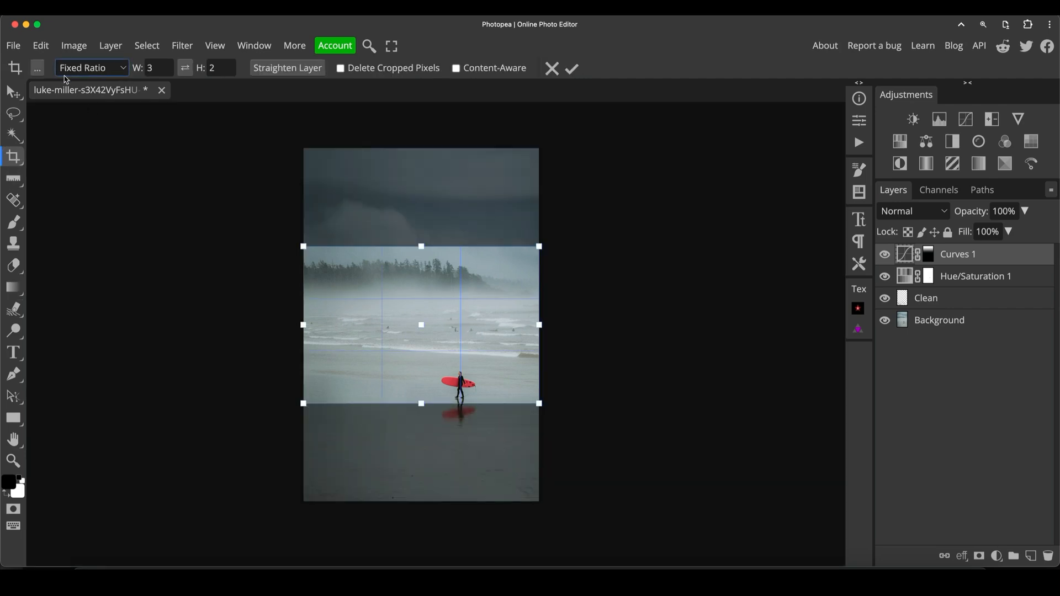
pyautogui.click(91, 67)
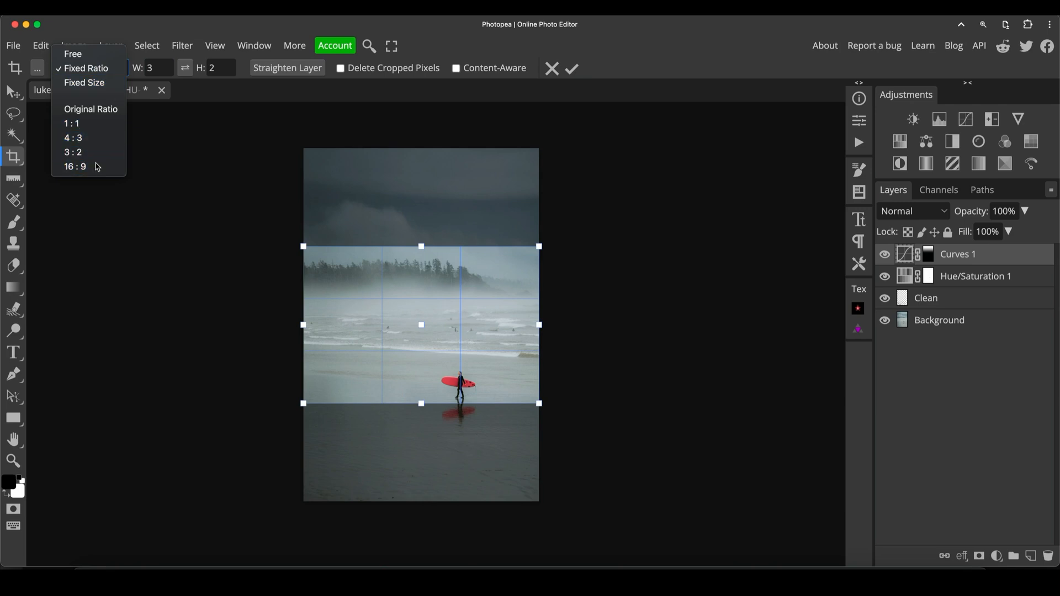
pyautogui.click(75, 167)
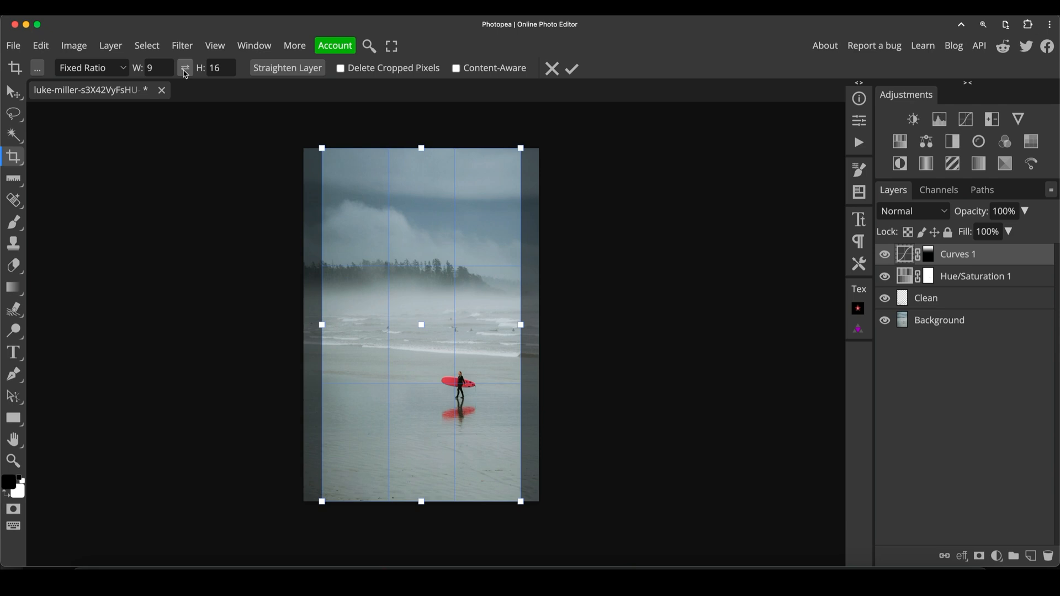
pyautogui.click(220, 68)
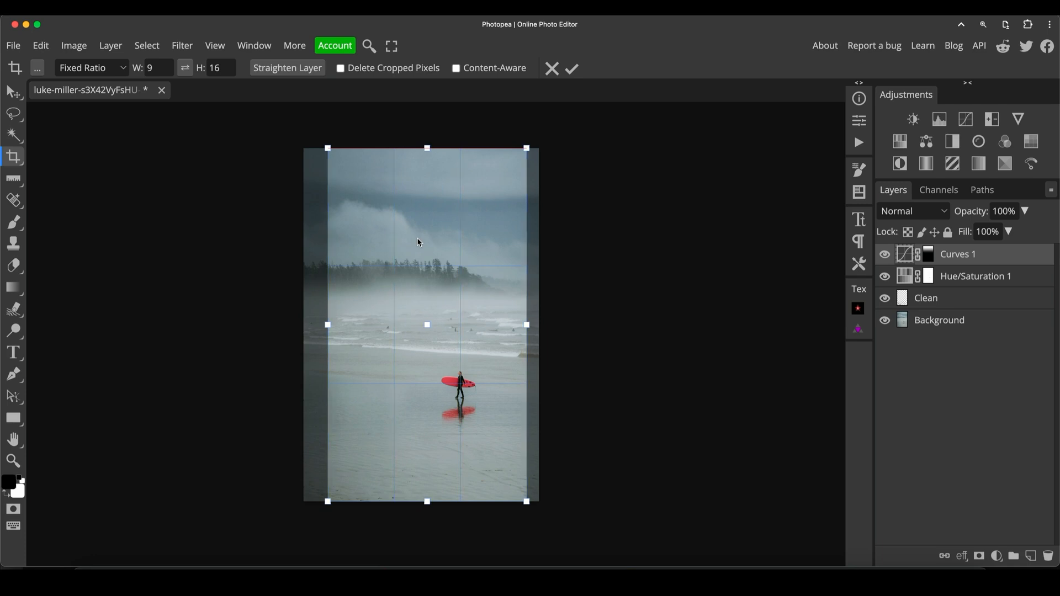
pyautogui.moveTo(386, 224)
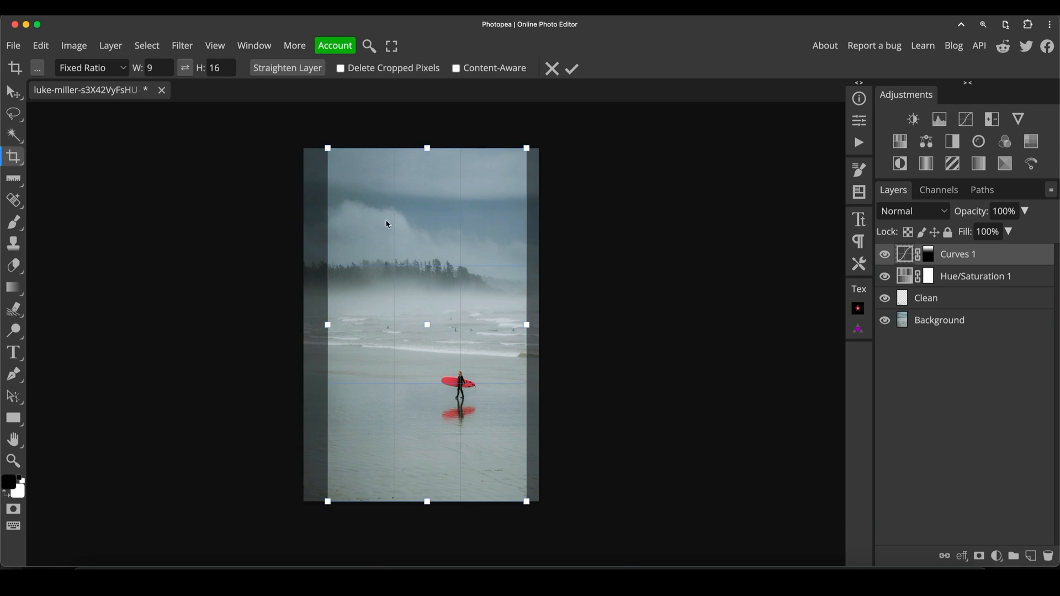
pyautogui.moveTo(437, 420)
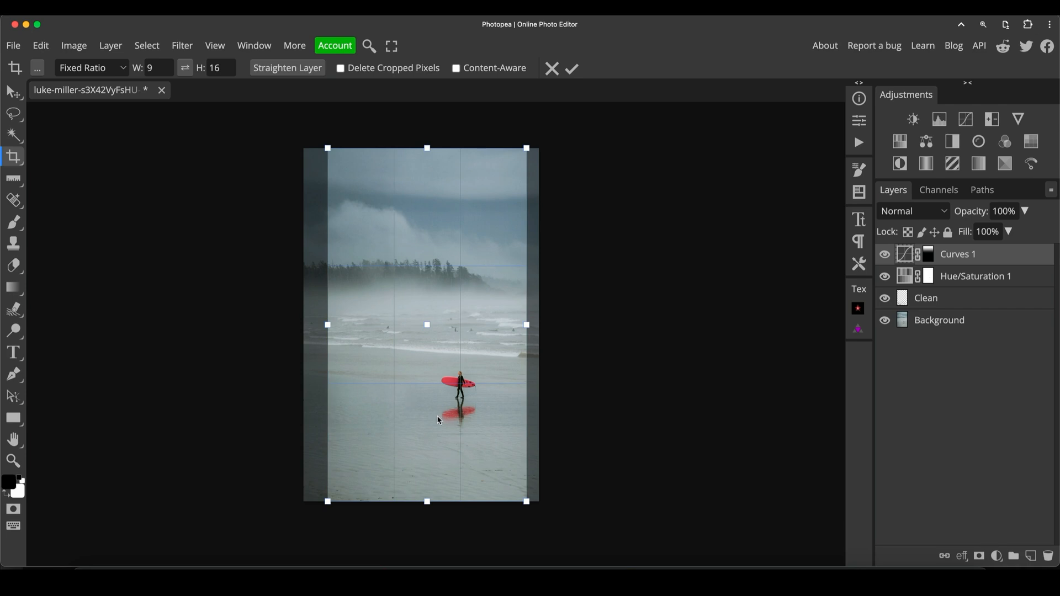
pyautogui.moveTo(469, 268)
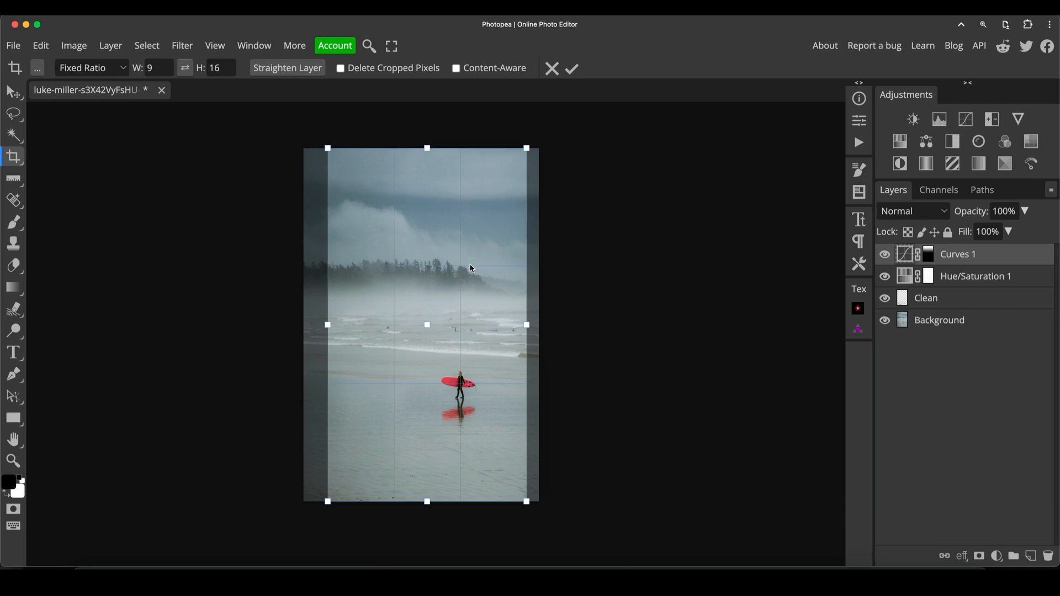
pyautogui.moveTo(428, 233)
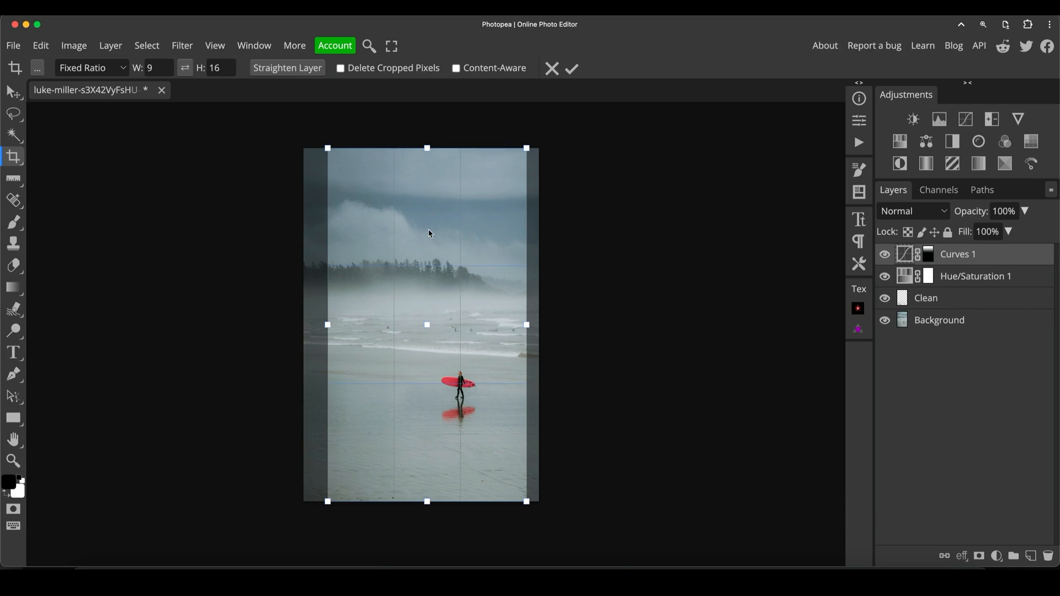
pyautogui.moveTo(423, 181)
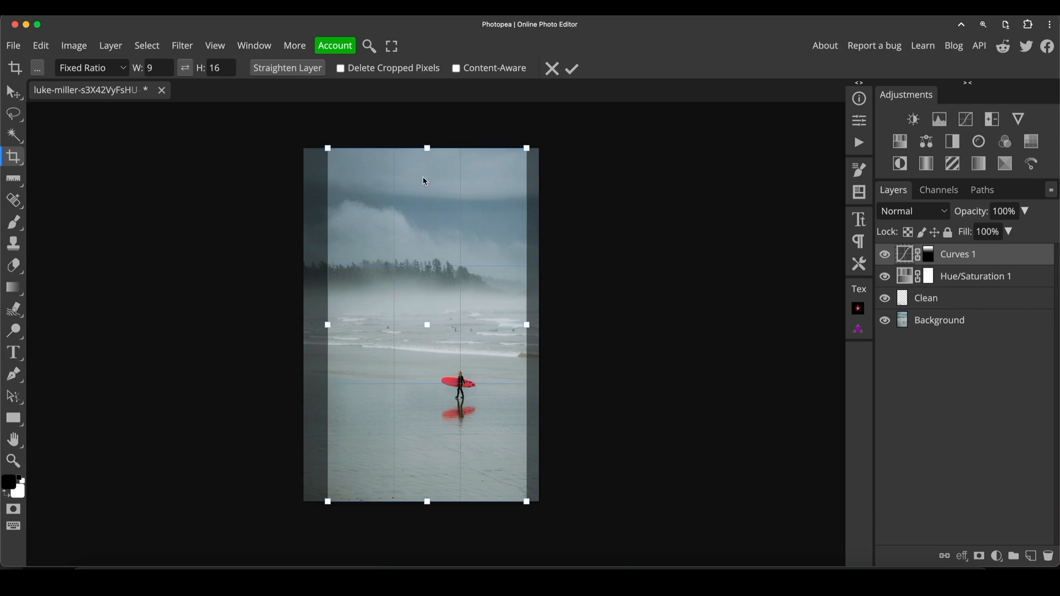
pyautogui.moveTo(472, 403)
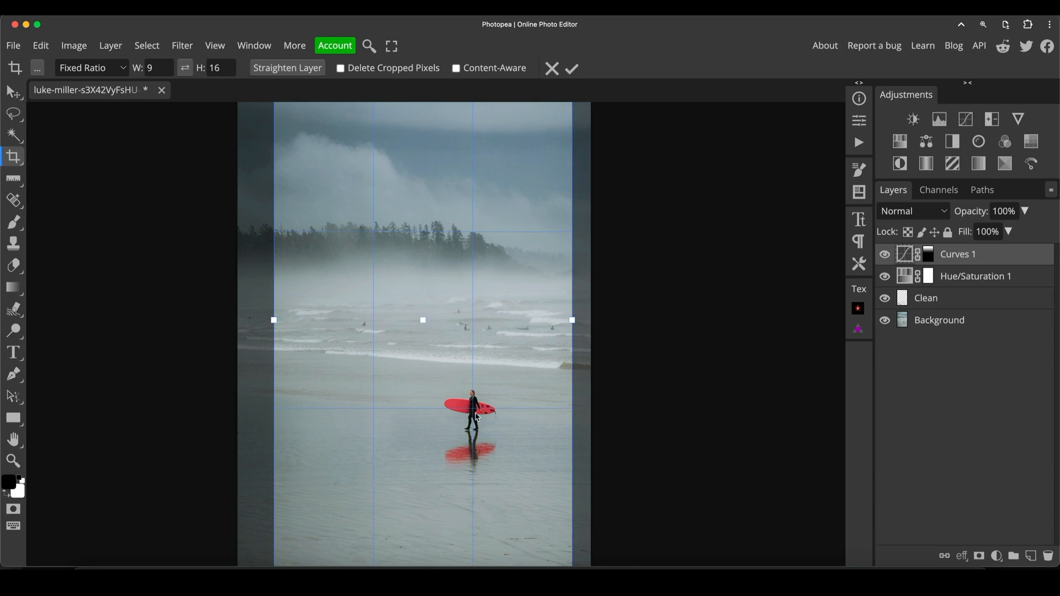
pyautogui.moveTo(460, 414)
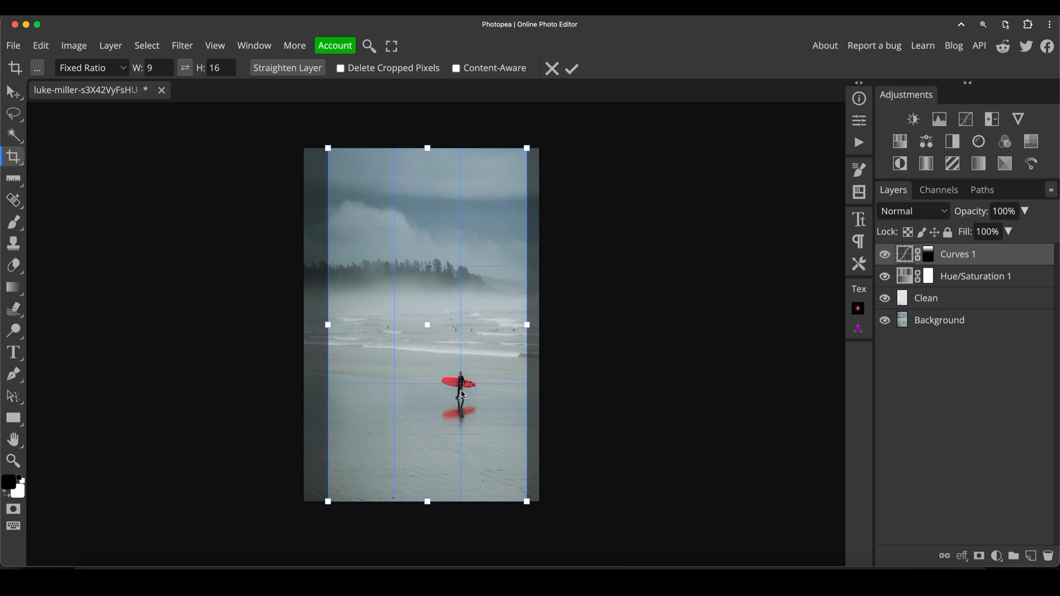
pyautogui.moveTo(475, 292)
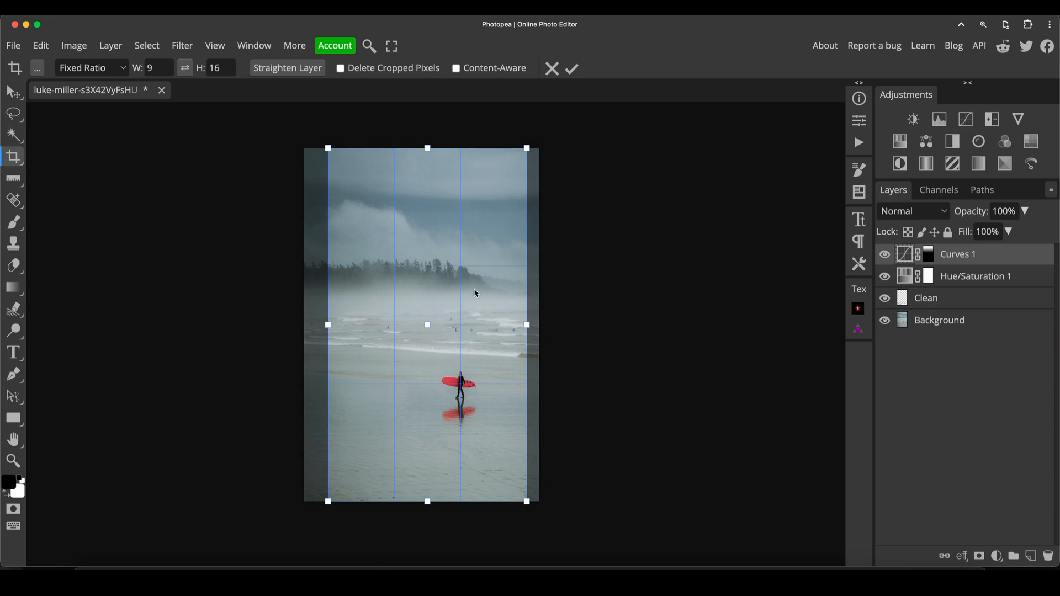
pyautogui.click(570, 68)
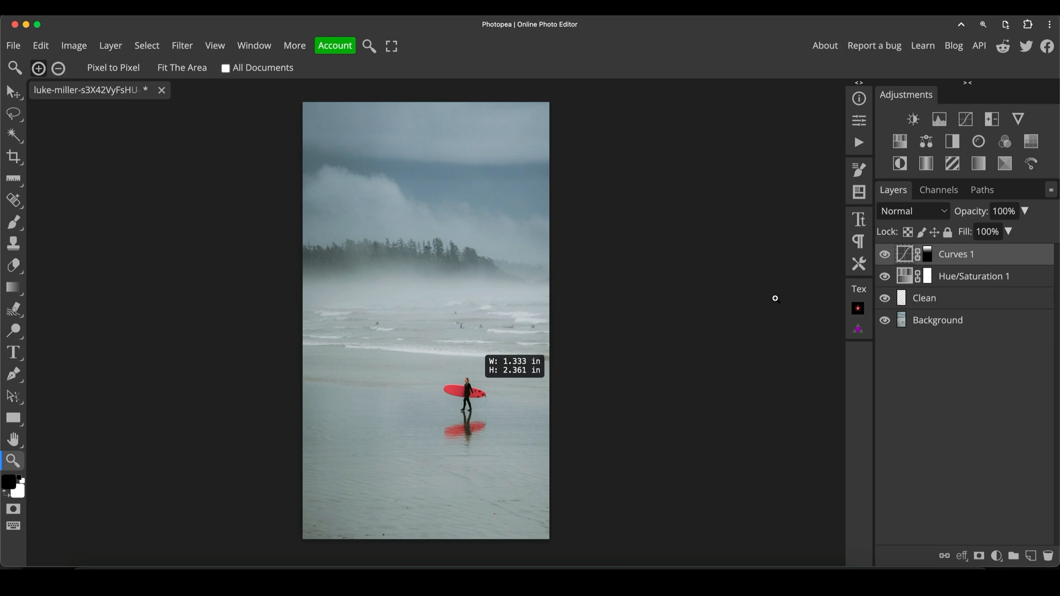
pyautogui.click(885, 254)
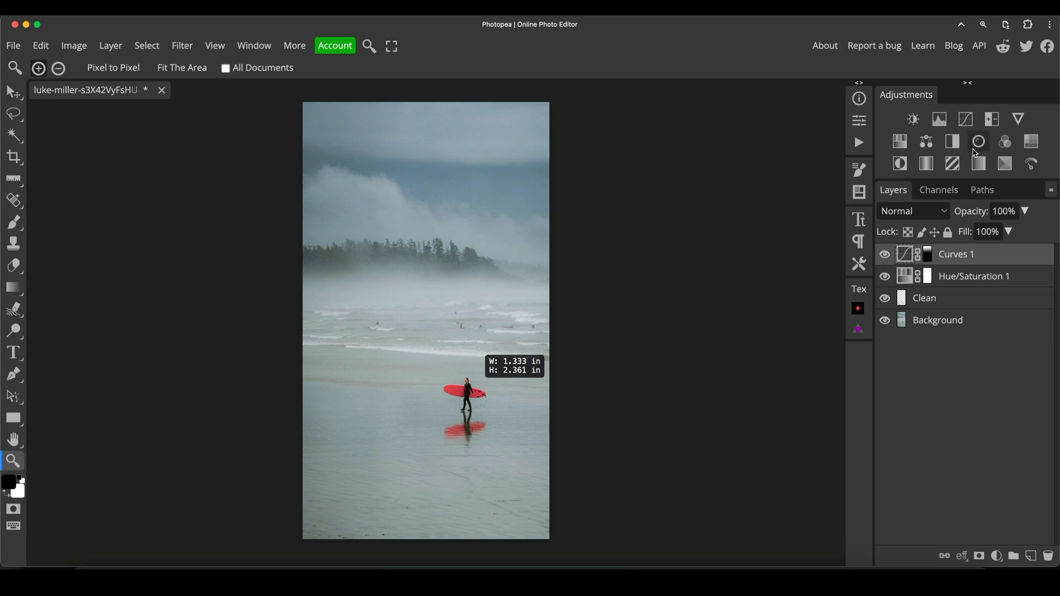
pyautogui.moveTo(978, 141)
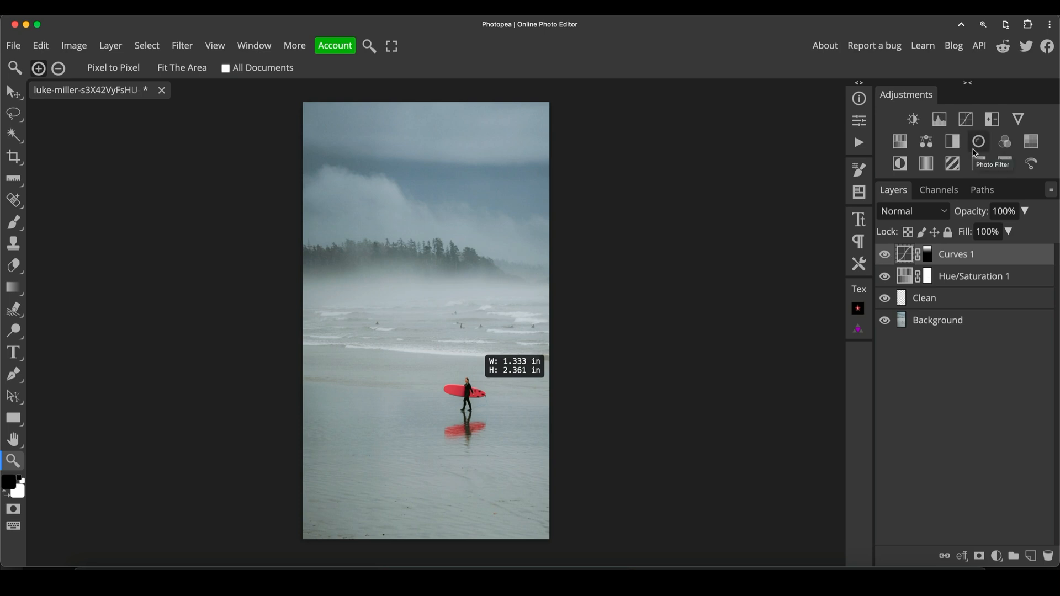
pyautogui.moveTo(990, 119)
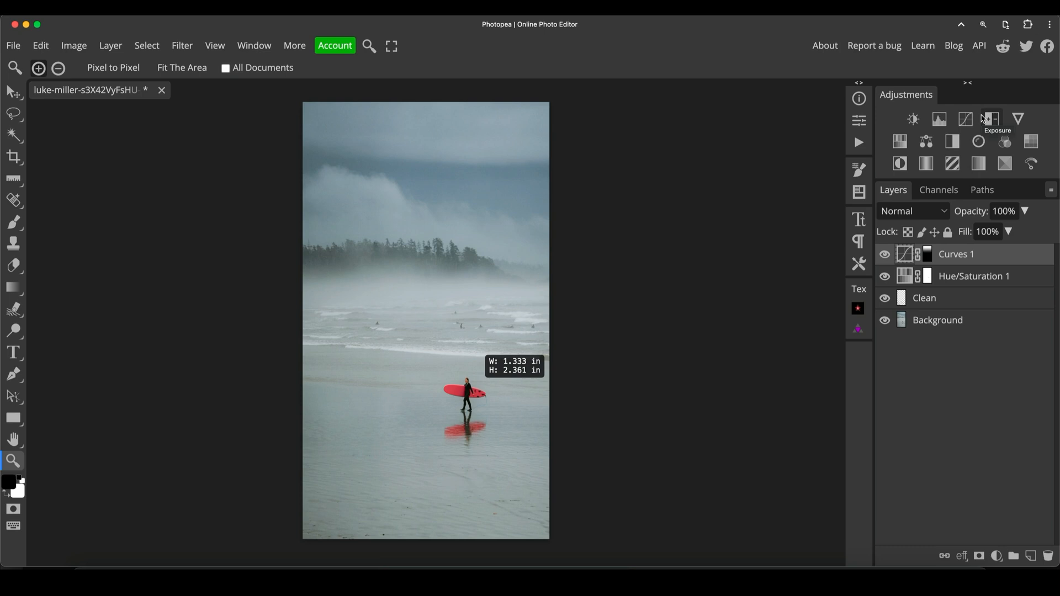
pyautogui.moveTo(951, 132)
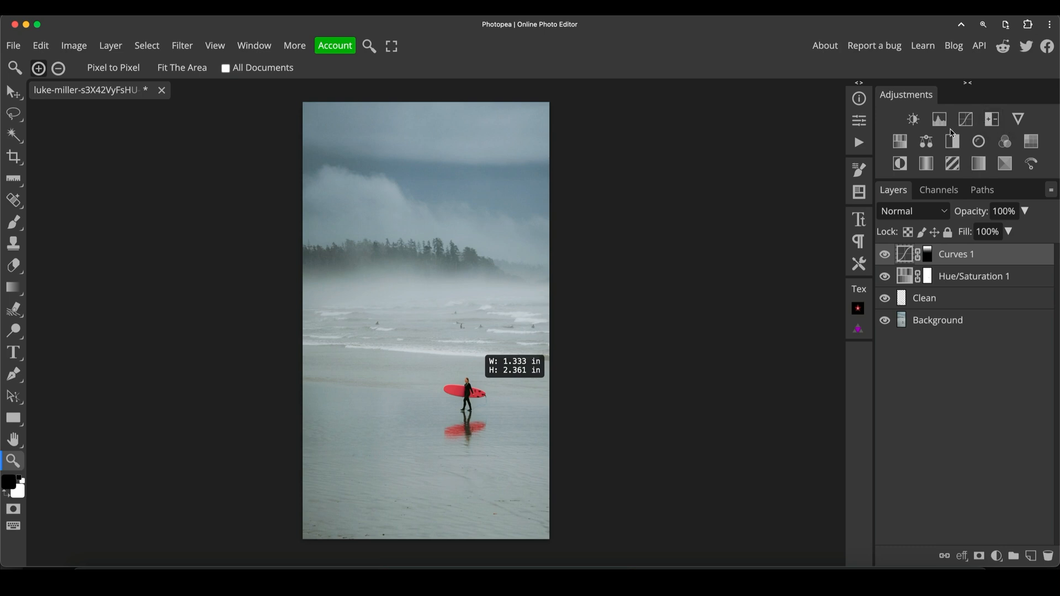
pyautogui.moveTo(899, 163)
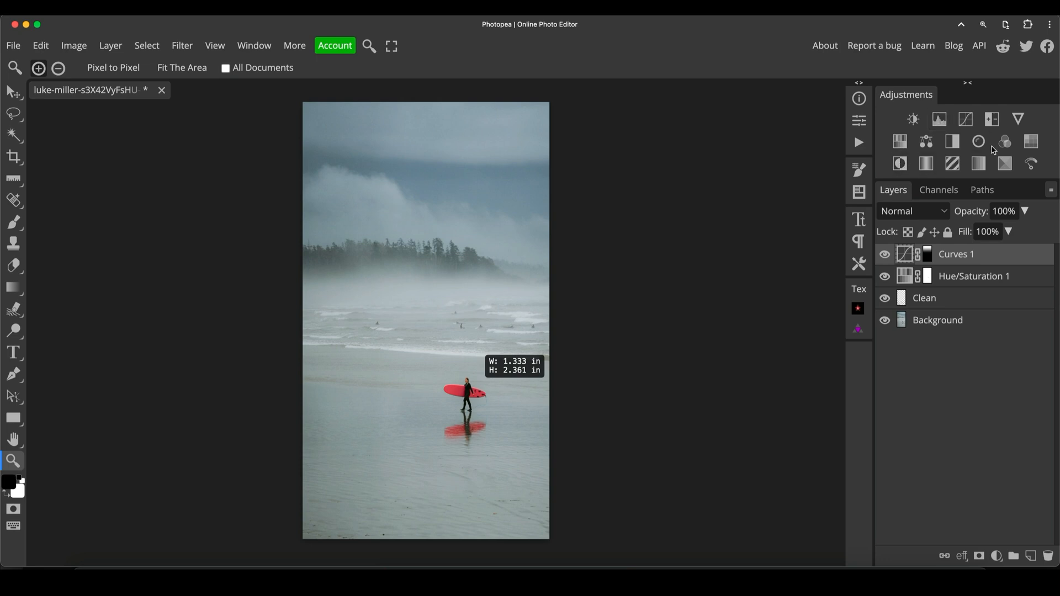
pyautogui.moveTo(991, 119)
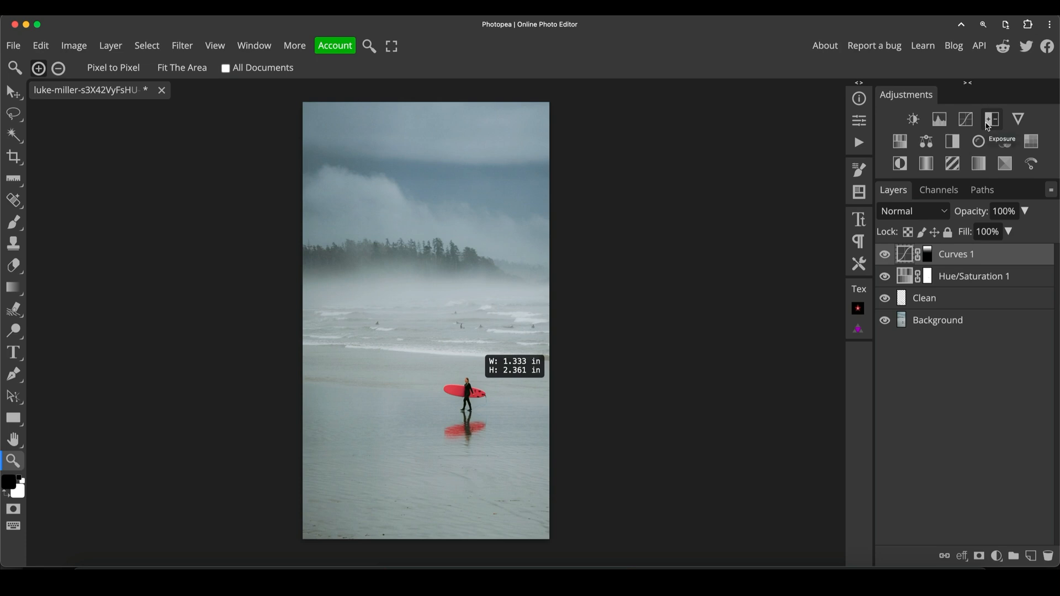
pyautogui.moveTo(965, 119)
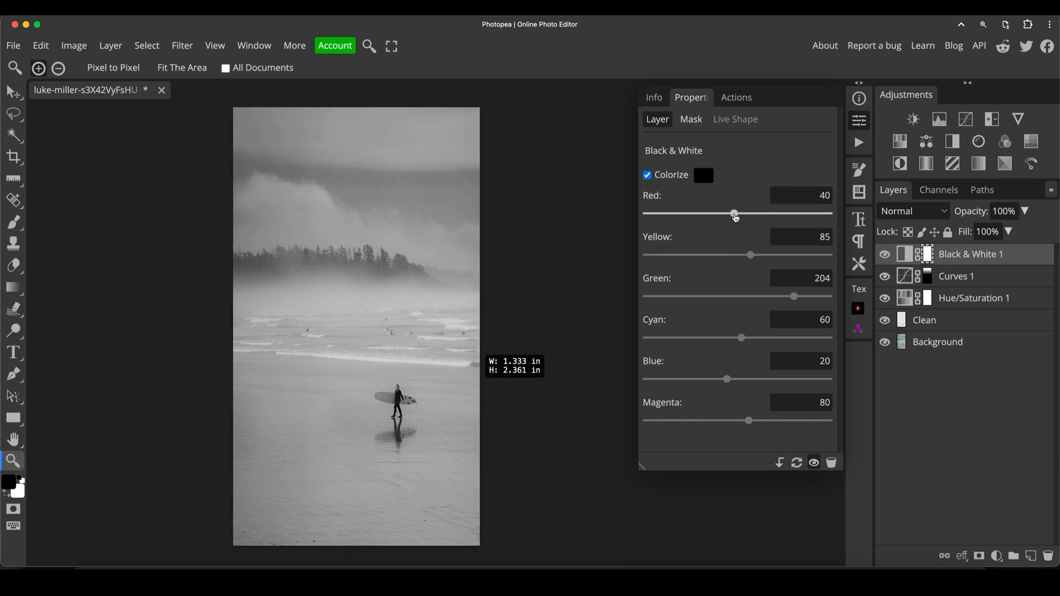
# Test light and dark Red weights on the surfboard, settling the Red slider at 37
pyautogui.moveTo(734, 214); pyautogui.dragTo(717, 214)
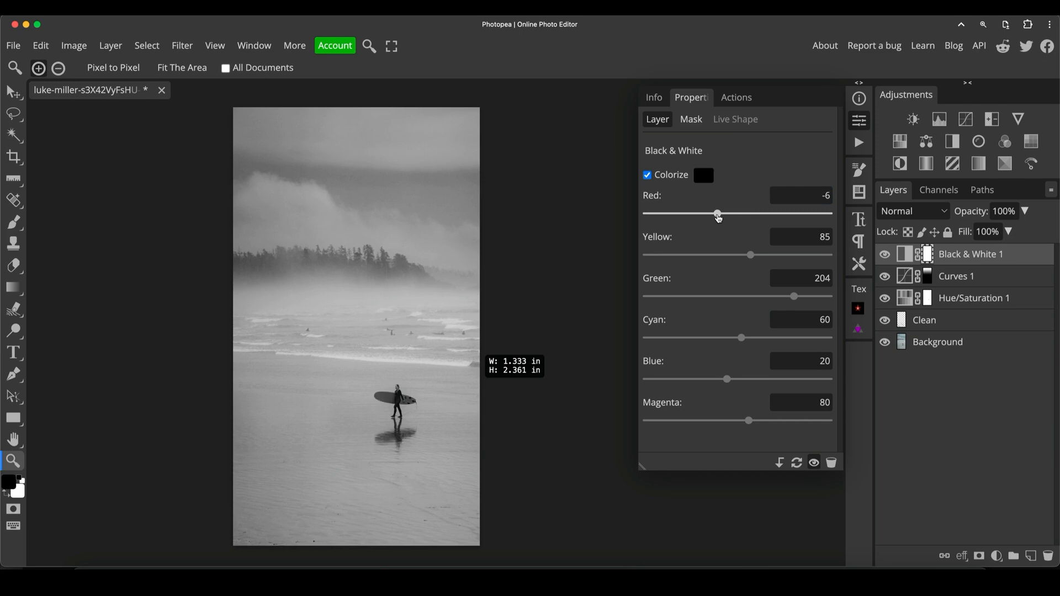
pyautogui.moveTo(717, 214); pyautogui.dragTo(732, 214)
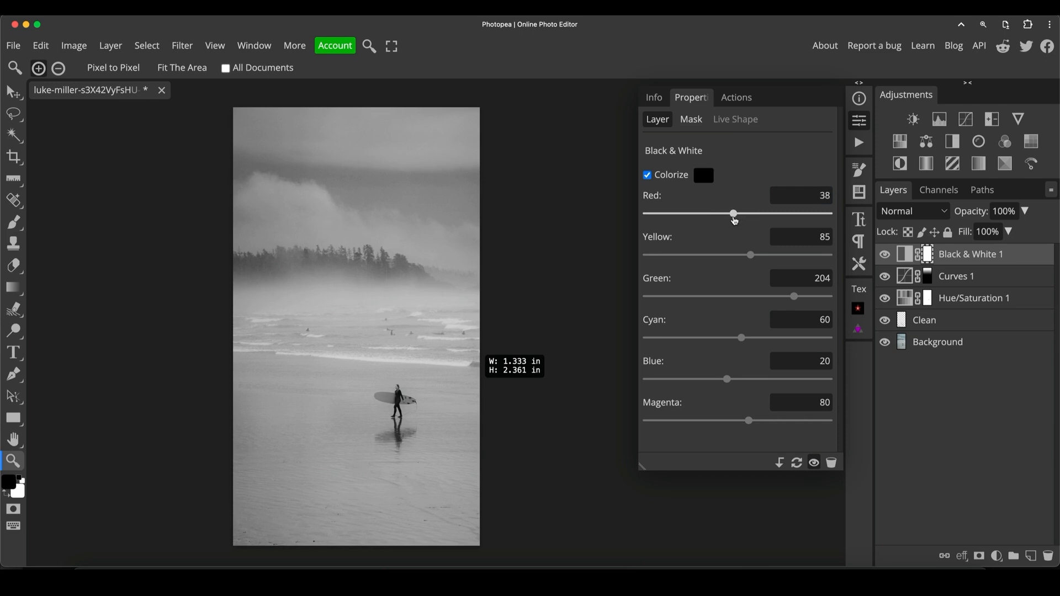
pyautogui.moveTo(733, 213); pyautogui.dragTo(741, 213)
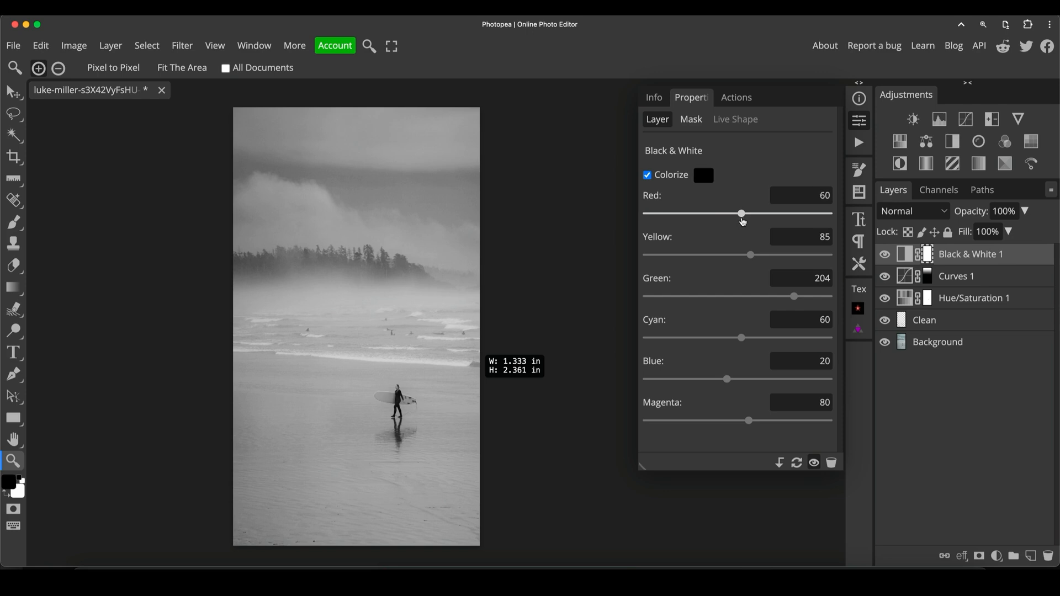
pyautogui.moveTo(741, 213); pyautogui.dragTo(731, 213)
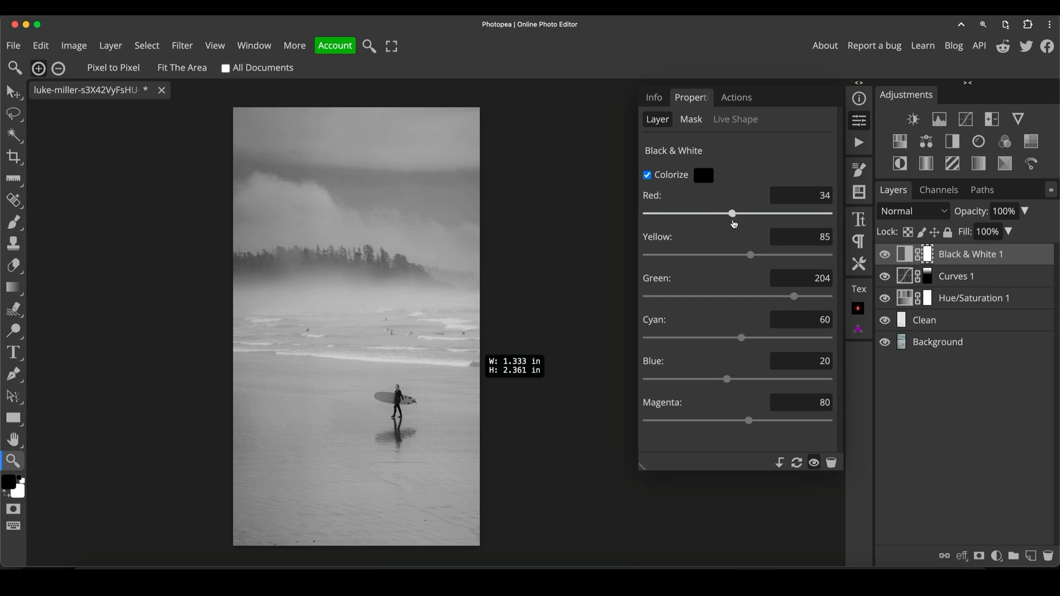
pyautogui.moveTo(731, 213); pyautogui.dragTo(741, 213)
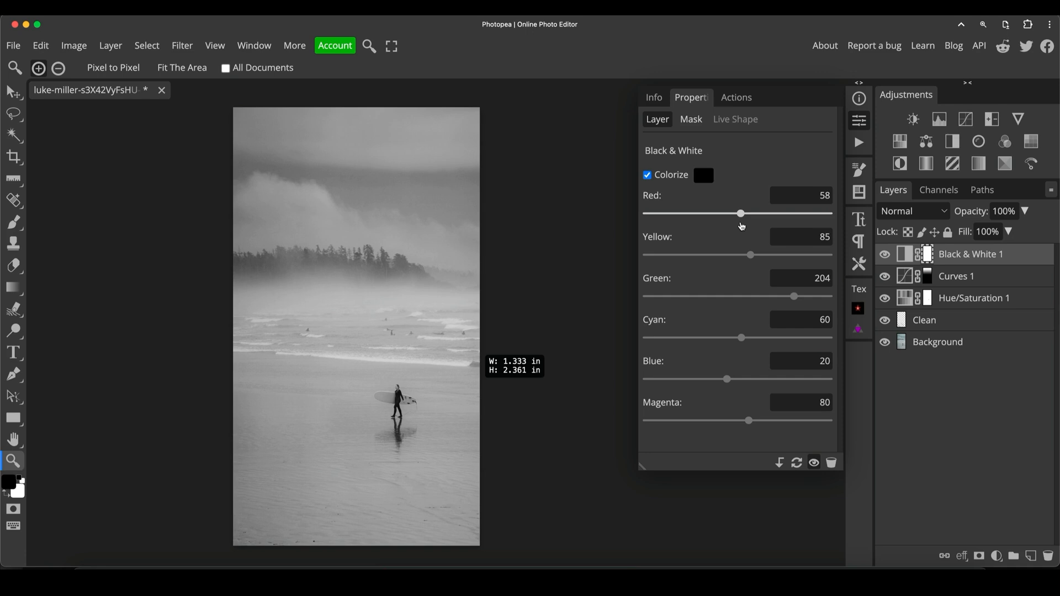
pyautogui.moveTo(740, 213); pyautogui.dragTo(739, 213)
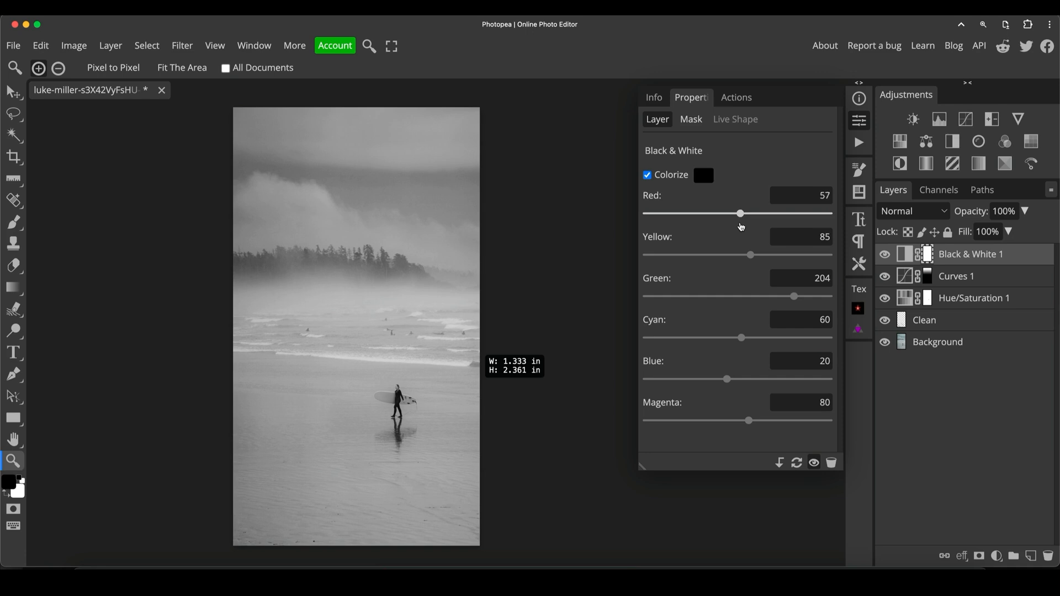
pyautogui.moveTo(740, 213); pyautogui.dragTo(738, 213)
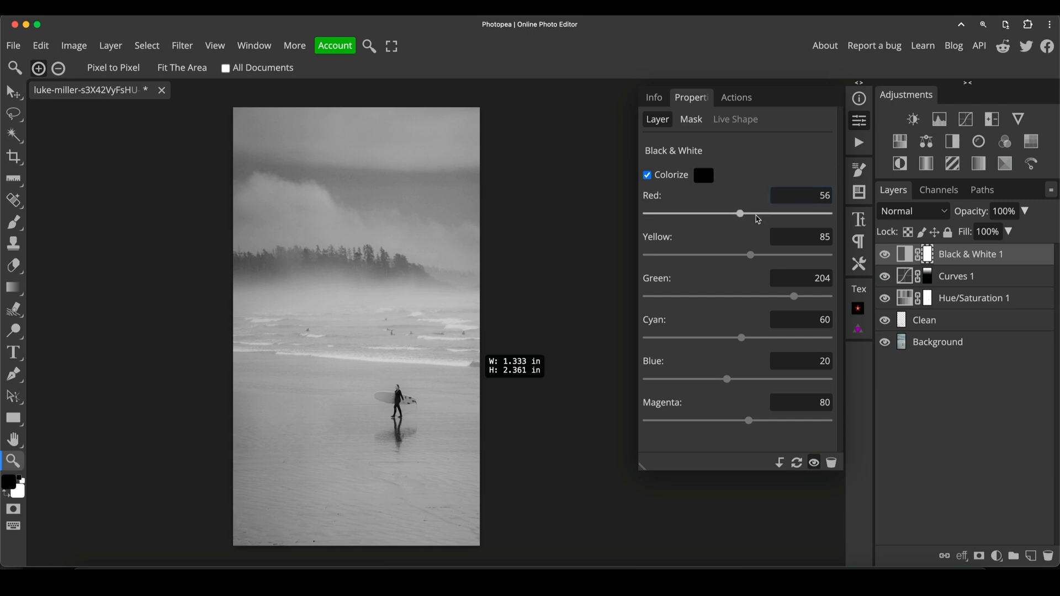
pyautogui.moveTo(739, 213); pyautogui.dragTo(742, 213)
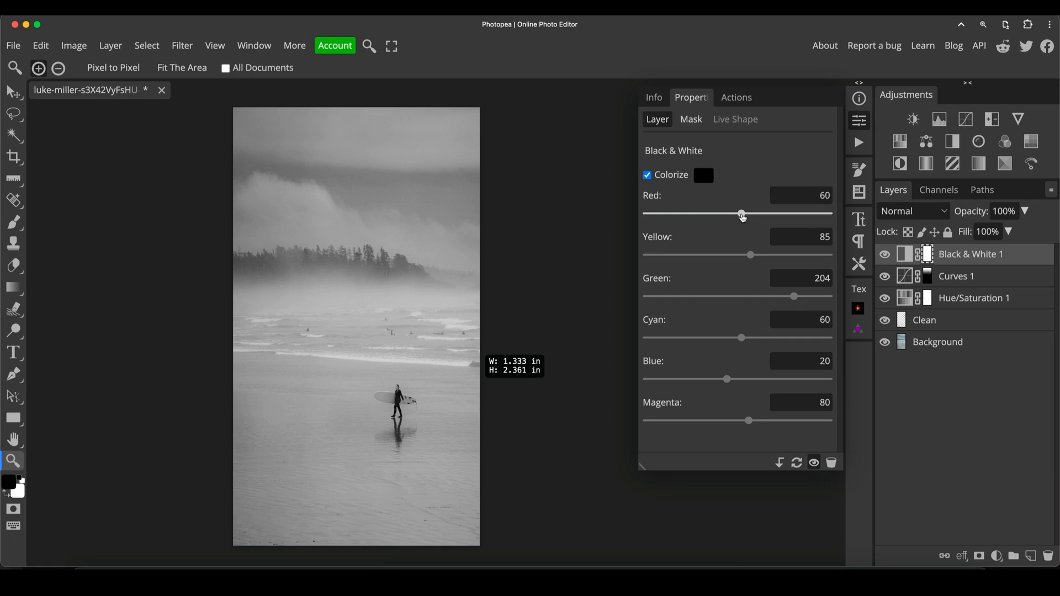
pyautogui.moveTo(742, 213); pyautogui.dragTo(769, 214)
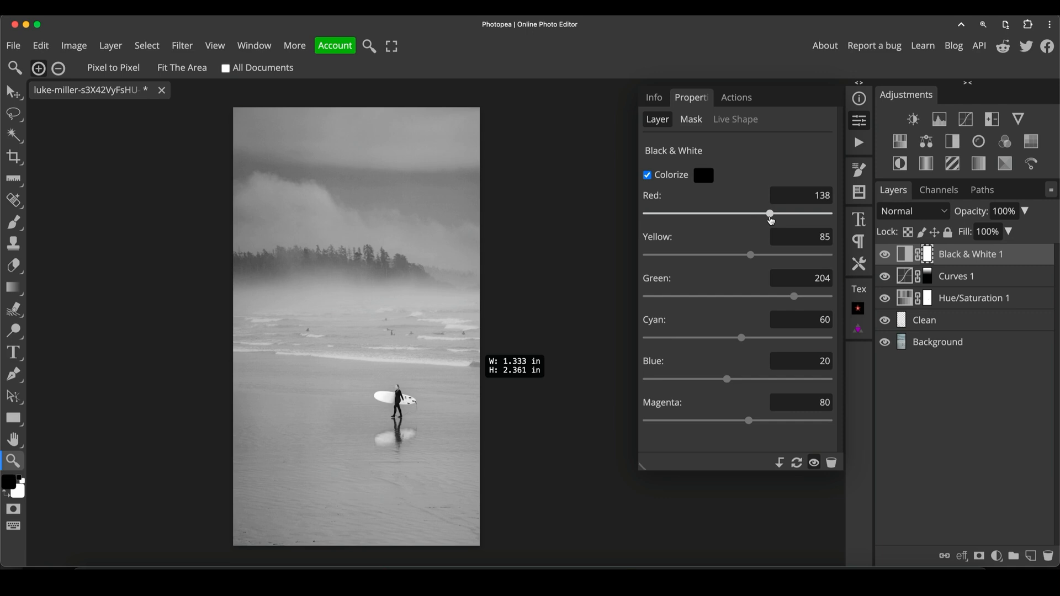
pyautogui.moveTo(770, 213); pyautogui.dragTo(756, 214)
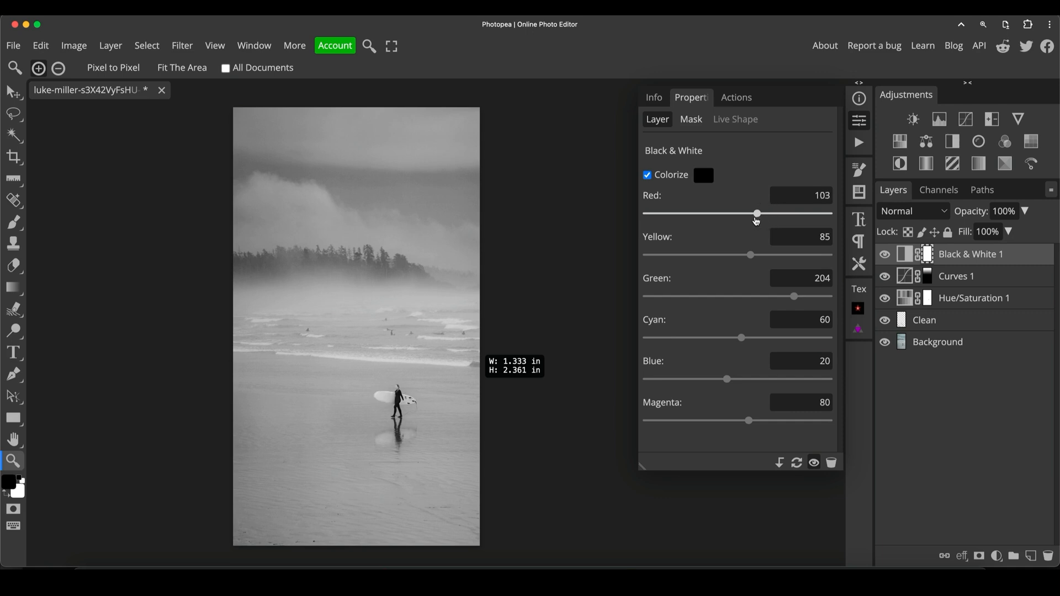
pyautogui.moveTo(756, 213); pyautogui.dragTo(703, 213)
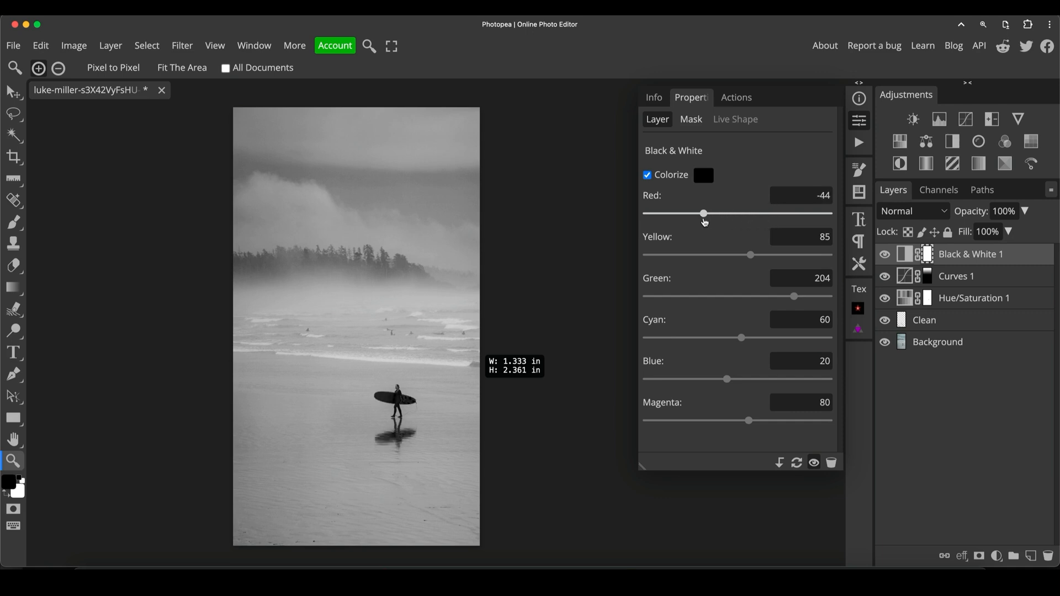
pyautogui.moveTo(703, 213); pyautogui.dragTo(741, 213)
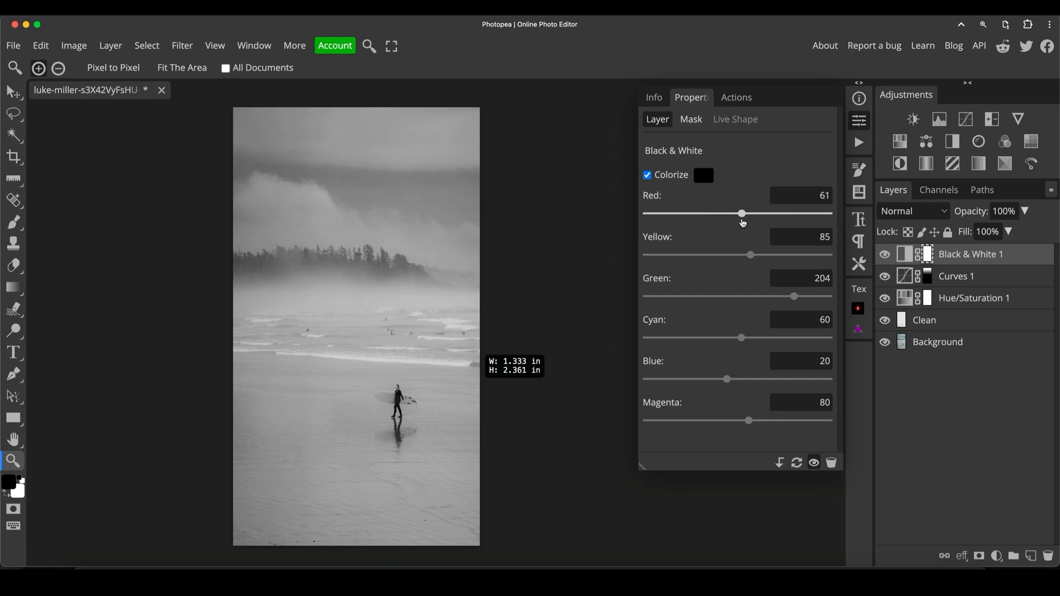
pyautogui.moveTo(742, 214); pyautogui.dragTo(765, 213)
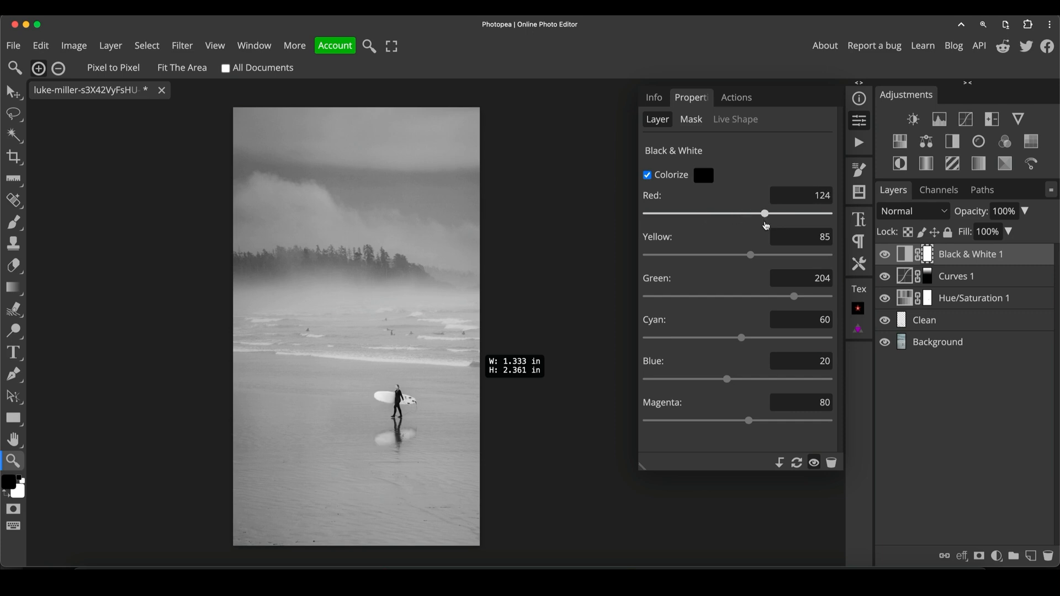
pyautogui.moveTo(764, 213); pyautogui.dragTo(729, 214)
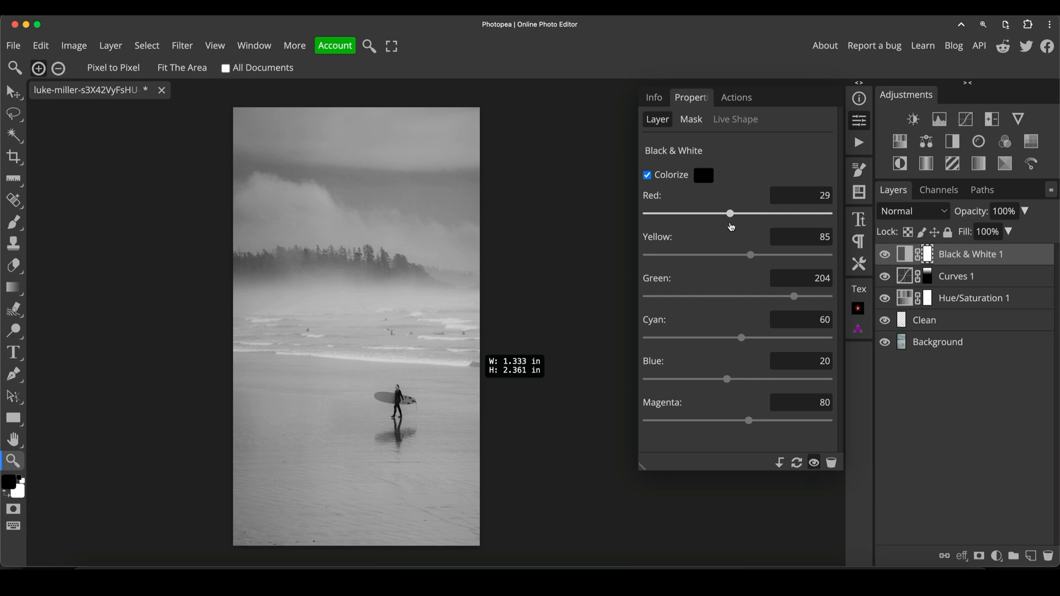
pyautogui.moveTo(729, 213); pyautogui.dragTo(741, 213)
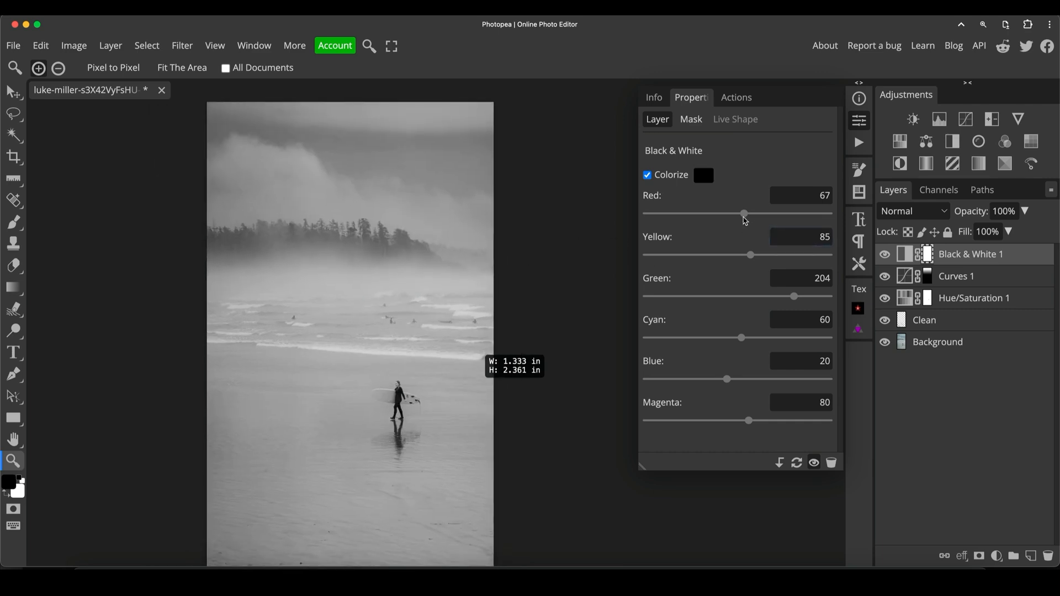
pyautogui.moveTo(744, 214); pyautogui.dragTo(739, 213)
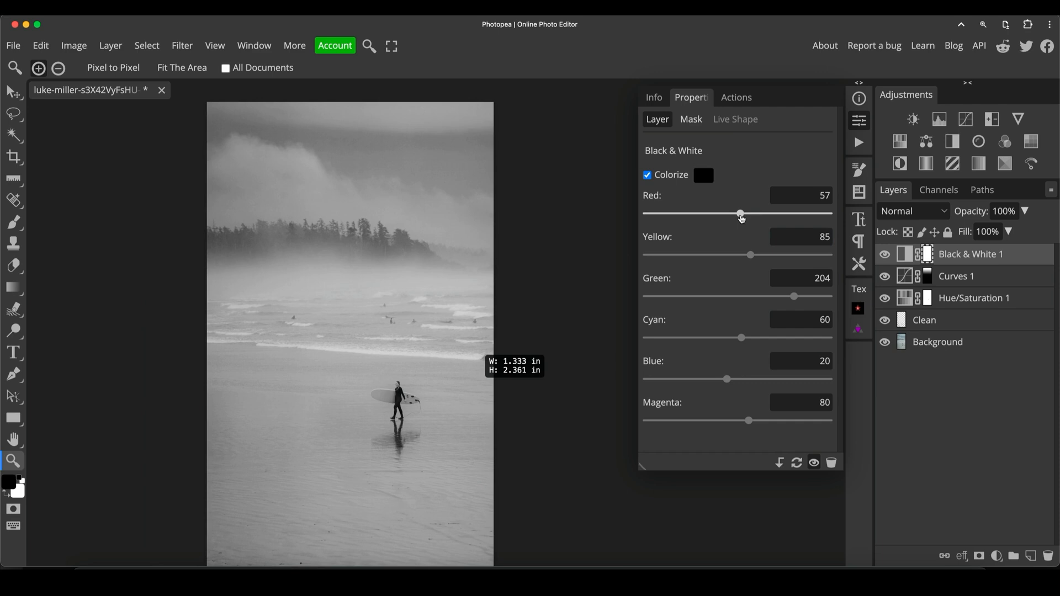
pyautogui.moveTo(738, 213); pyautogui.dragTo(731, 213)
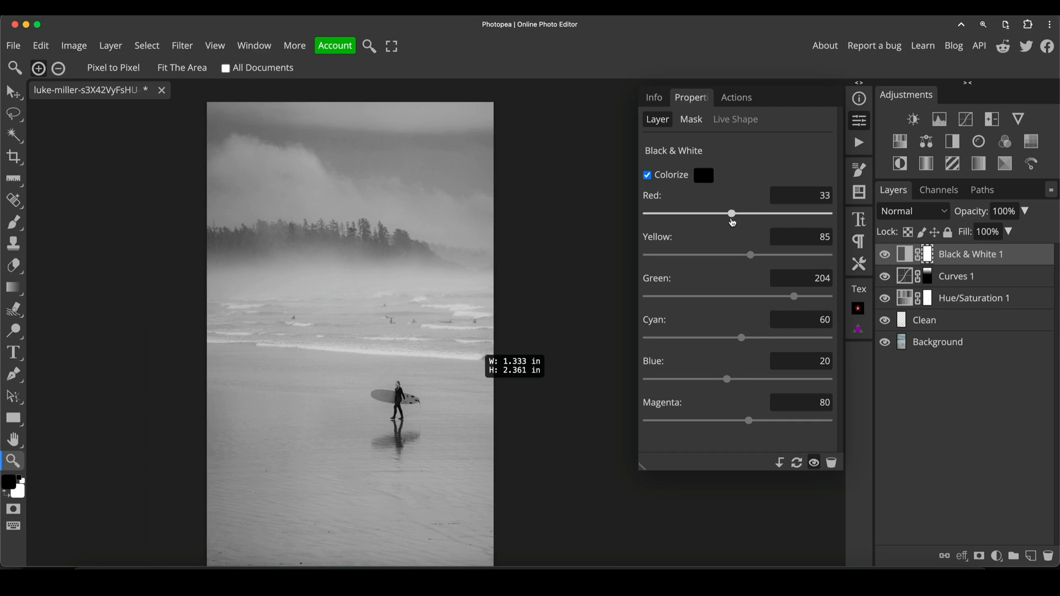
pyautogui.moveTo(730, 213); pyautogui.dragTo(725, 213)
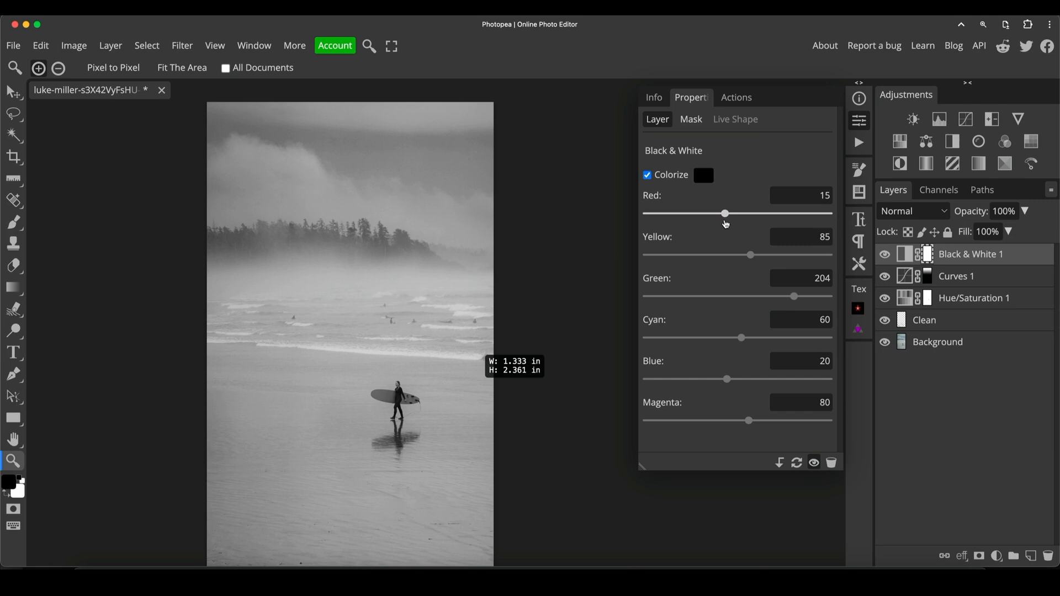
pyautogui.moveTo(725, 213); pyautogui.dragTo(761, 214)
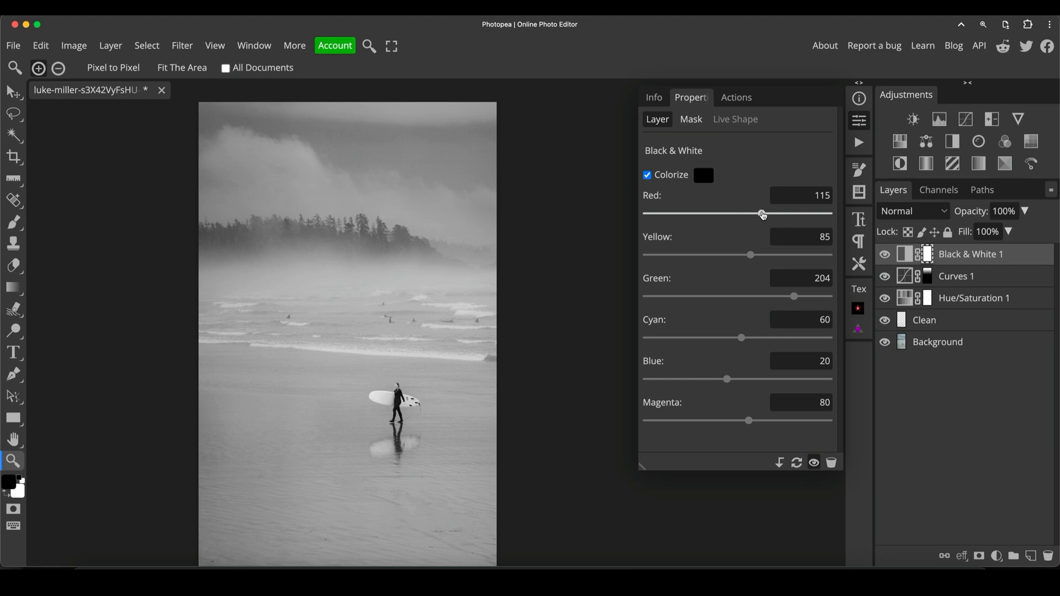
pyautogui.moveTo(762, 213); pyautogui.dragTo(718, 214)
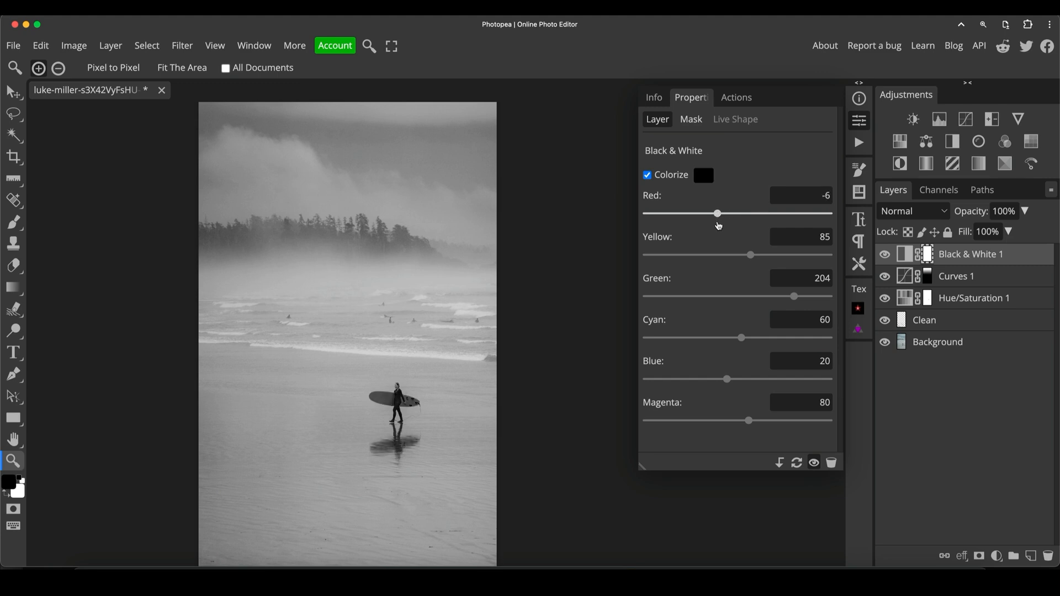
pyautogui.moveTo(717, 213); pyautogui.dragTo(697, 213)
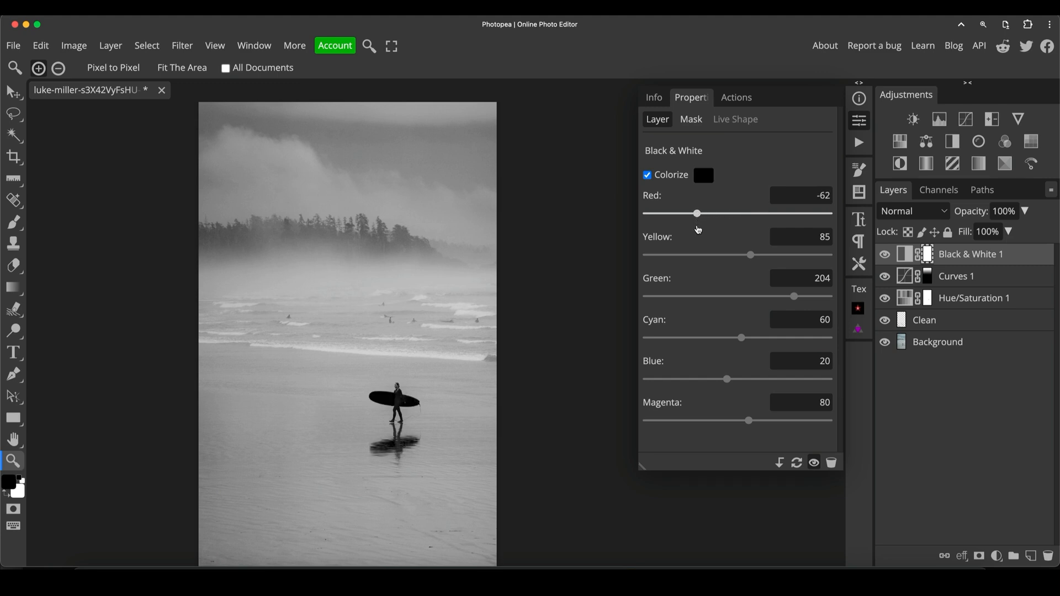
pyautogui.moveTo(696, 214); pyautogui.dragTo(743, 213)
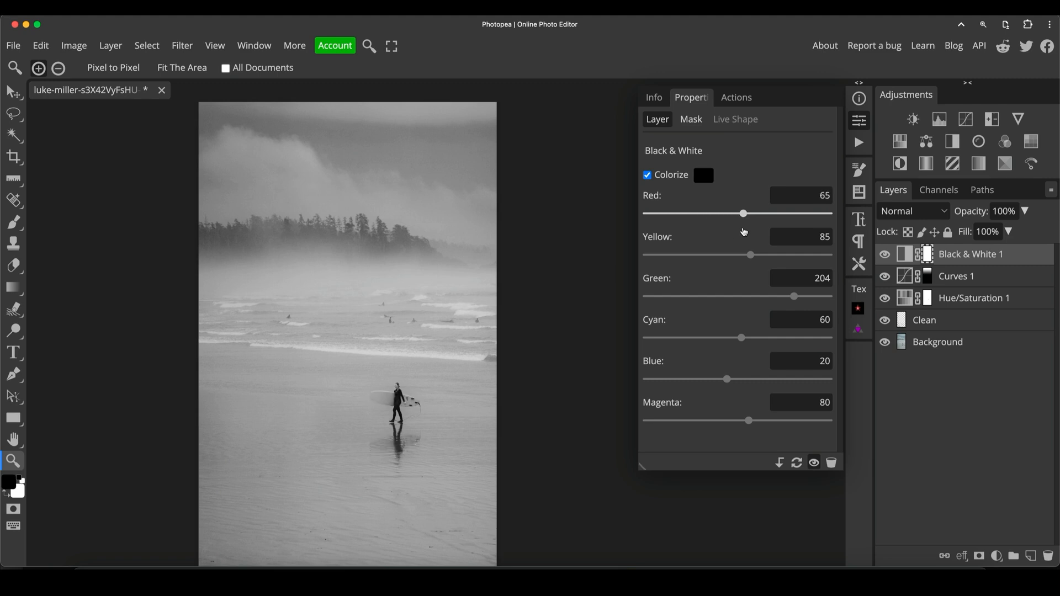
pyautogui.moveTo(743, 213); pyautogui.dragTo(732, 213)
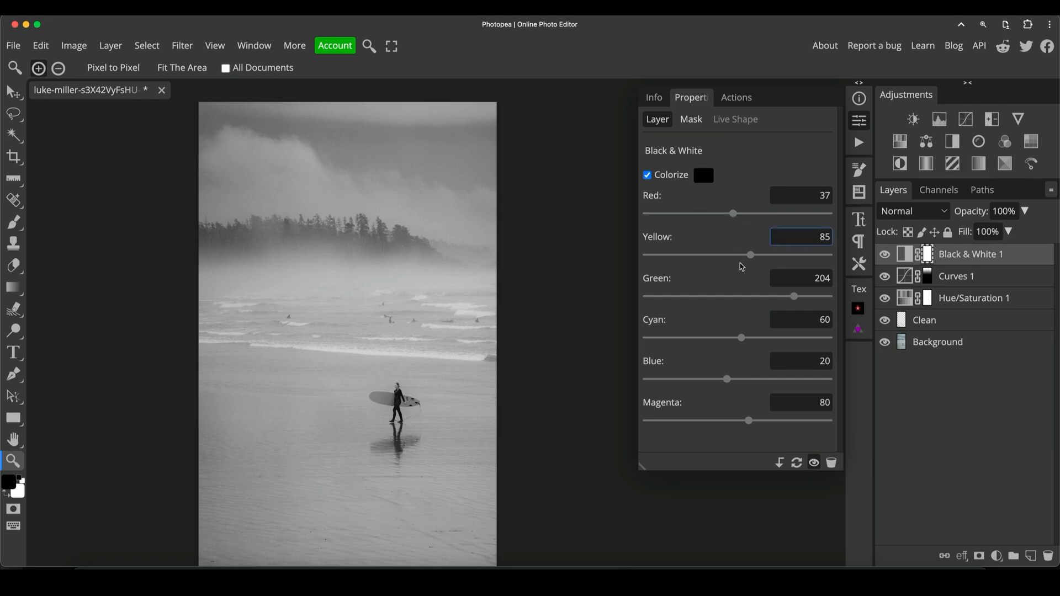
# Brighten the Yellow weight of the Black & White conversion to 135
pyautogui.moveTo(749, 255); pyautogui.dragTo(781, 256)
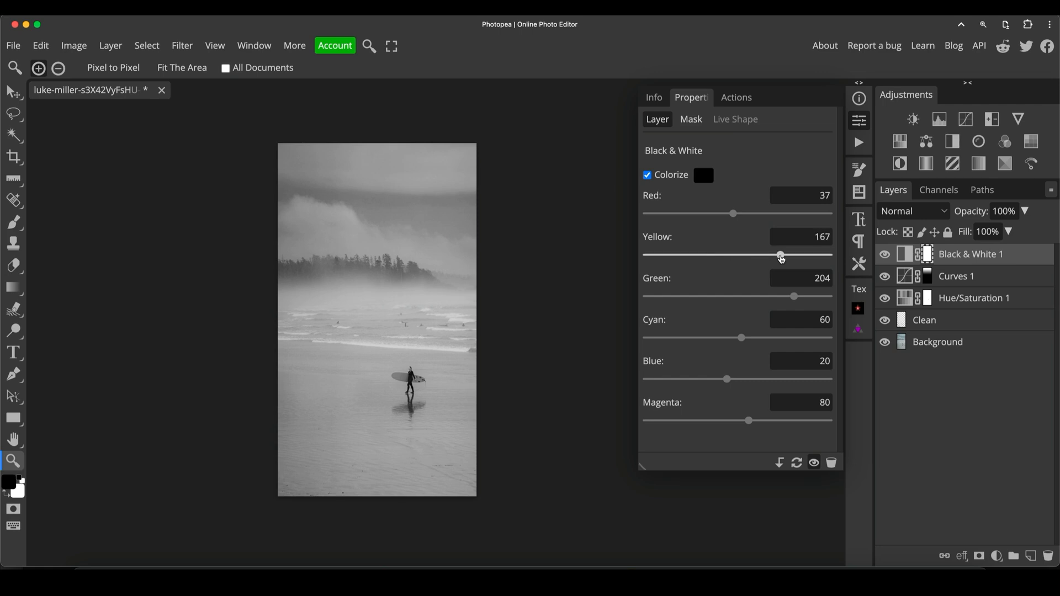
pyautogui.moveTo(780, 255); pyautogui.dragTo(743, 255)
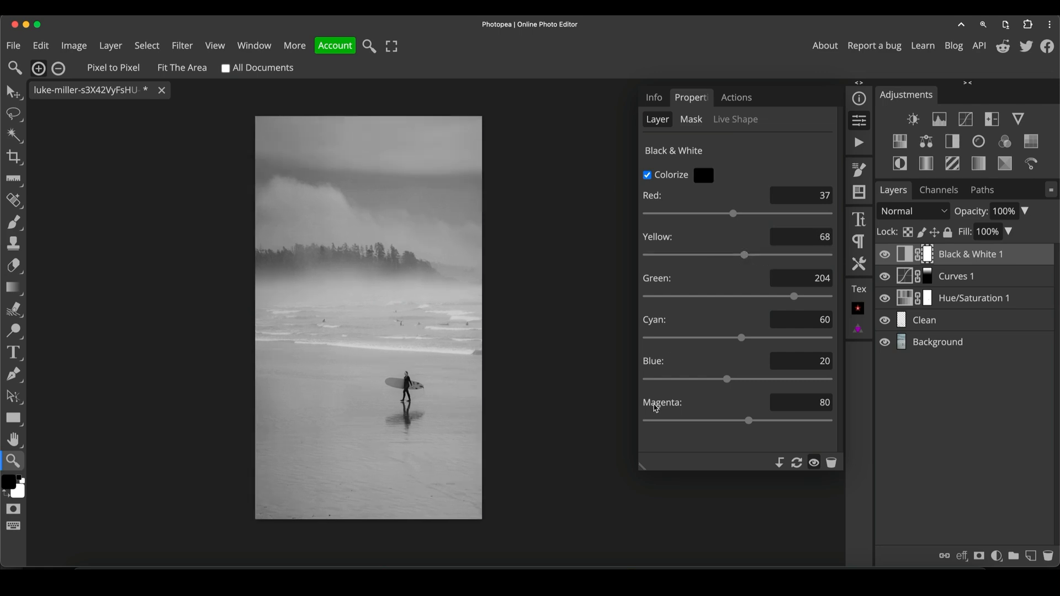
pyautogui.moveTo(744, 255); pyautogui.dragTo(747, 256)
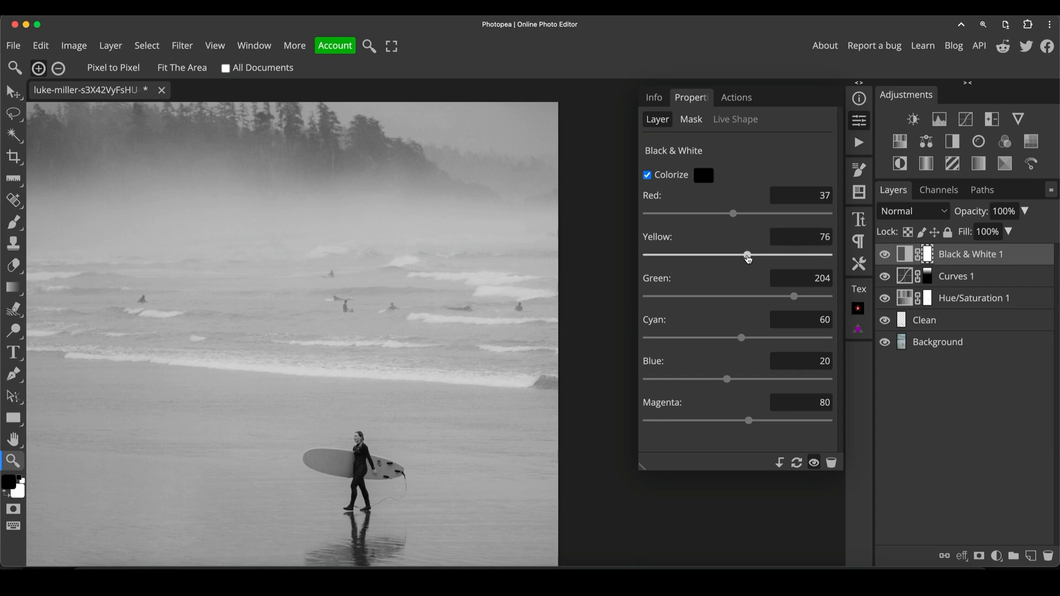
pyautogui.moveTo(747, 256); pyautogui.dragTo(753, 256)
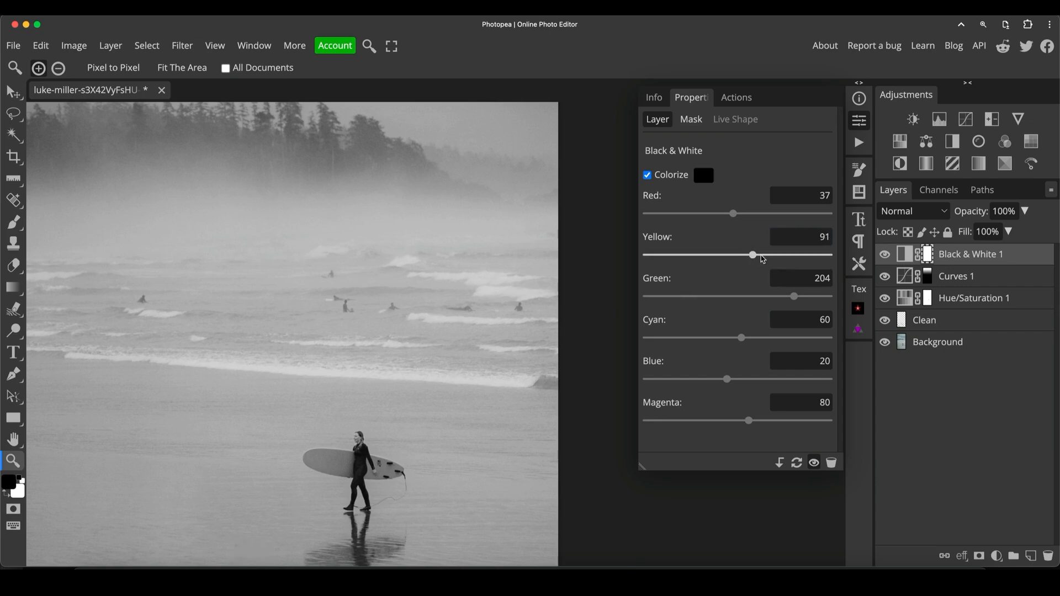
pyautogui.moveTo(753, 255); pyautogui.dragTo(767, 255)
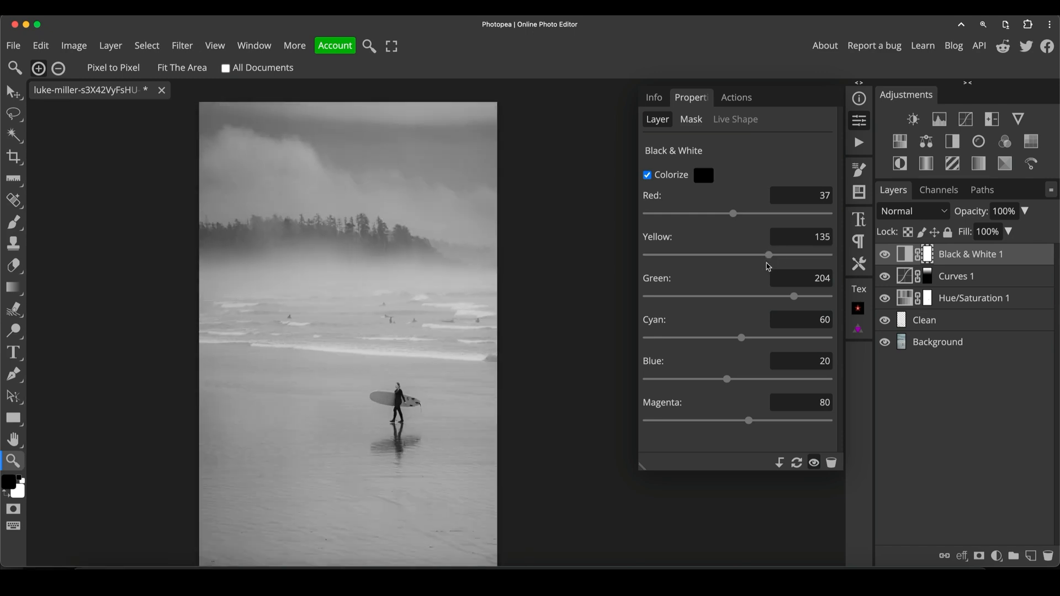
# Try brighter and darker Green weights in the Black & White conversion, leaving greens at 91
pyautogui.moveTo(794, 296); pyautogui.dragTo(815, 296)
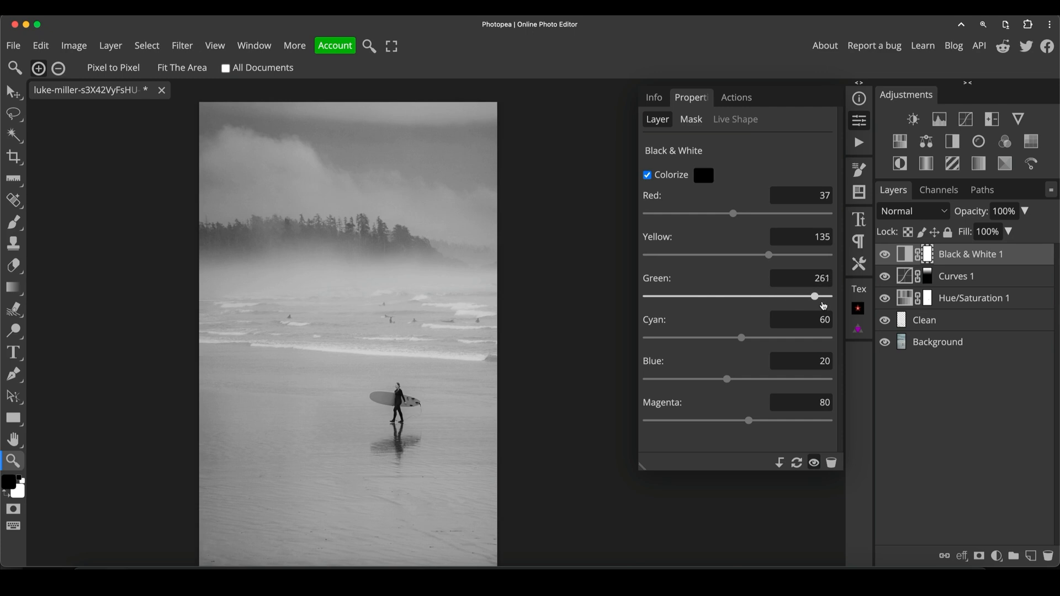
pyautogui.moveTo(815, 296); pyautogui.dragTo(796, 296)
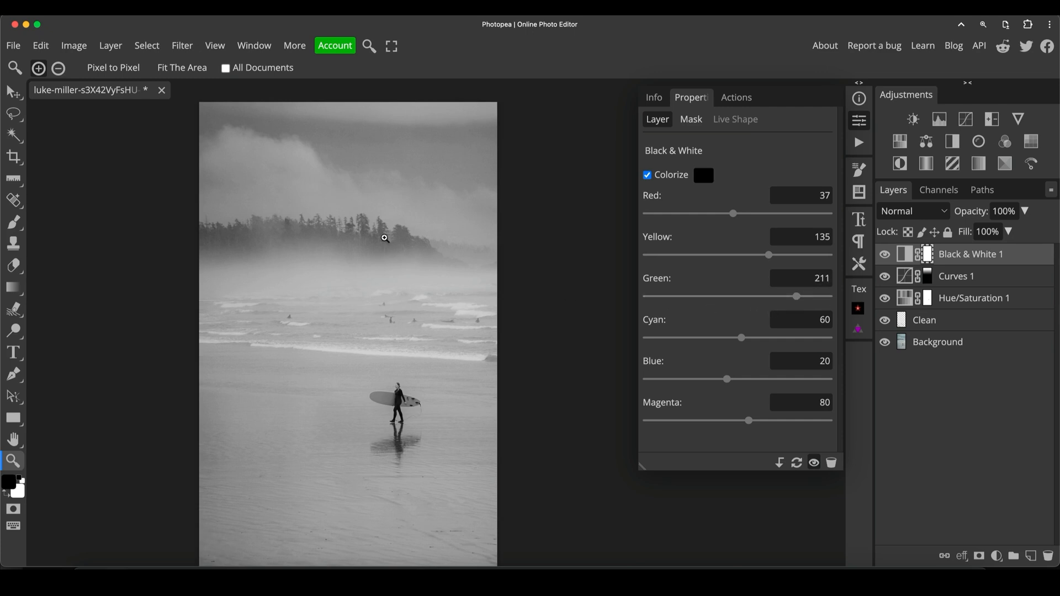
pyautogui.moveTo(796, 295); pyautogui.dragTo(749, 296)
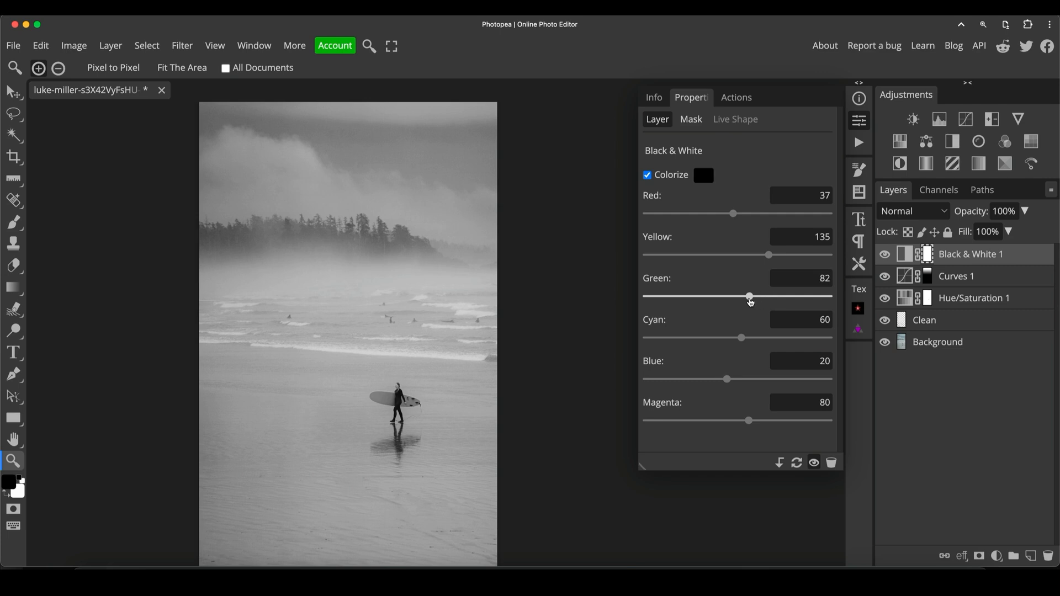
# Test Cyan weights from low to maximum, then settle the Cyan slider at 76
pyautogui.moveTo(749, 296); pyautogui.dragTo(740, 338)
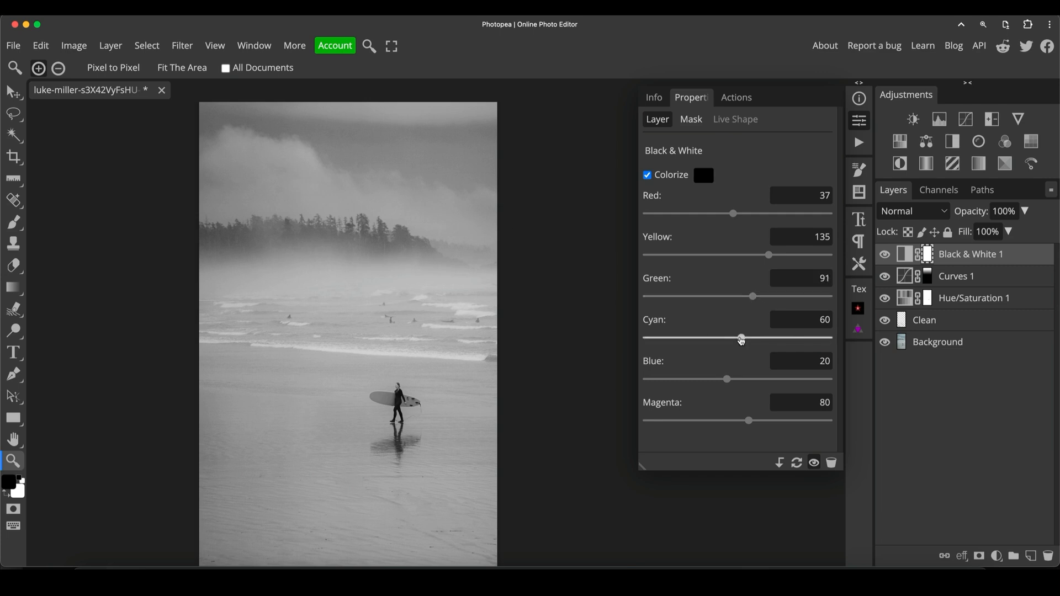
pyautogui.moveTo(740, 337); pyautogui.dragTo(739, 338)
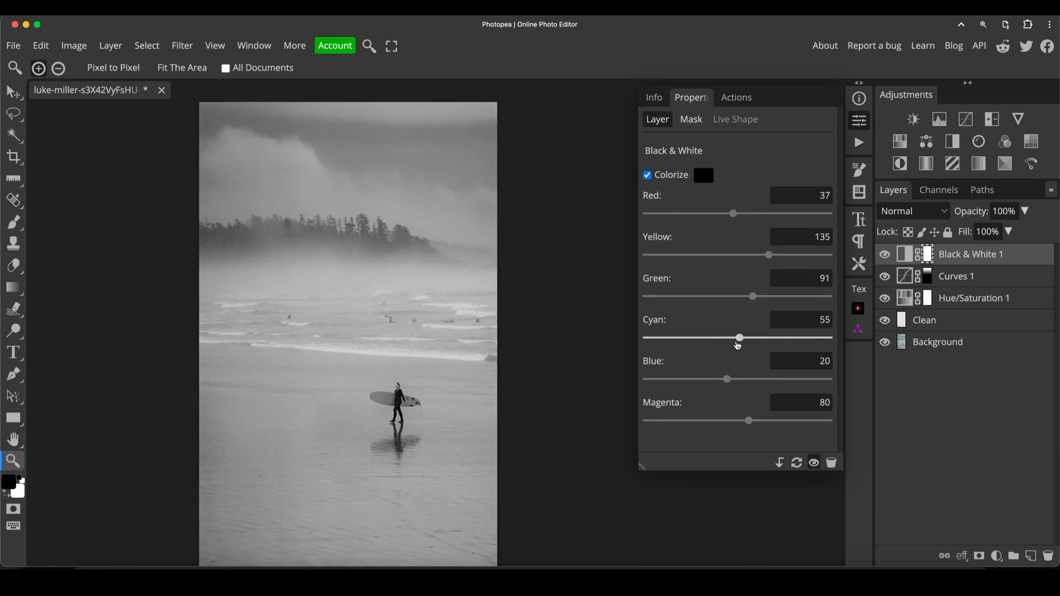
pyautogui.moveTo(740, 337); pyautogui.dragTo(737, 337)
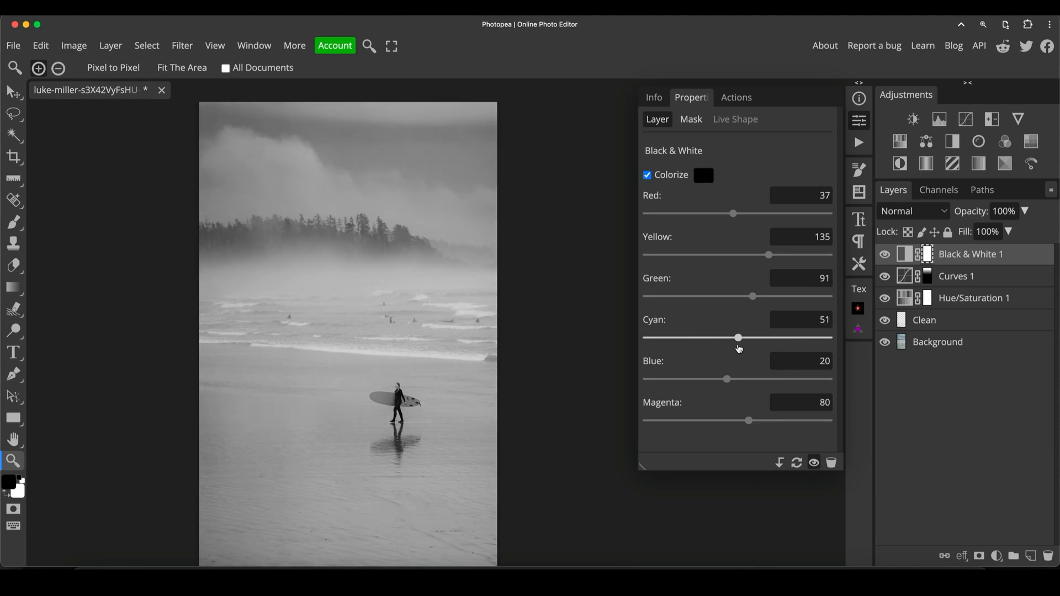
pyautogui.moveTo(738, 338); pyautogui.dragTo(742, 338)
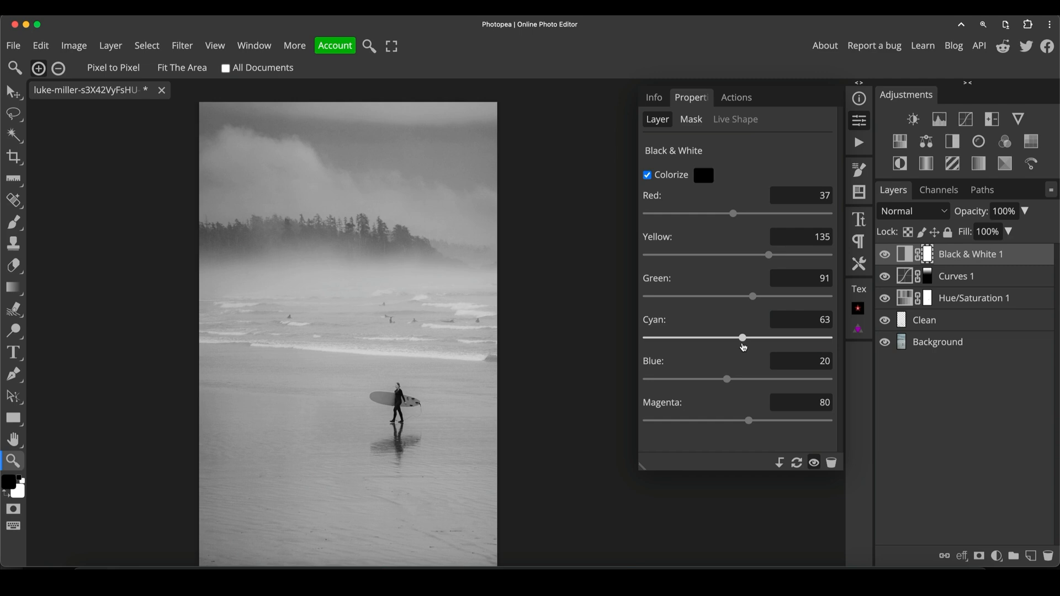
pyautogui.moveTo(743, 337); pyautogui.dragTo(741, 338)
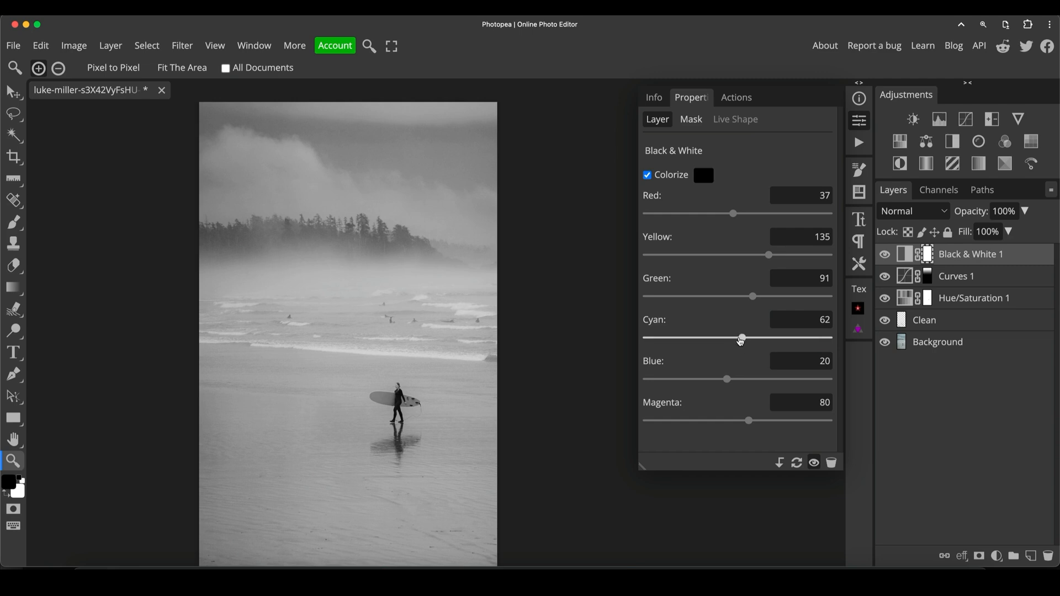
pyautogui.moveTo(740, 337); pyautogui.dragTo(756, 337)
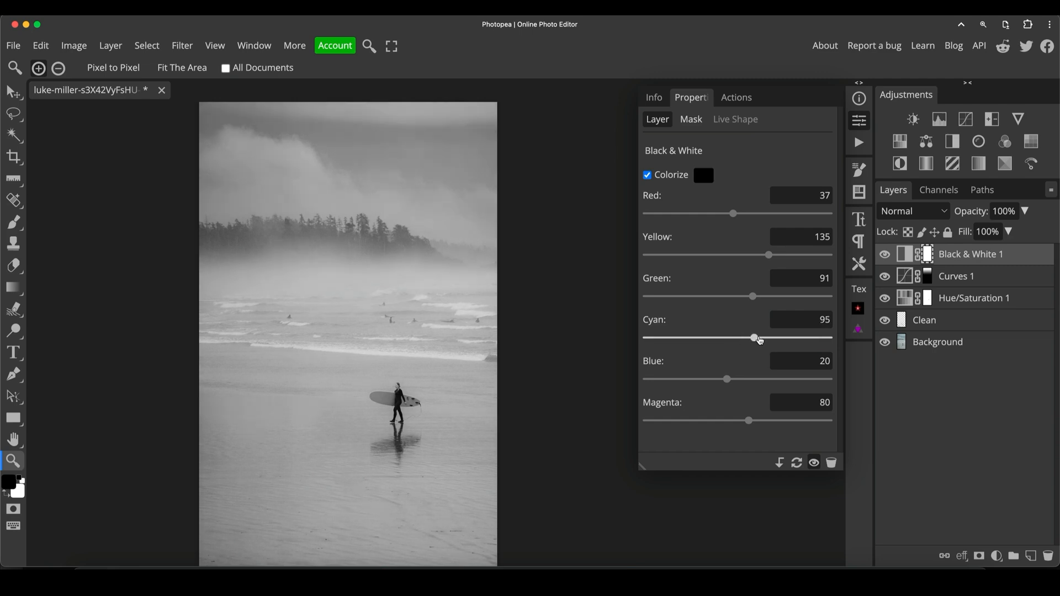
pyautogui.moveTo(753, 338); pyautogui.dragTo(817, 338)
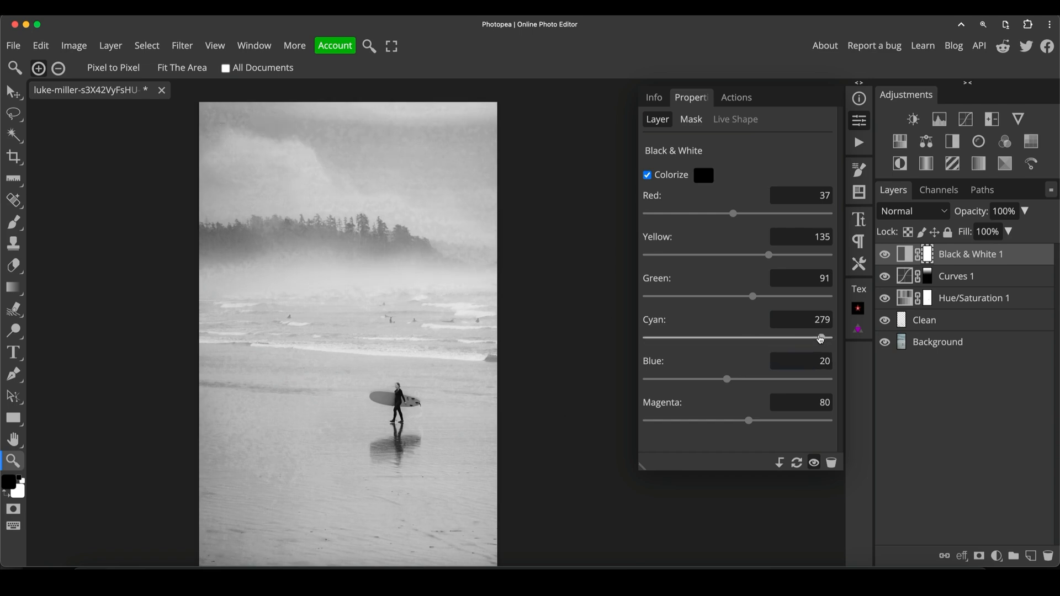
pyautogui.moveTo(820, 338); pyautogui.dragTo(791, 338)
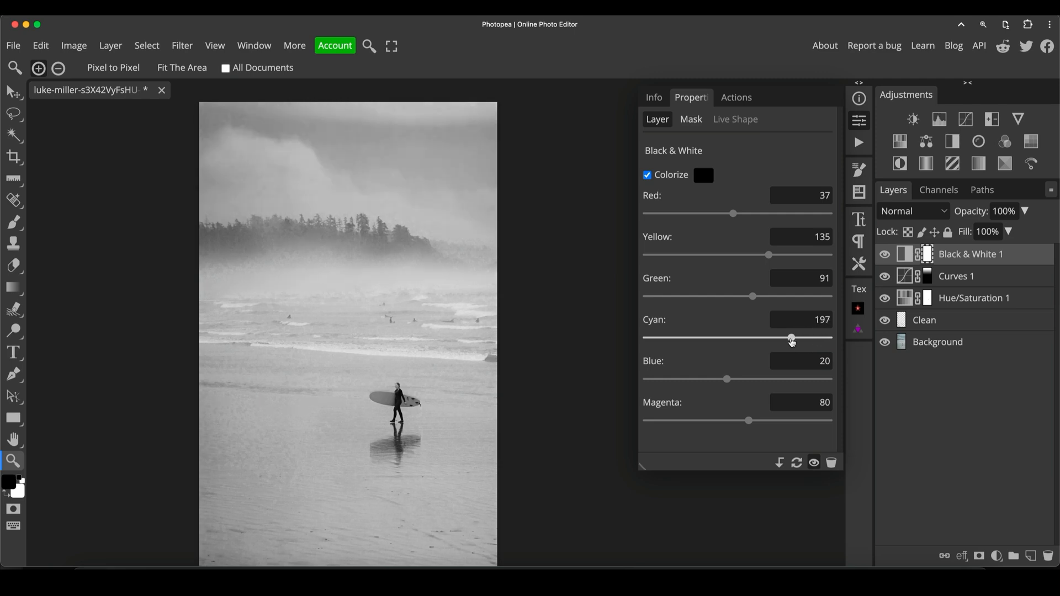
pyautogui.moveTo(791, 337); pyautogui.dragTo(763, 337)
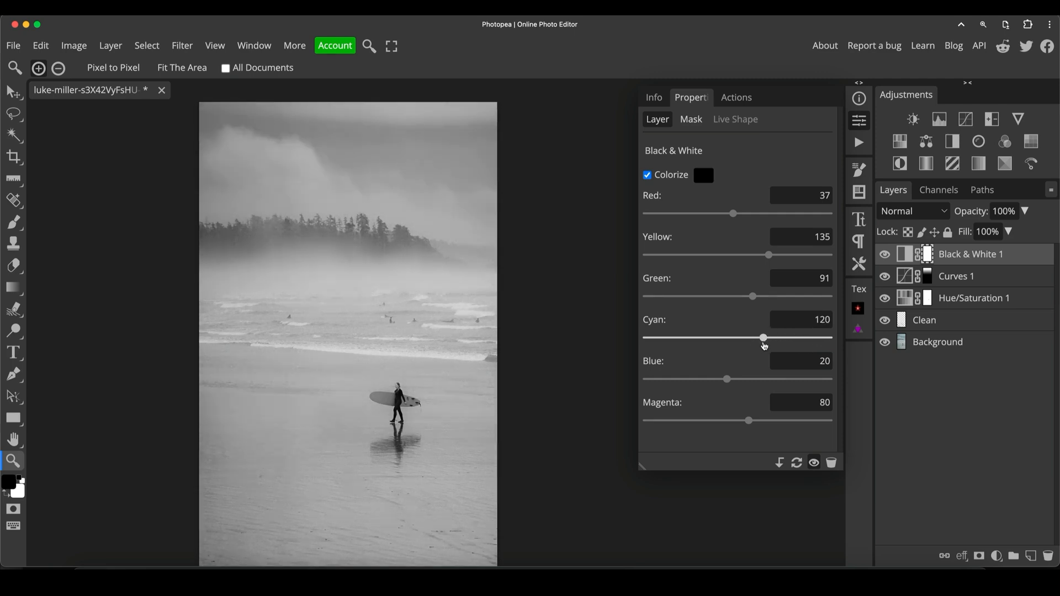
pyautogui.moveTo(763, 337); pyautogui.dragTo(729, 337)
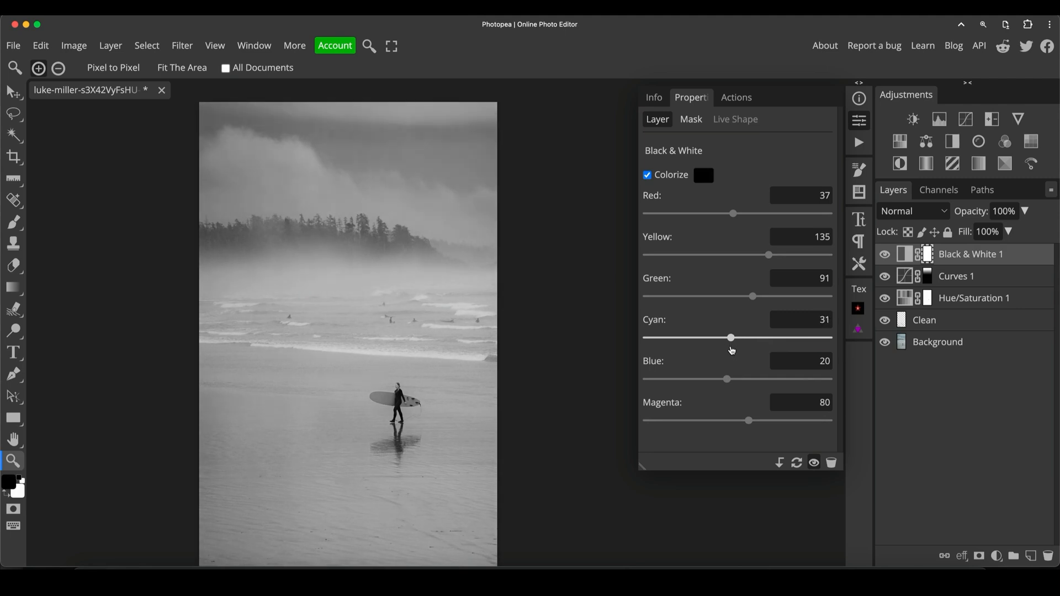
pyautogui.moveTo(730, 338); pyautogui.dragTo(755, 337)
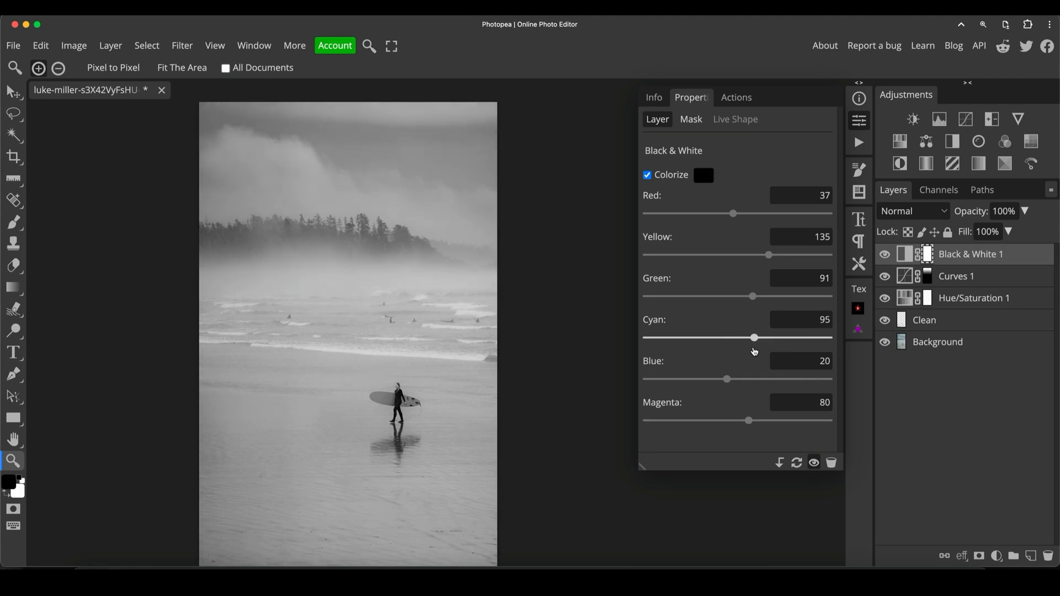
pyautogui.moveTo(755, 337); pyautogui.dragTo(747, 337)
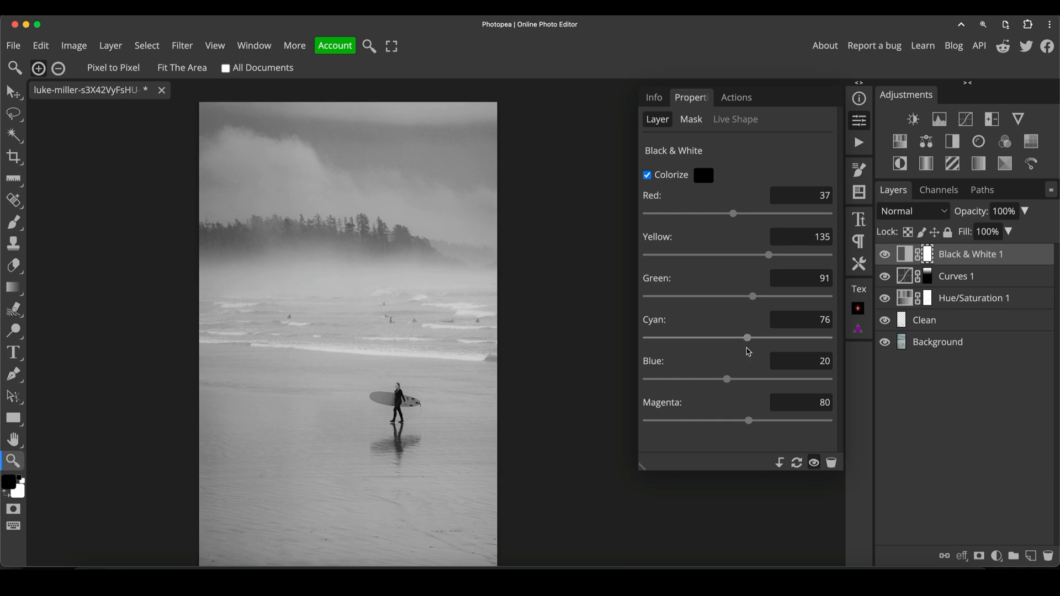
# Set the Blue weight to 49 after testing up to 267, and briefly adjust Magenta
pyautogui.moveTo(726, 380); pyautogui.dragTo(758, 379)
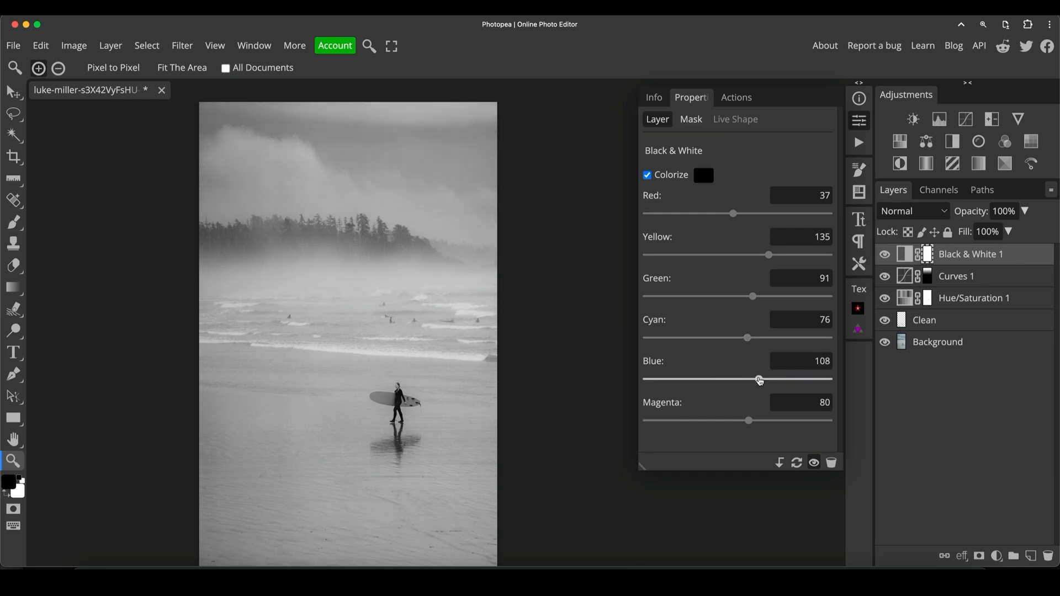
pyautogui.moveTo(758, 379); pyautogui.dragTo(809, 380)
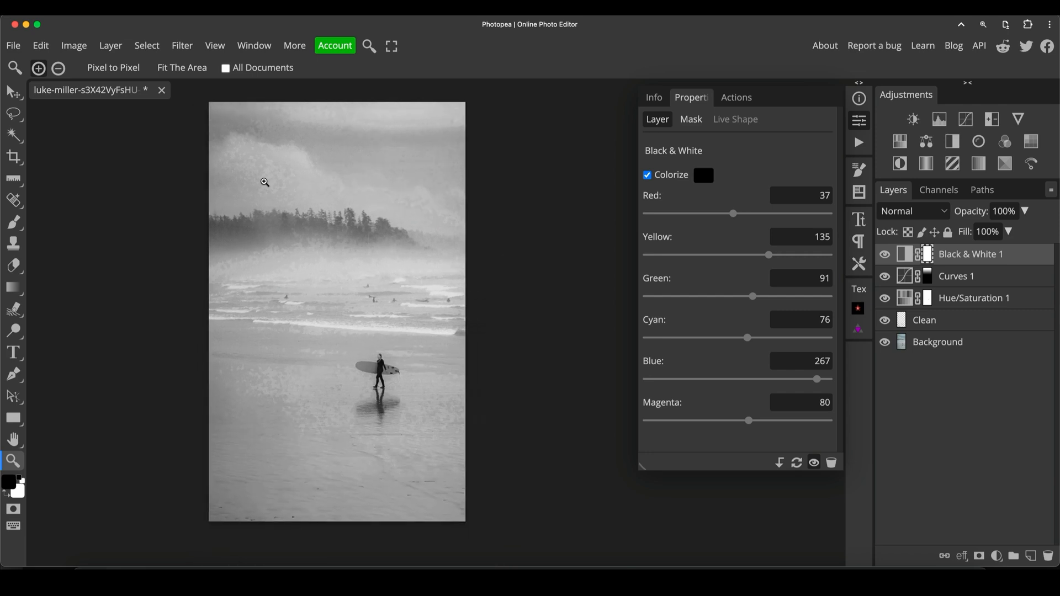
pyautogui.moveTo(816, 378); pyautogui.dragTo(744, 379)
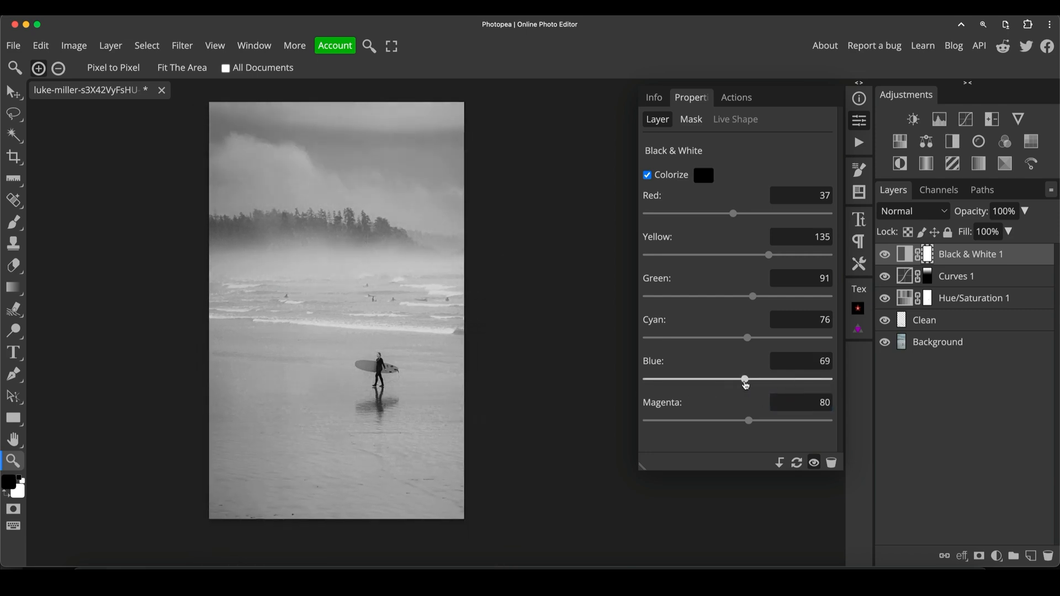
pyautogui.moveTo(744, 379); pyautogui.dragTo(736, 379)
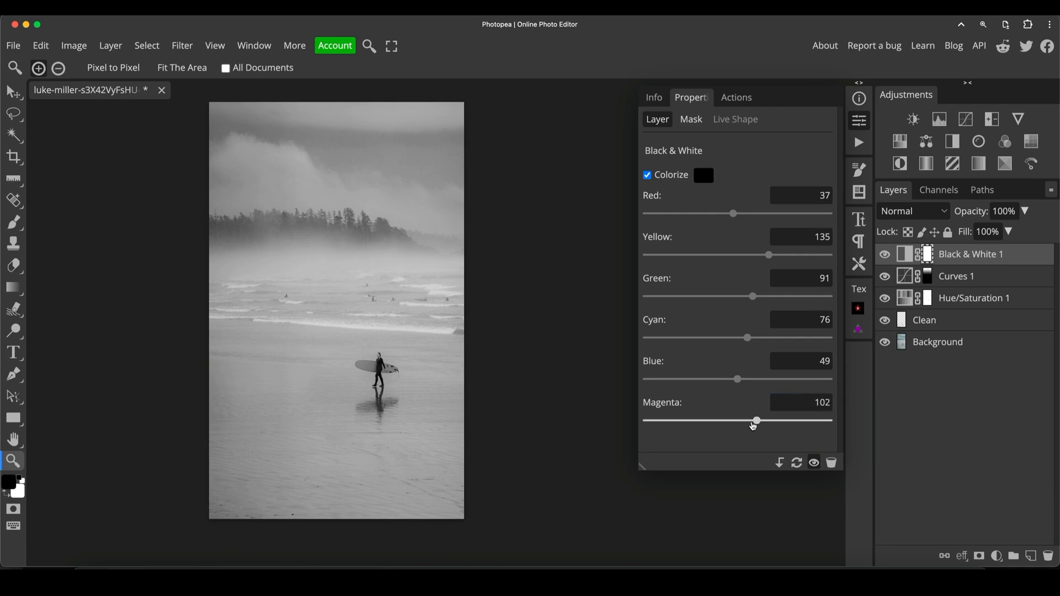
pyautogui.moveTo(755, 421); pyautogui.dragTo(747, 420)
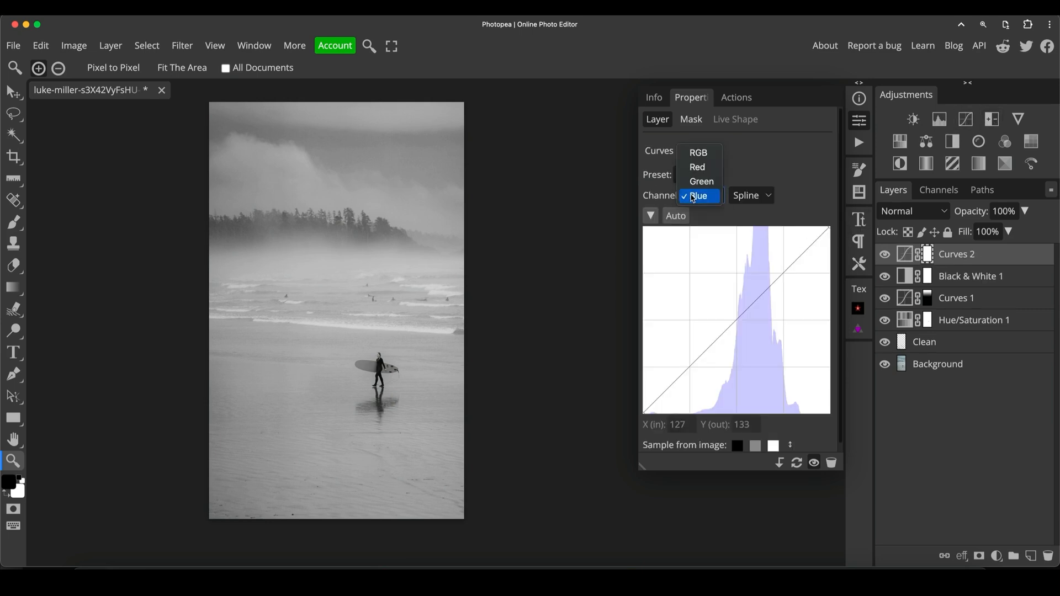
# Set Curves 2 to RGB, lifting highlights and lowering shadows into a gentle S-curve
pyautogui.click(698, 153)
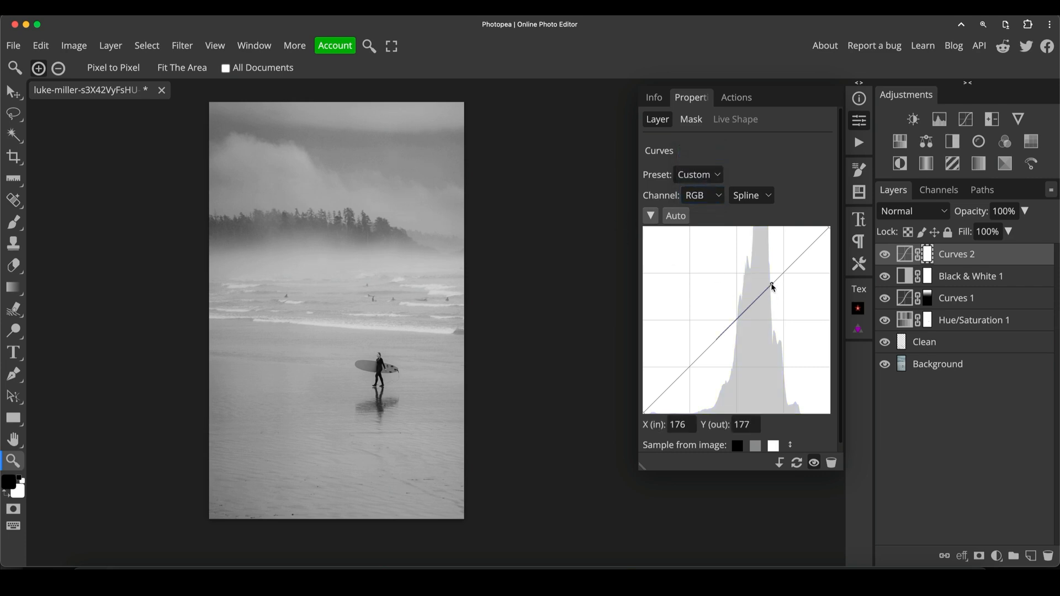
pyautogui.moveTo(771, 286); pyautogui.dragTo(771, 282)
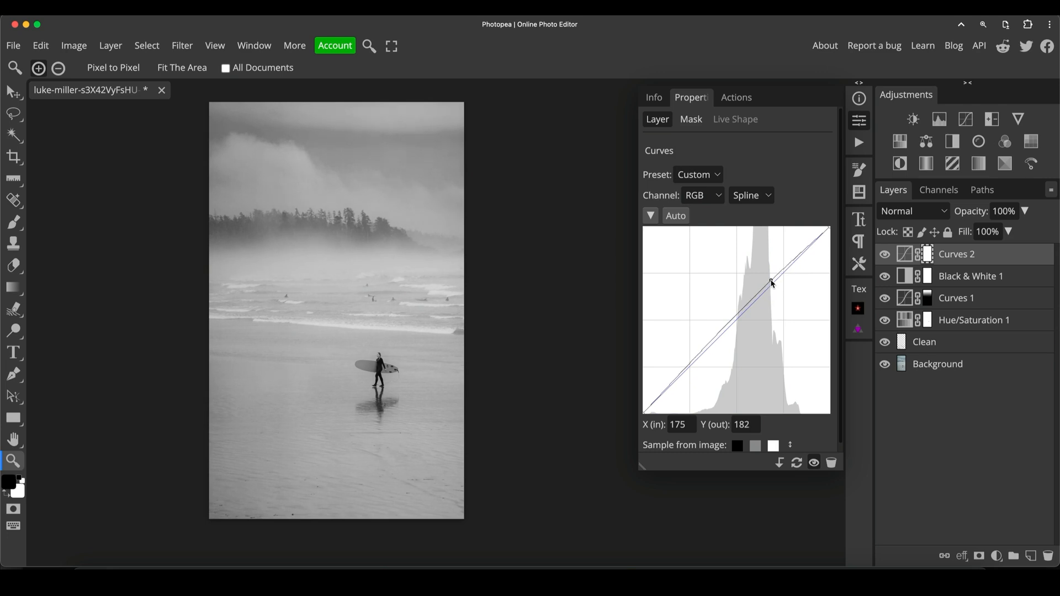
pyautogui.moveTo(771, 282); pyautogui.dragTo(772, 281)
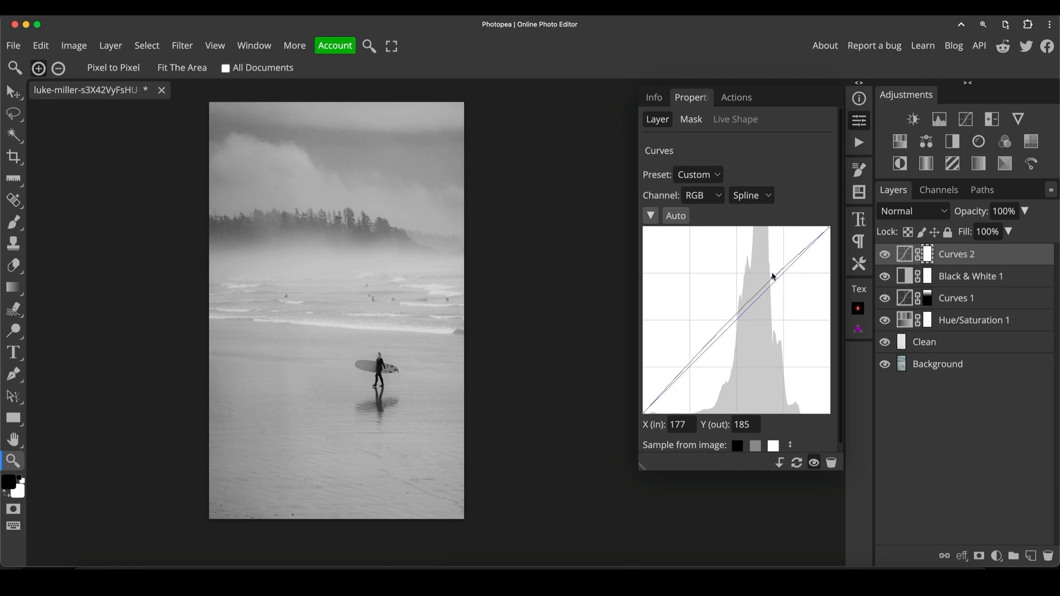
pyautogui.moveTo(772, 276); pyautogui.dragTo(689, 363)
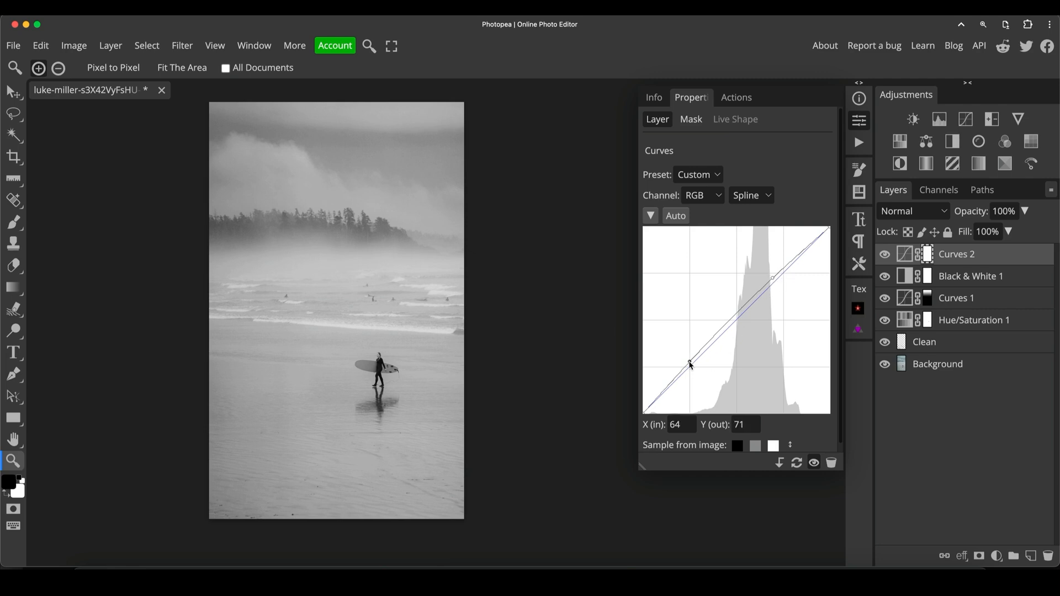
pyautogui.moveTo(689, 363); pyautogui.dragTo(691, 367)
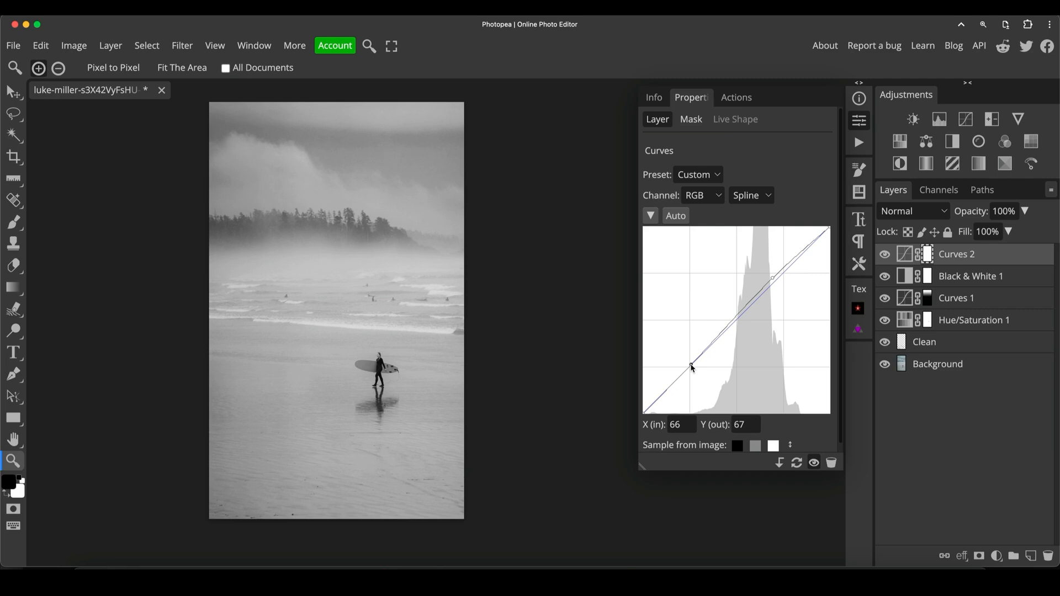
pyautogui.moveTo(691, 367); pyautogui.dragTo(693, 370)
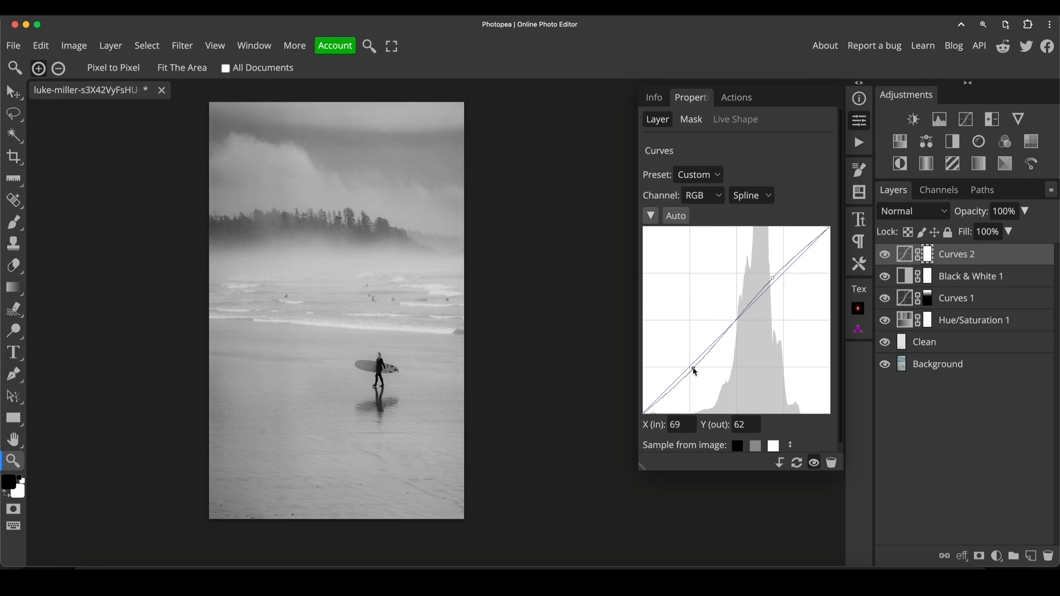
pyautogui.moveTo(693, 371); pyautogui.dragTo(701, 367)
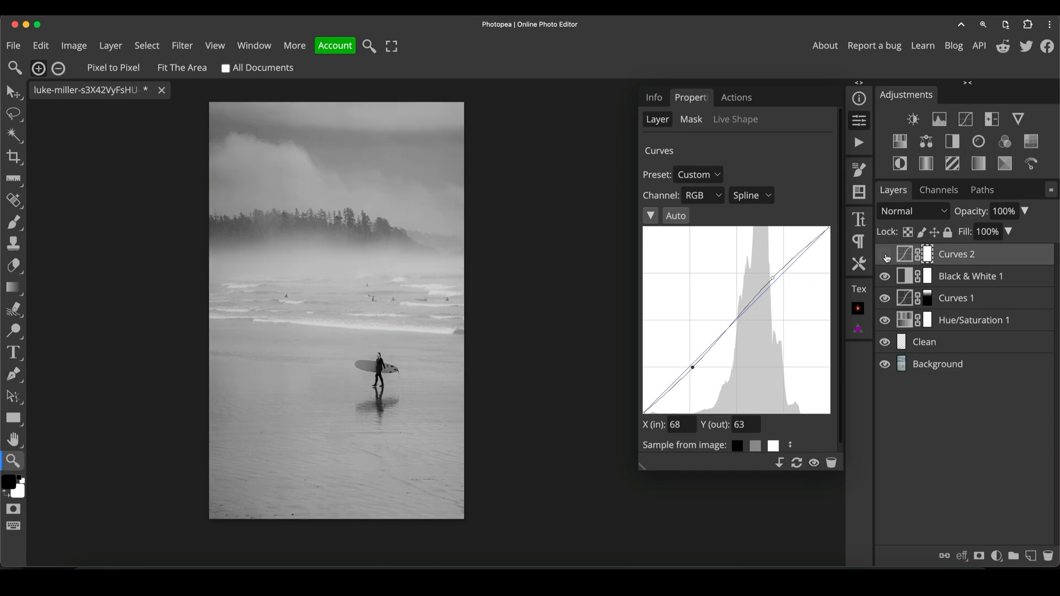
# Toggle Curves 2 to compare, delete it, and hide the Black & White 1 layer
pyautogui.click(885, 259)
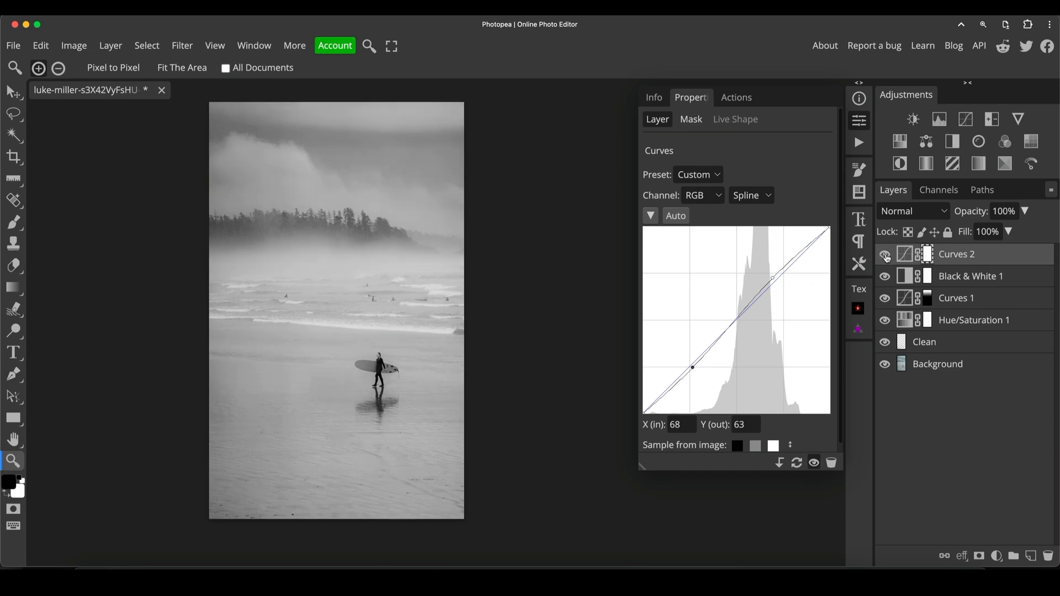
pyautogui.click(885, 258)
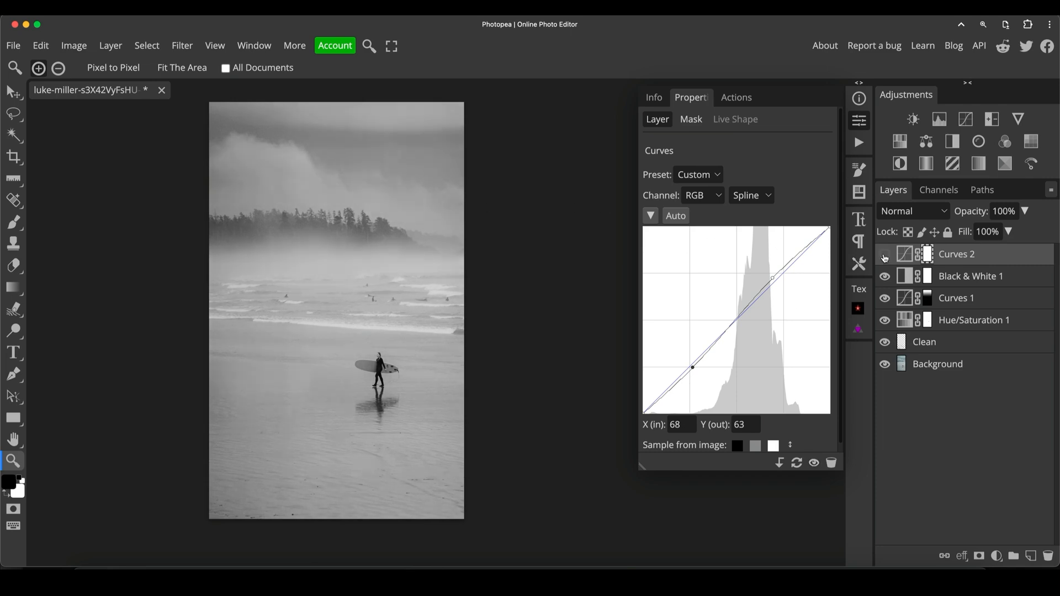
pyautogui.click(883, 253)
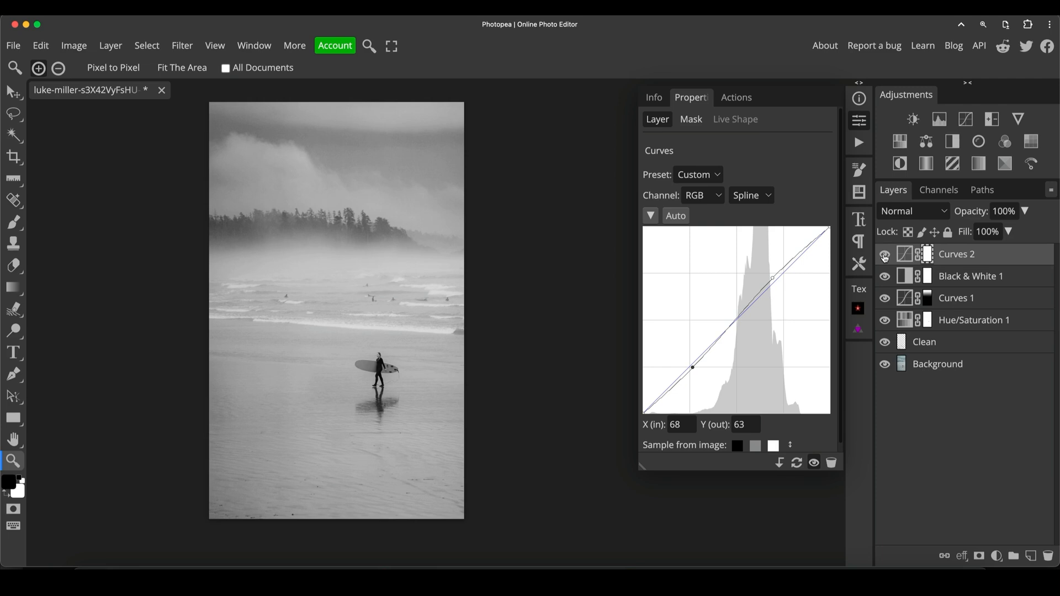
pyautogui.click(883, 254)
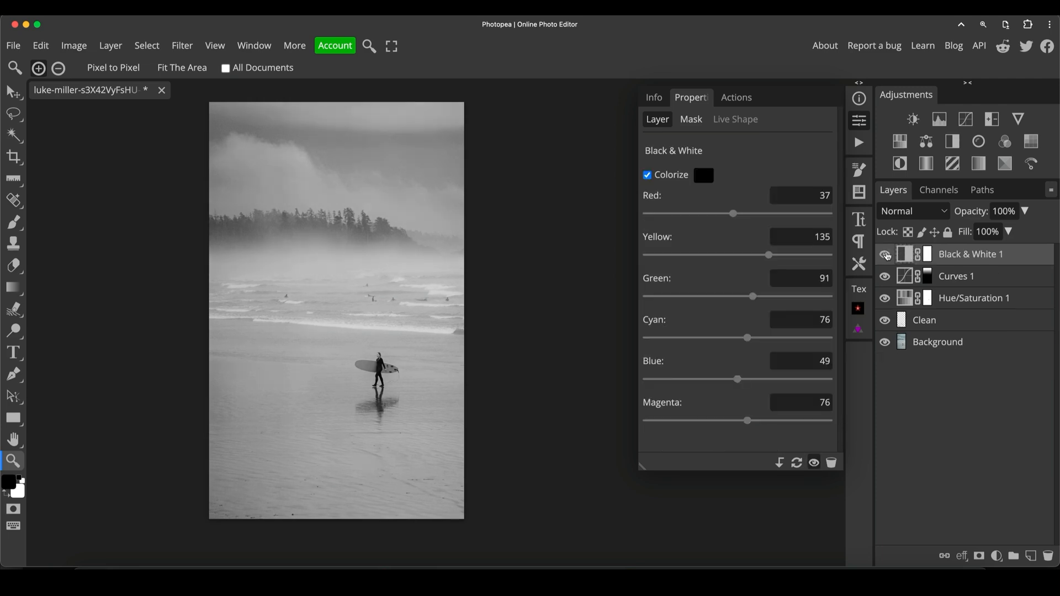
pyautogui.click(884, 254)
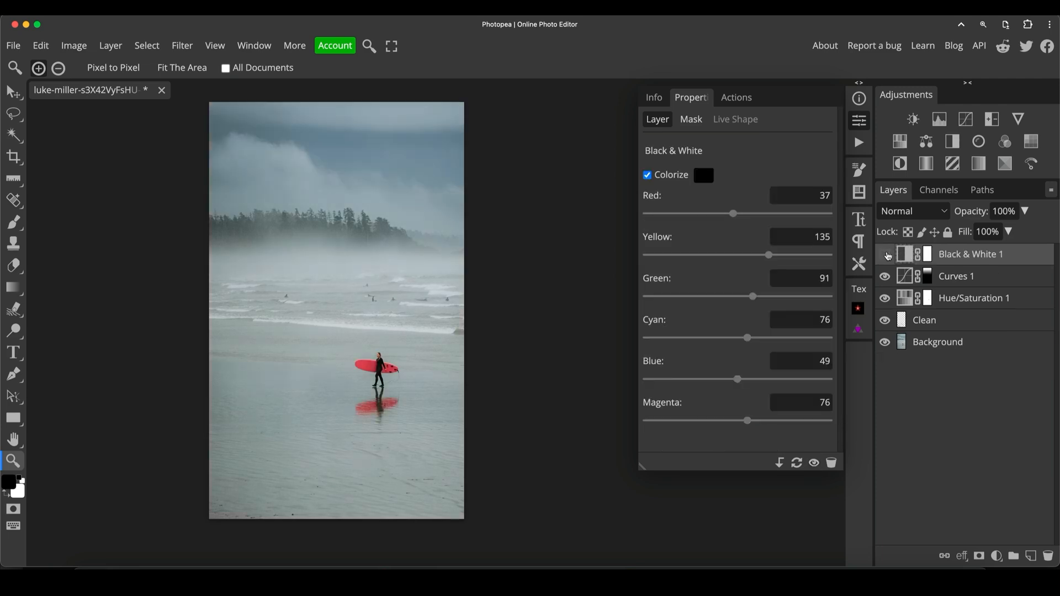